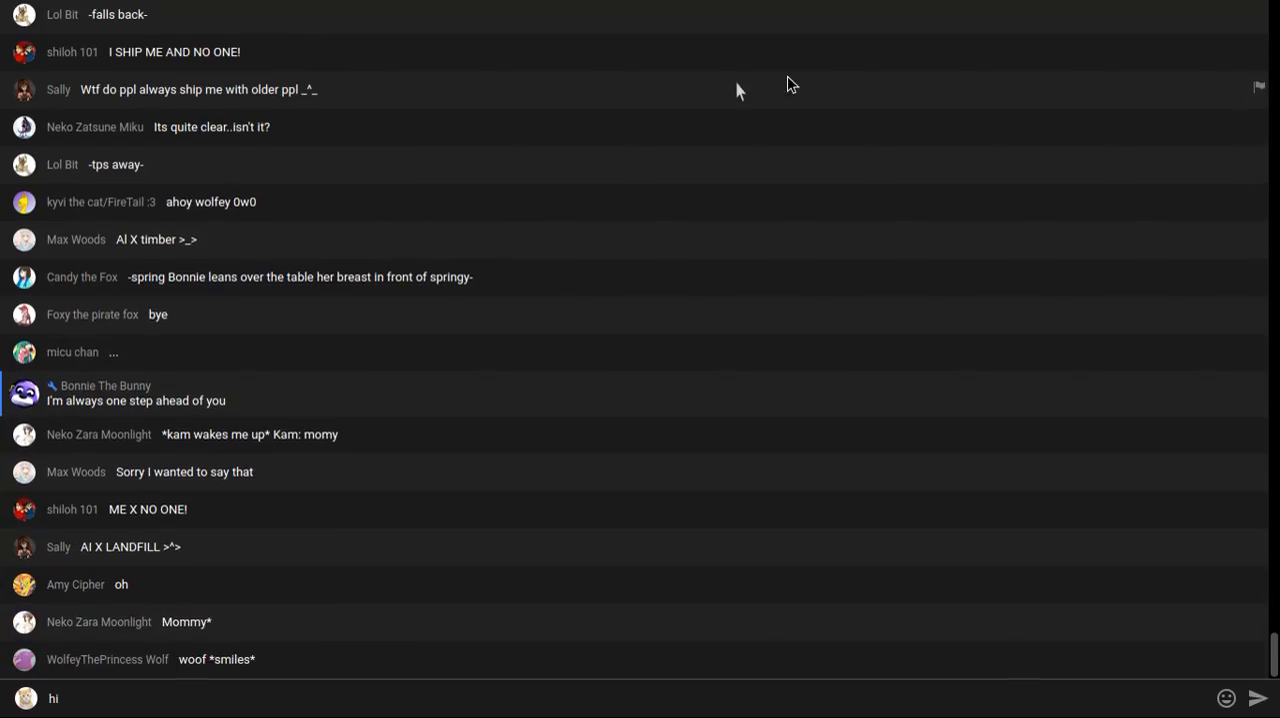
Follow the scrolling feed and post the message 'hi candy' to the chat
{"action": "scroll", "scroll_direction": "down", "scroll_amount": 3}
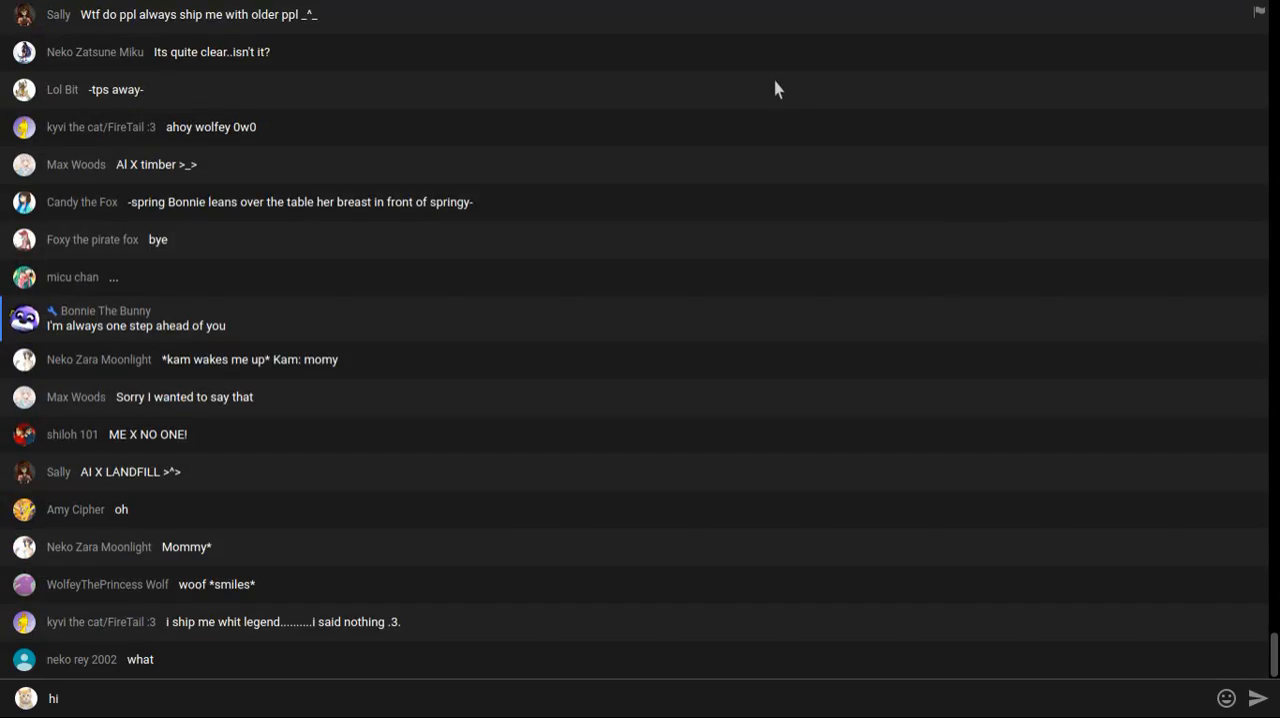
{"action": "scroll", "scroll_direction": "down", "scroll_amount": 3}
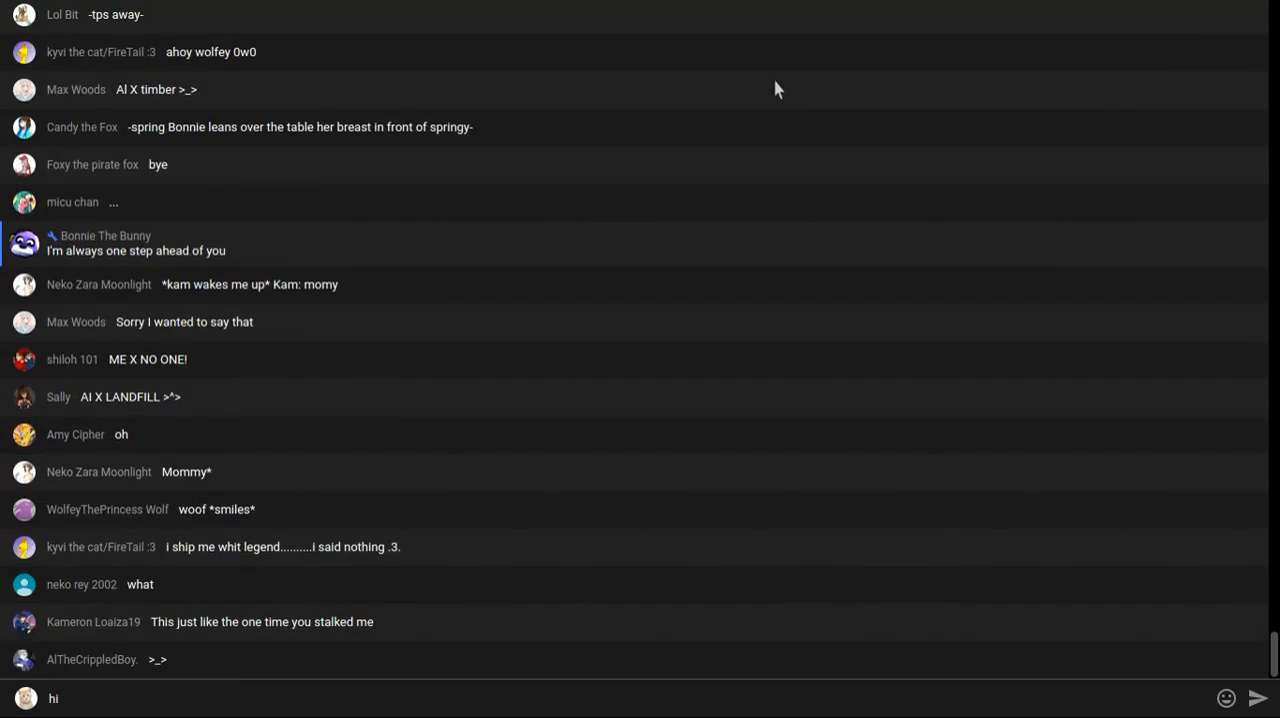
{"action": "scroll", "scroll_direction": "down", "scroll_amount": 3}
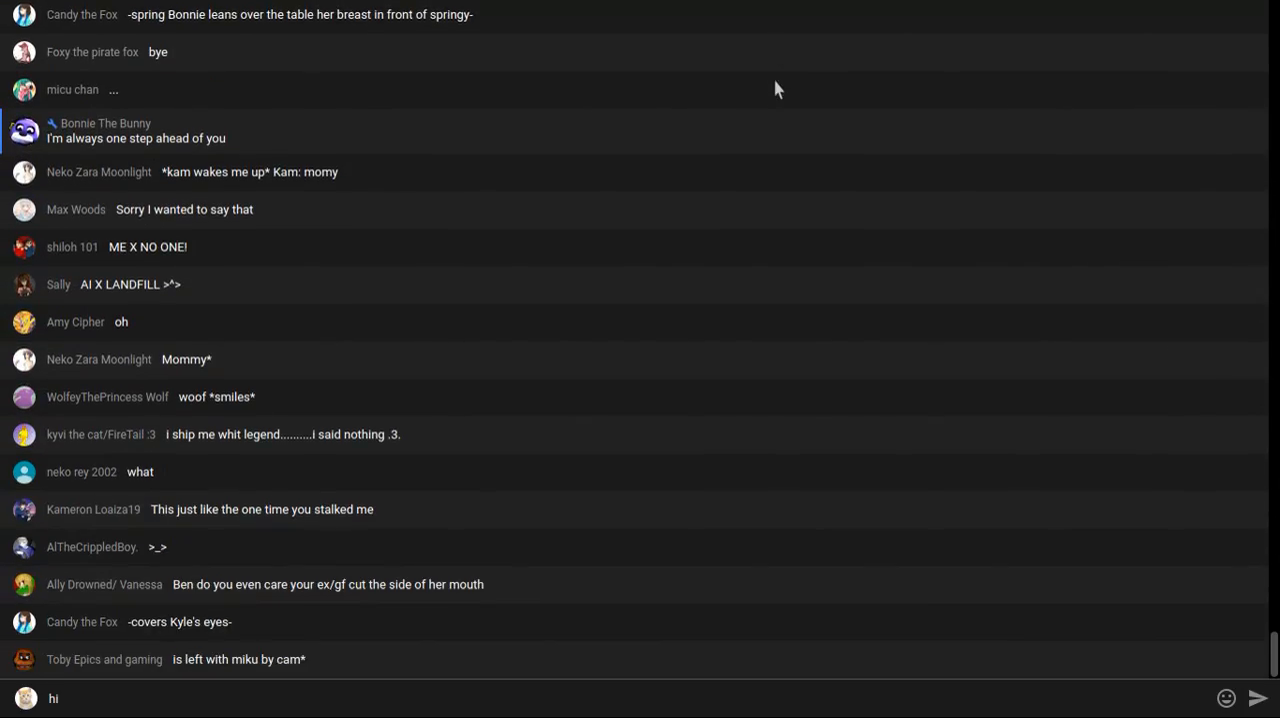
{"action": "scroll", "scroll_direction": "down", "scroll_amount": 3}
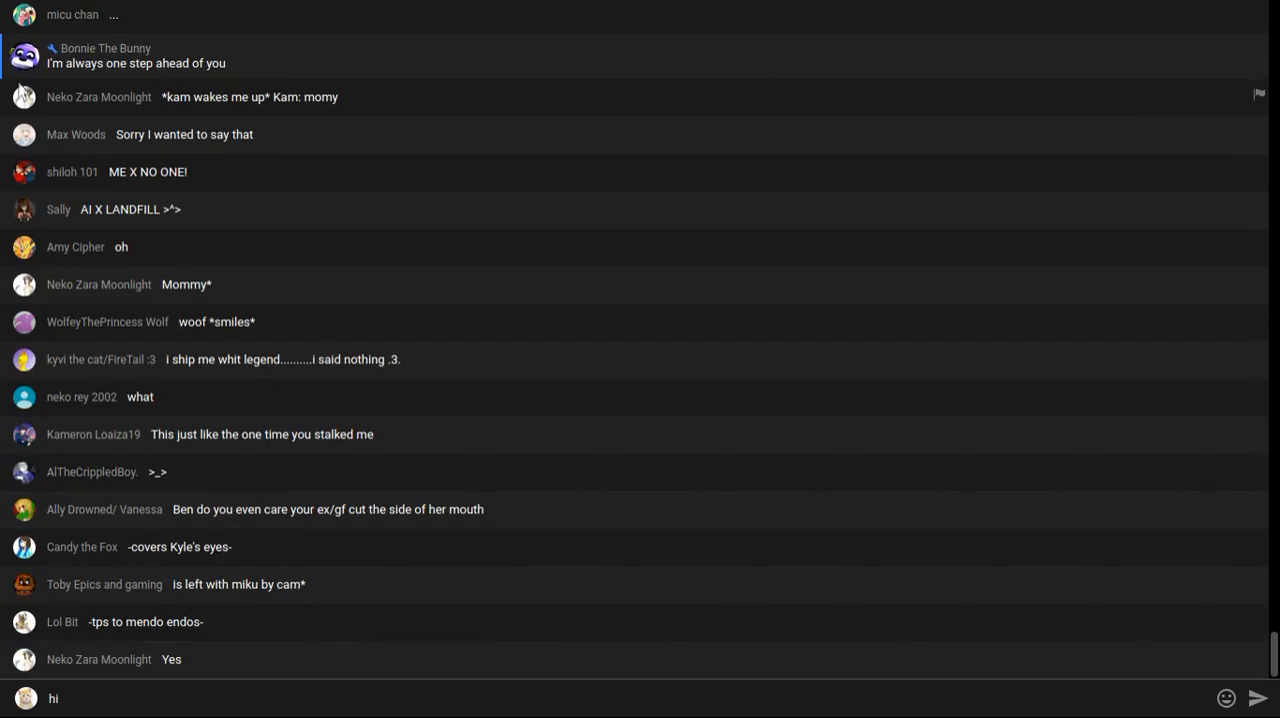
{"action": "scroll", "scroll_direction": "down", "scroll_amount": 3}
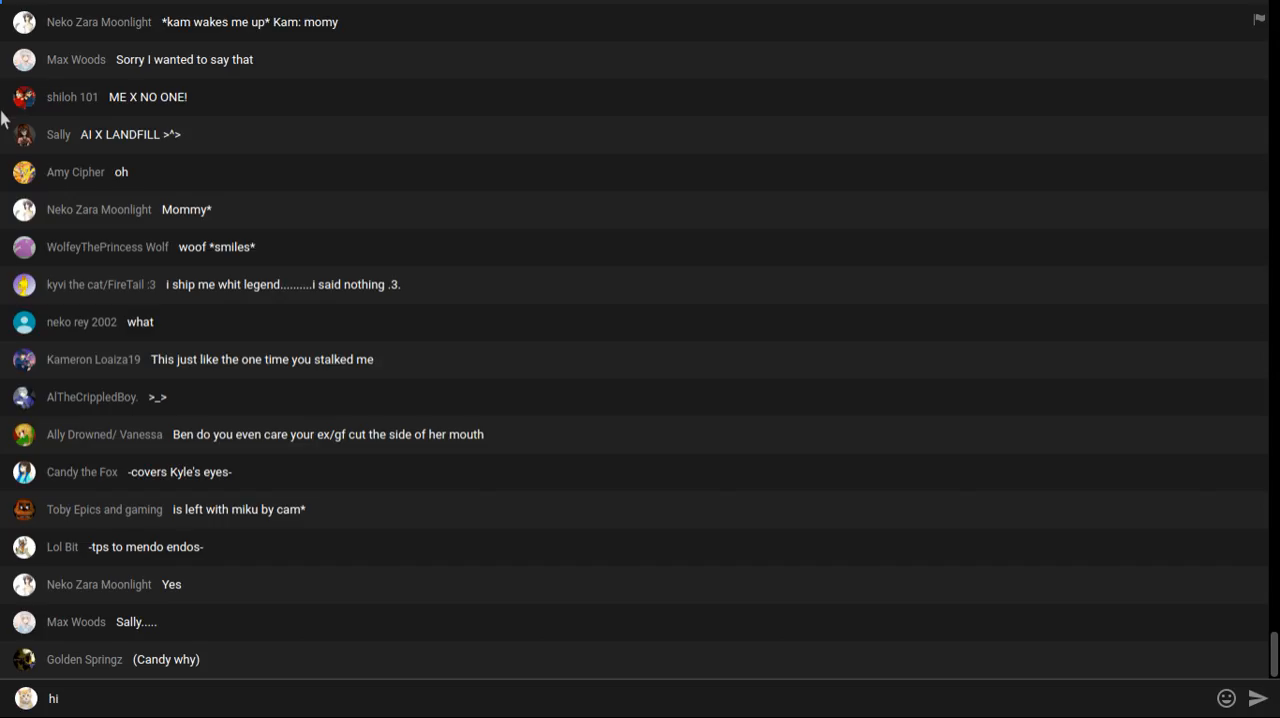
{"action": "scroll", "scroll_direction": "down", "scroll_amount": 3}
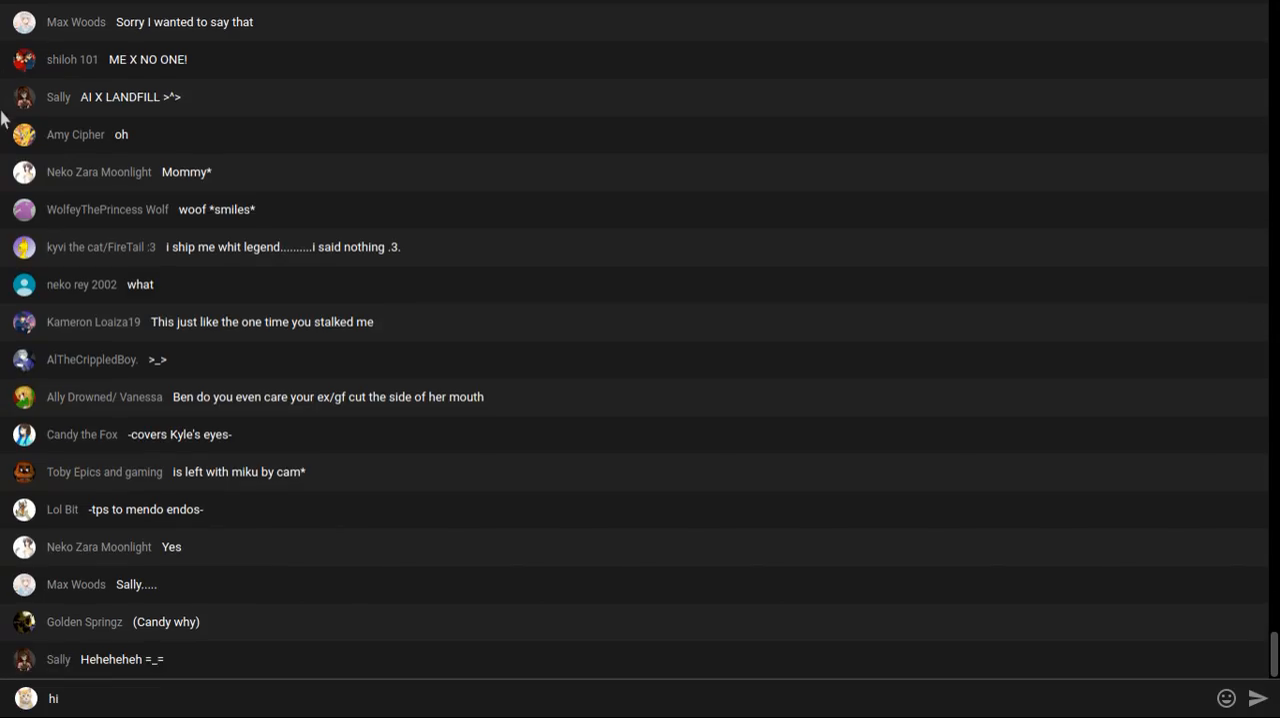
{"action": "mouse_move", "coordinate": [184, 220]}
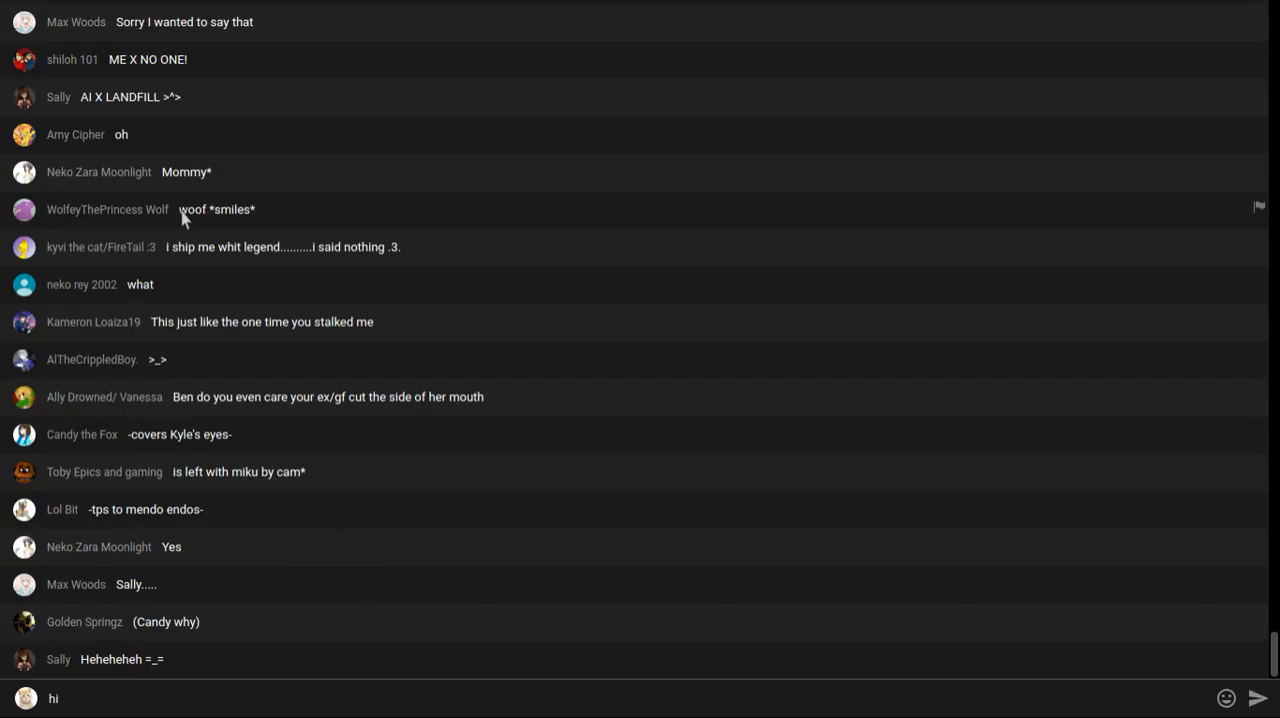
{"action": "scroll", "scroll_direction": "down", "scroll_amount": 3}
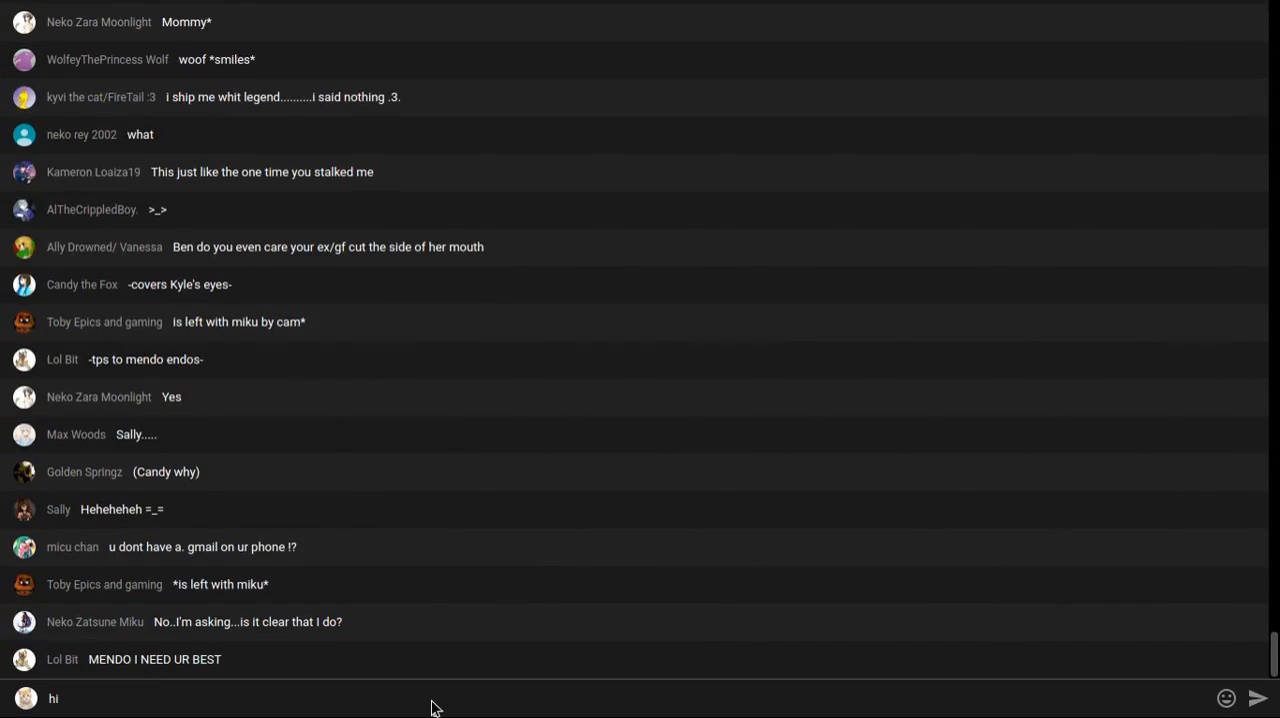
{"action": "scroll", "scroll_direction": "up", "scroll_amount": 3}
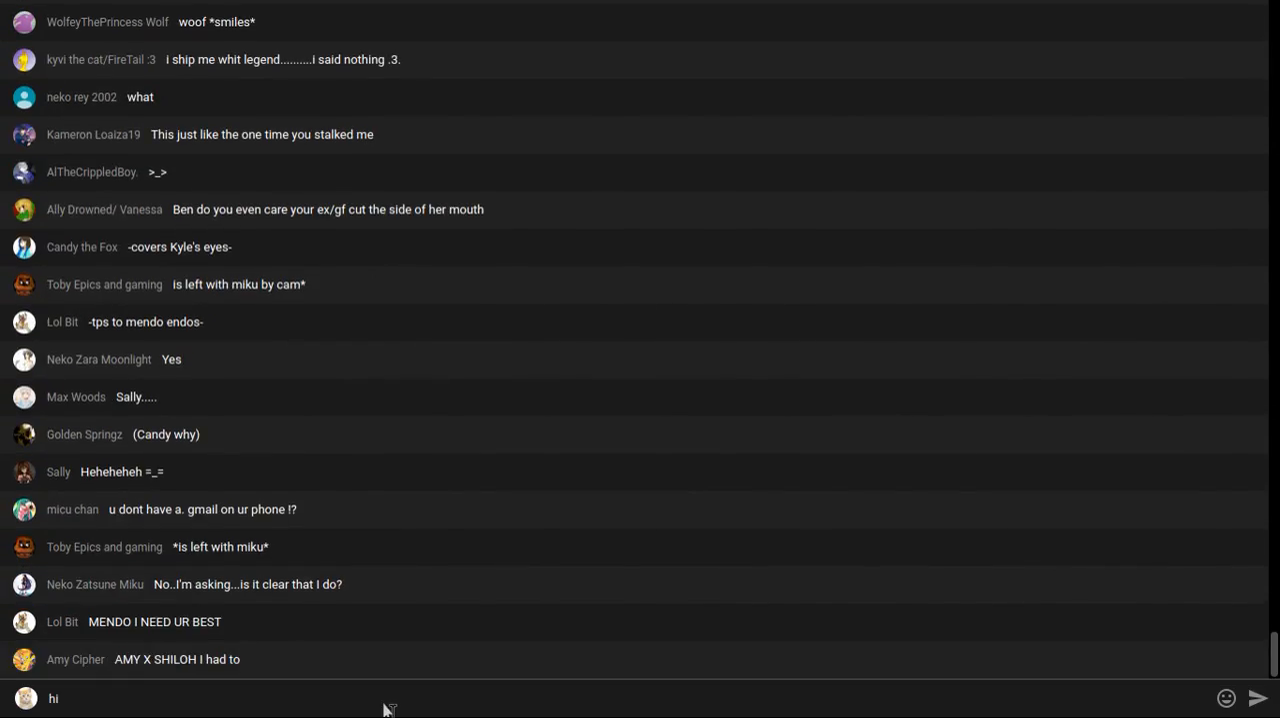
{"action": "scroll", "scroll_direction": "down", "scroll_amount": 3}
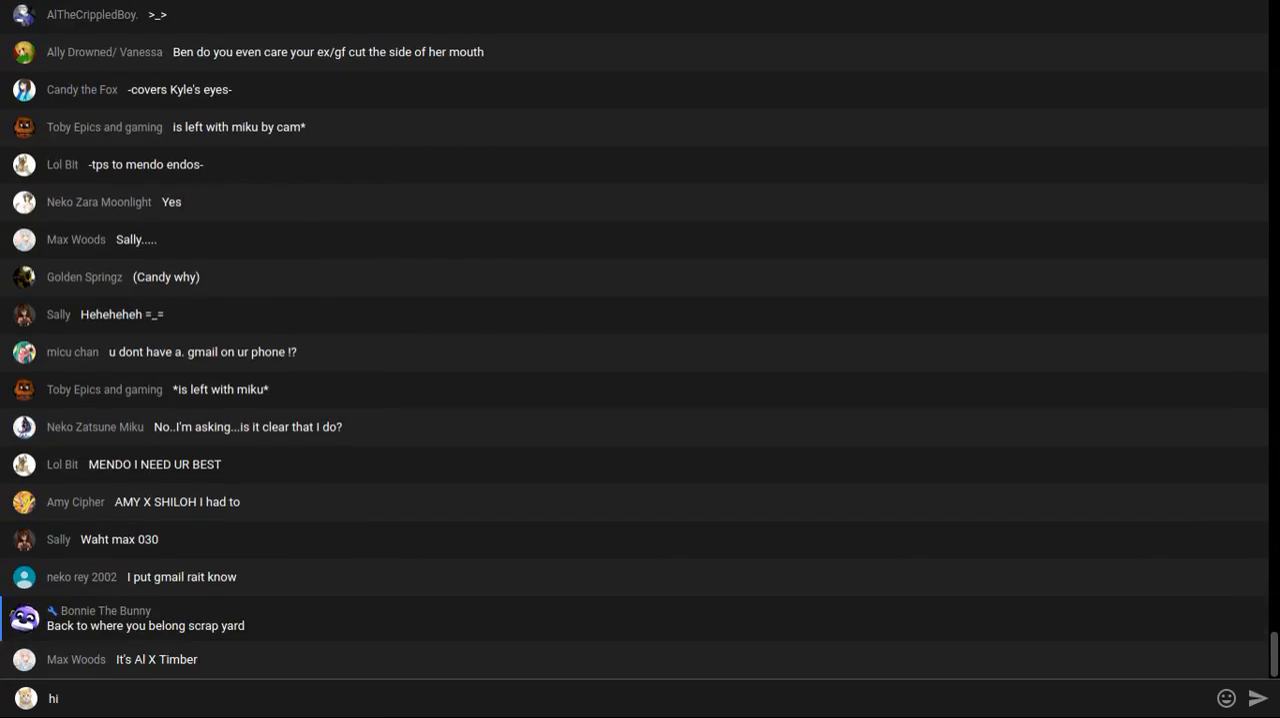
{"action": "scroll", "scroll_direction": "down", "scroll_amount": 3}
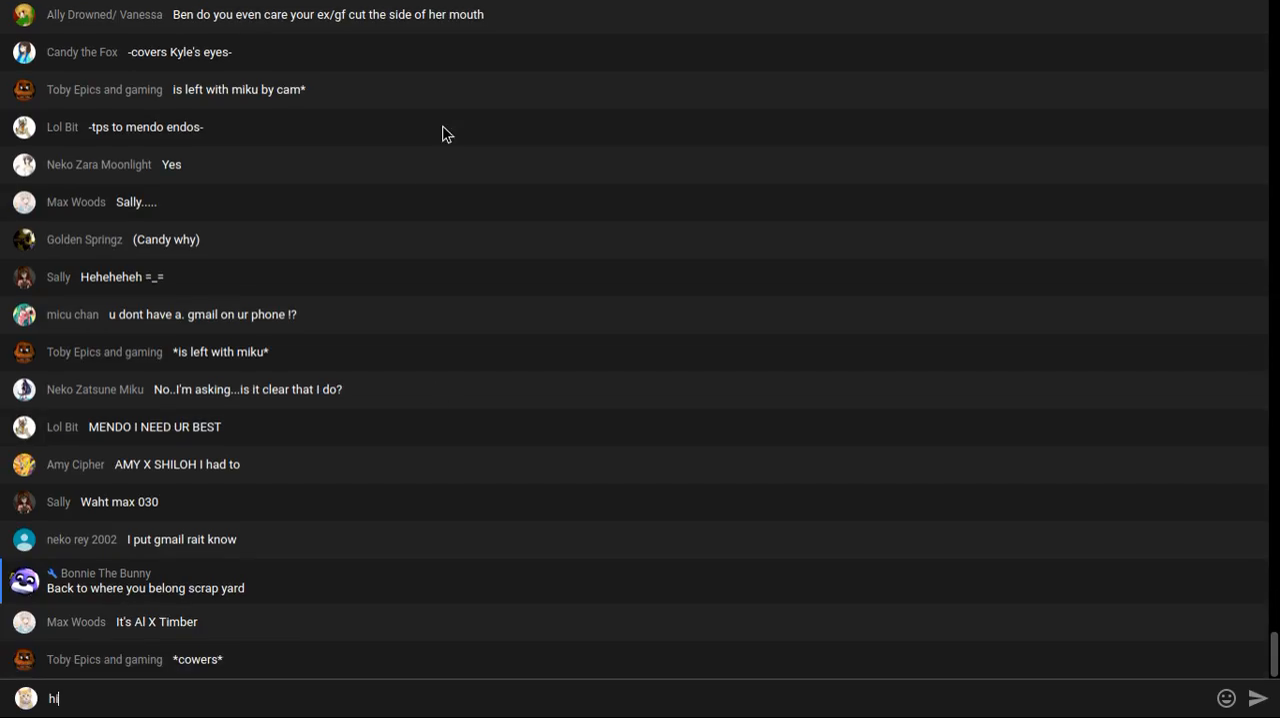
{"action": "scroll", "scroll_direction": "down", "scroll_amount": 3}
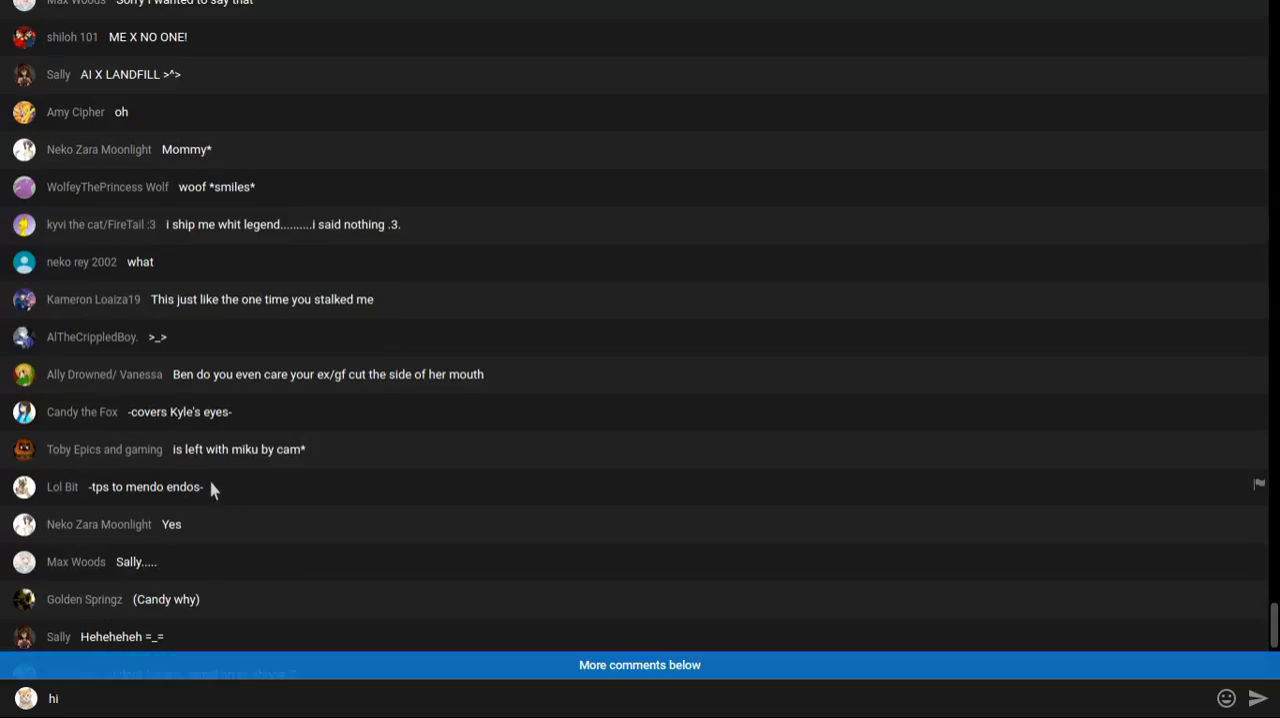
{"action": "scroll", "scroll_direction": "up", "scroll_amount": 3}
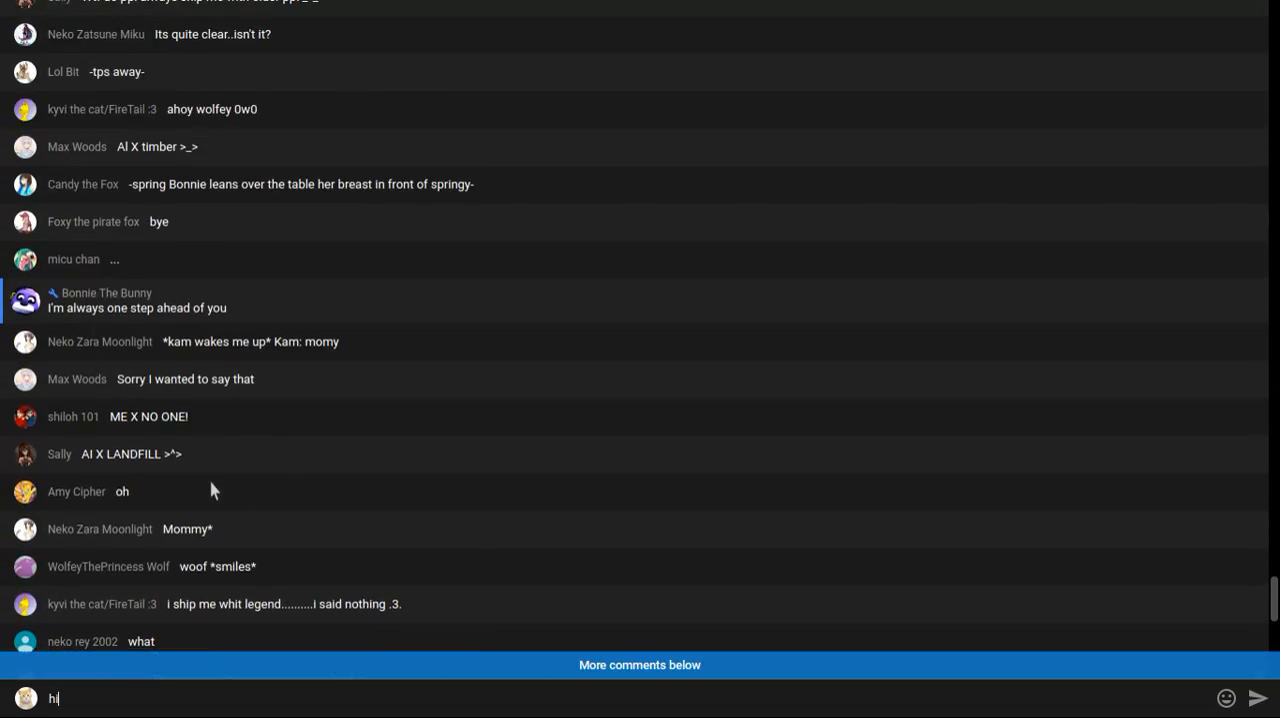
{"action": "scroll", "scroll_direction": "up", "scroll_amount": 3}
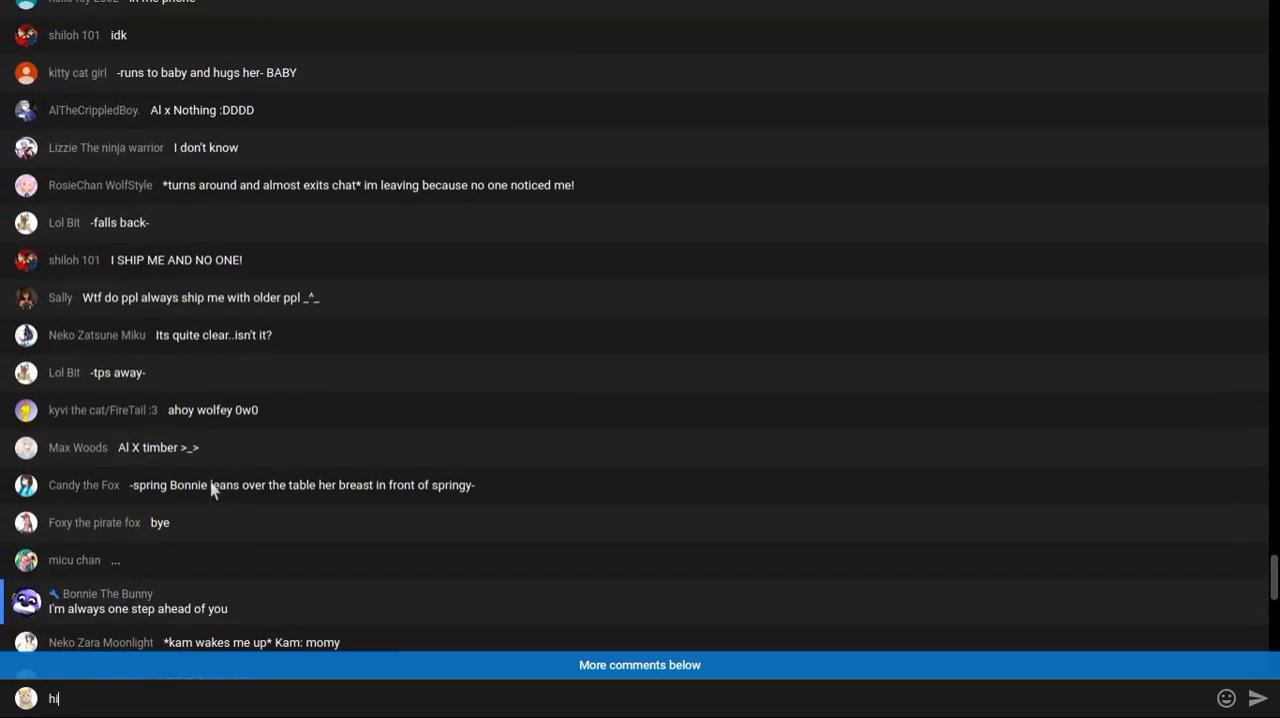
{"action": "scroll", "scroll_direction": "down", "scroll_amount": 3}
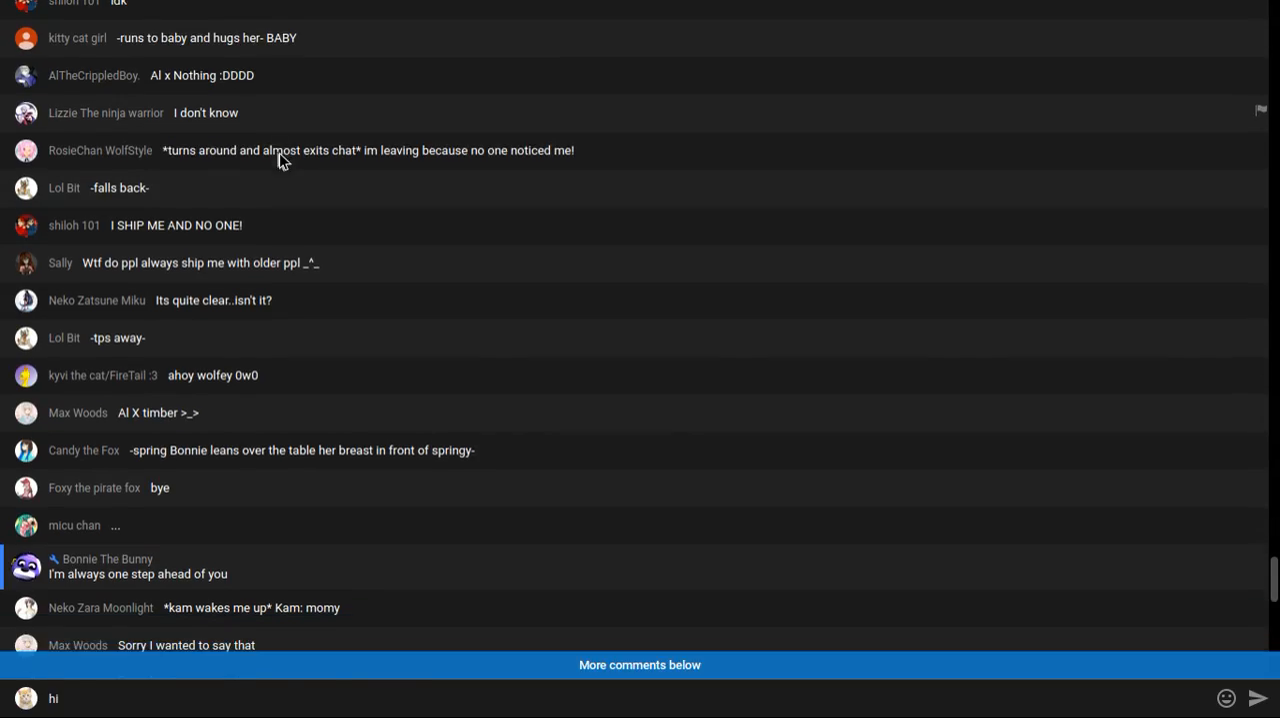
{"action": "scroll", "scroll_direction": "down", "scroll_amount": 3}
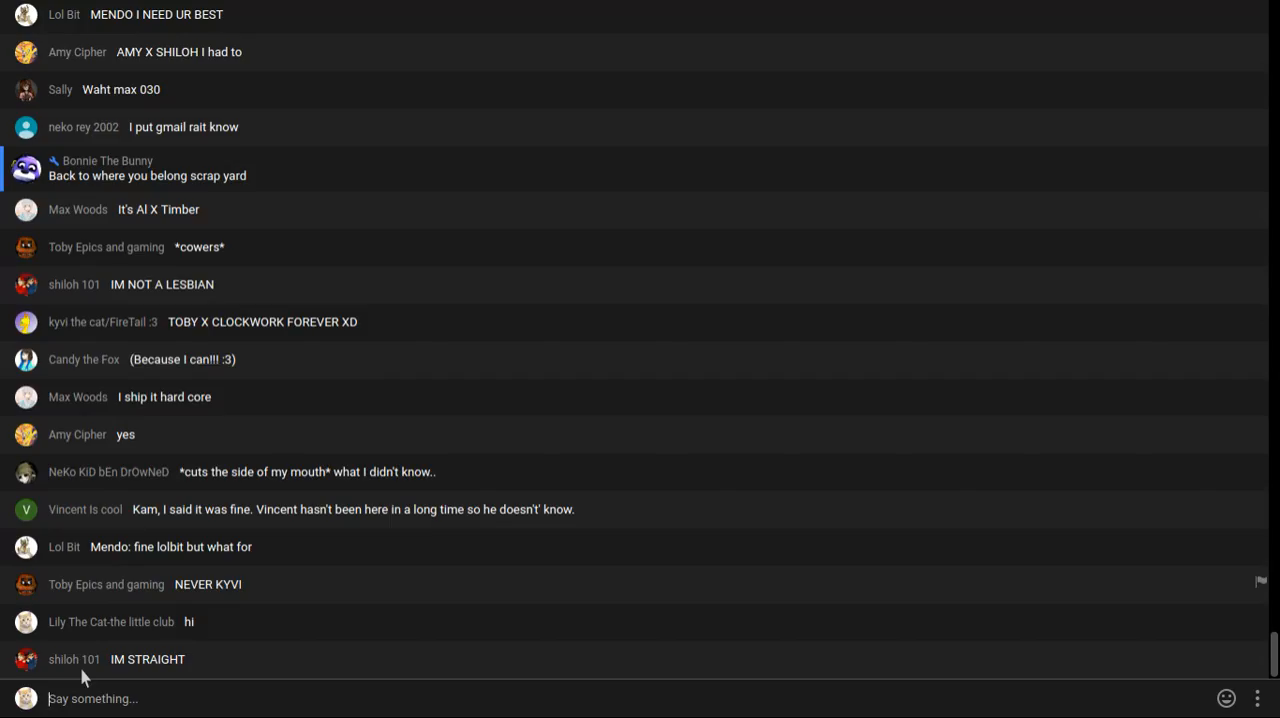
{"action": "scroll", "scroll_direction": "down", "scroll_amount": 3}
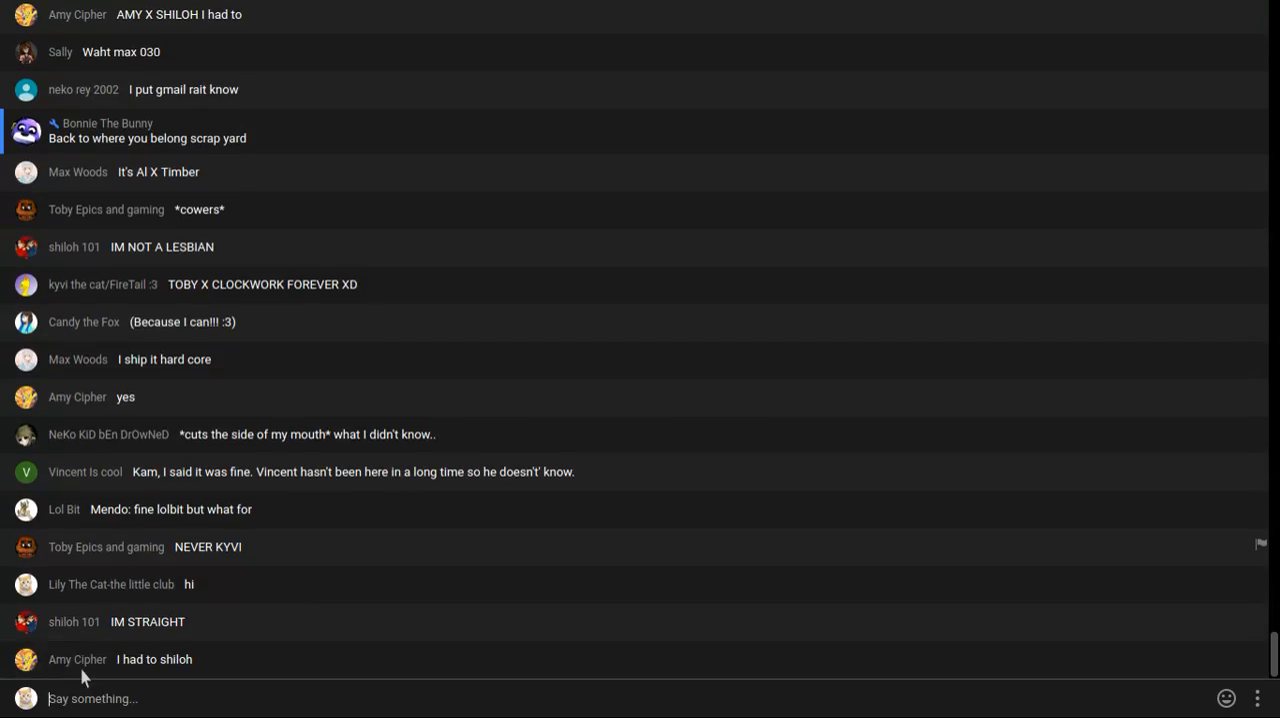
{"action": "scroll", "scroll_direction": "down", "scroll_amount": 3}
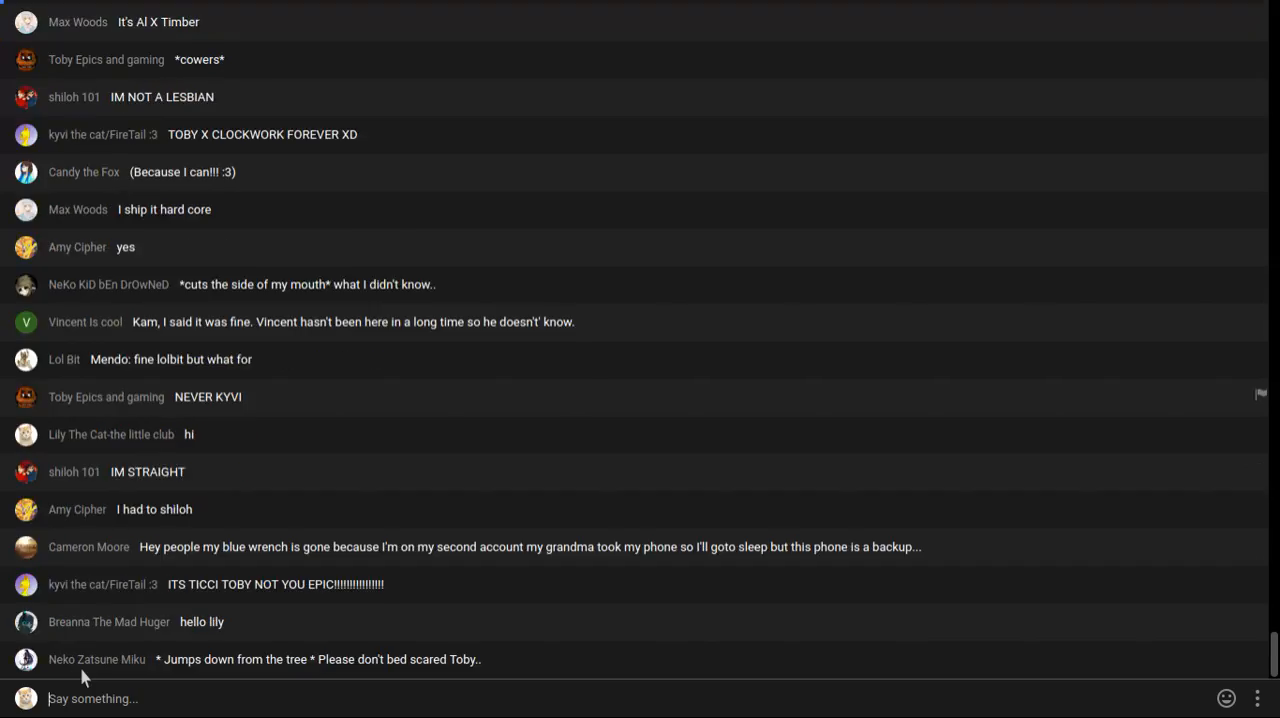
{"action": "scroll", "scroll_direction": "down", "scroll_amount": 3}
{"action": "type", "text": "hi"}
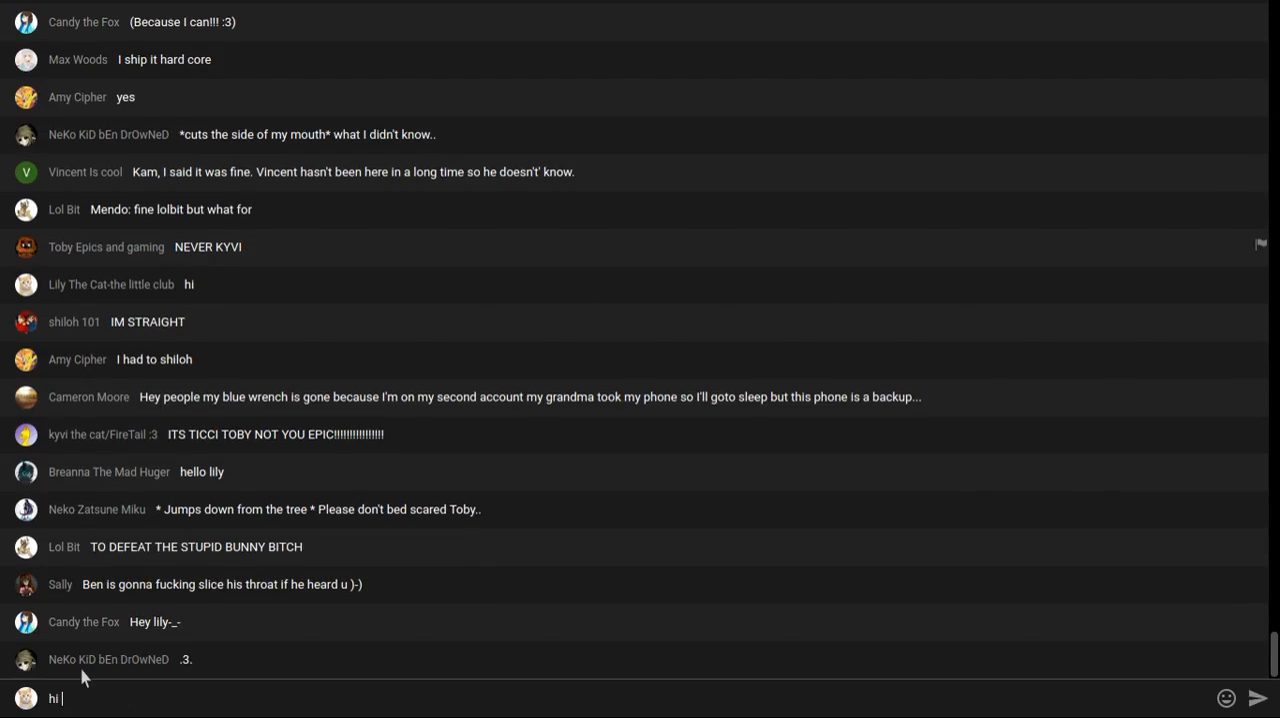
{"action": "type", "text": "candy"}
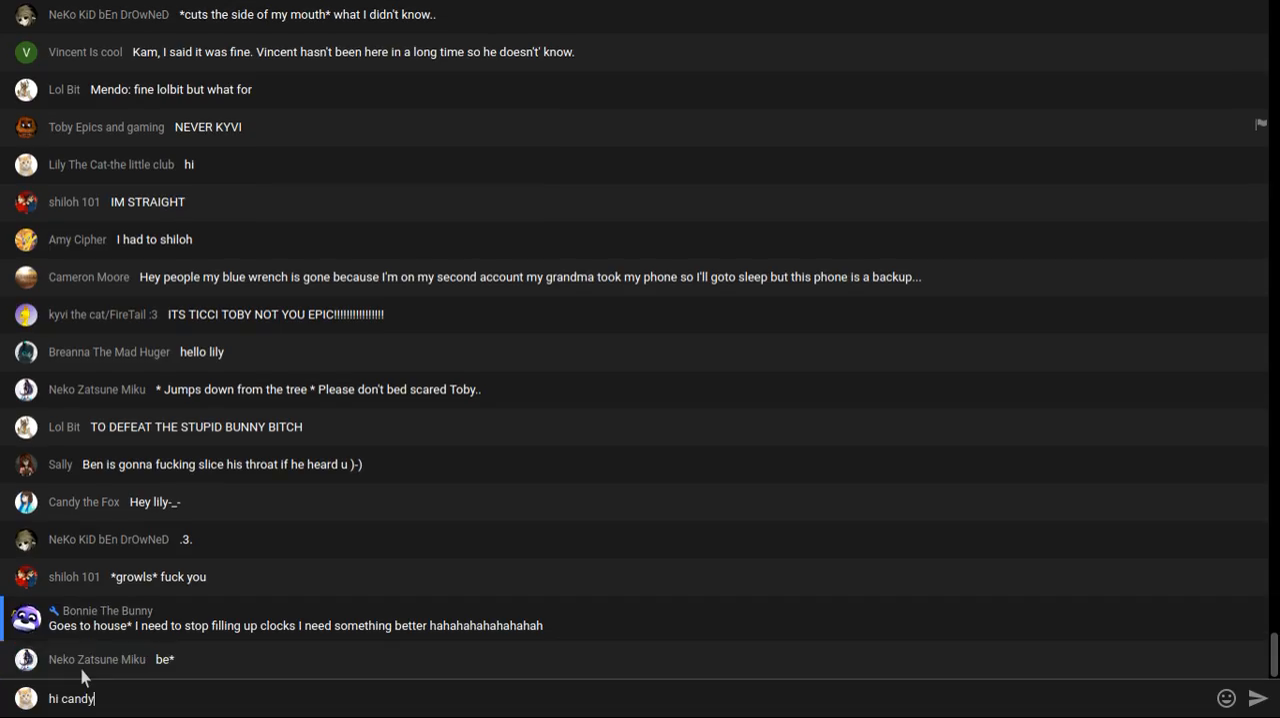
{"action": "key", "text": "Return"}
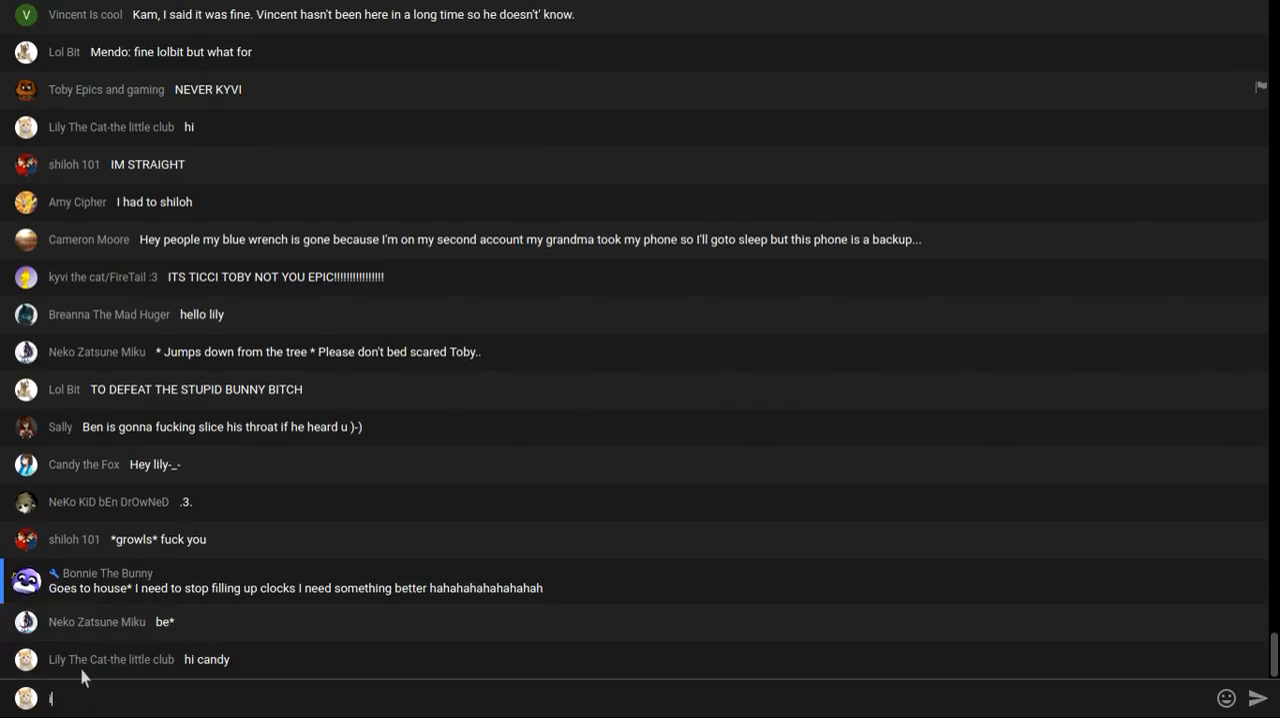
Post the message 'is kitty here' to the chat
{"action": "type", "text": "s kitt"}
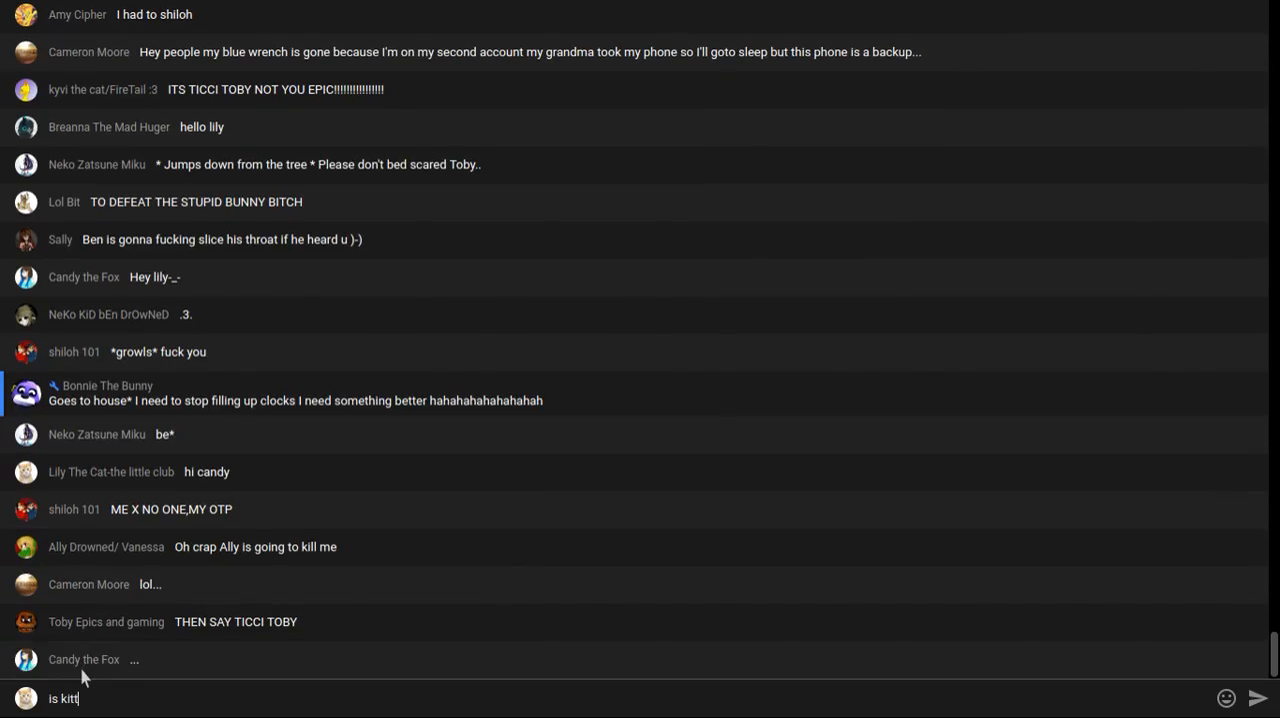
{"action": "type", "text": "y"}
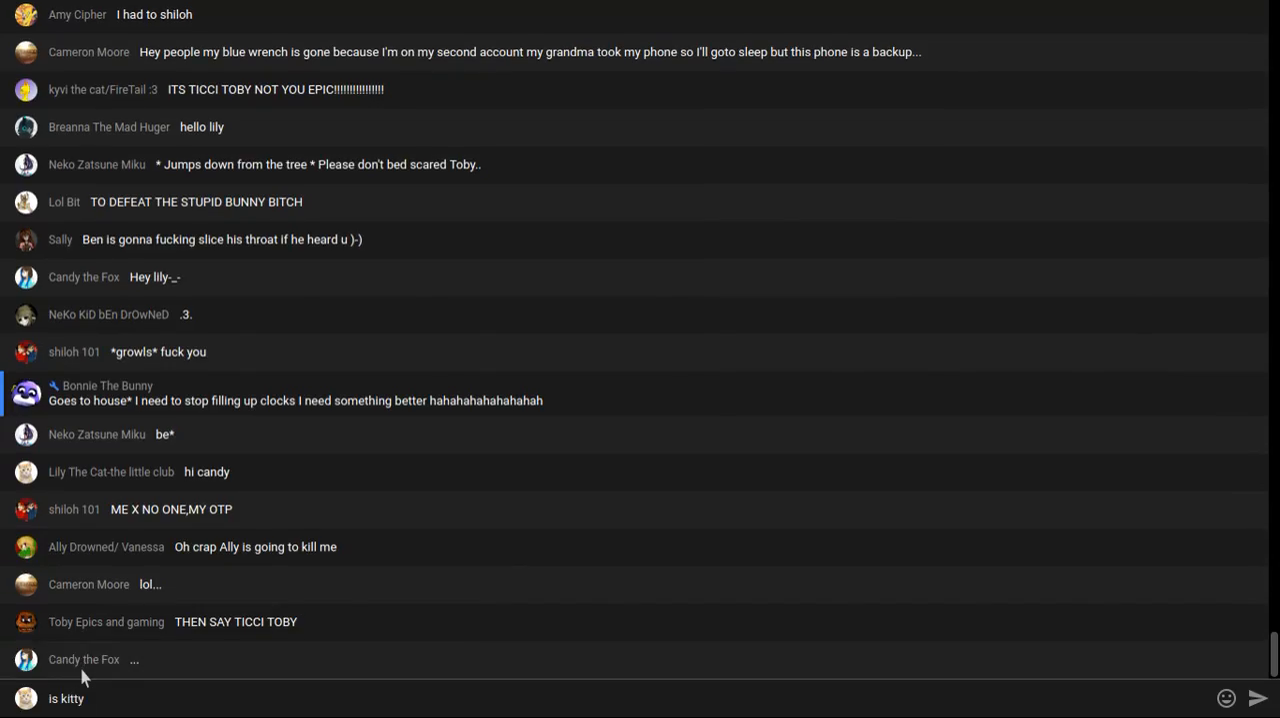
{"action": "type", "text": "her"}
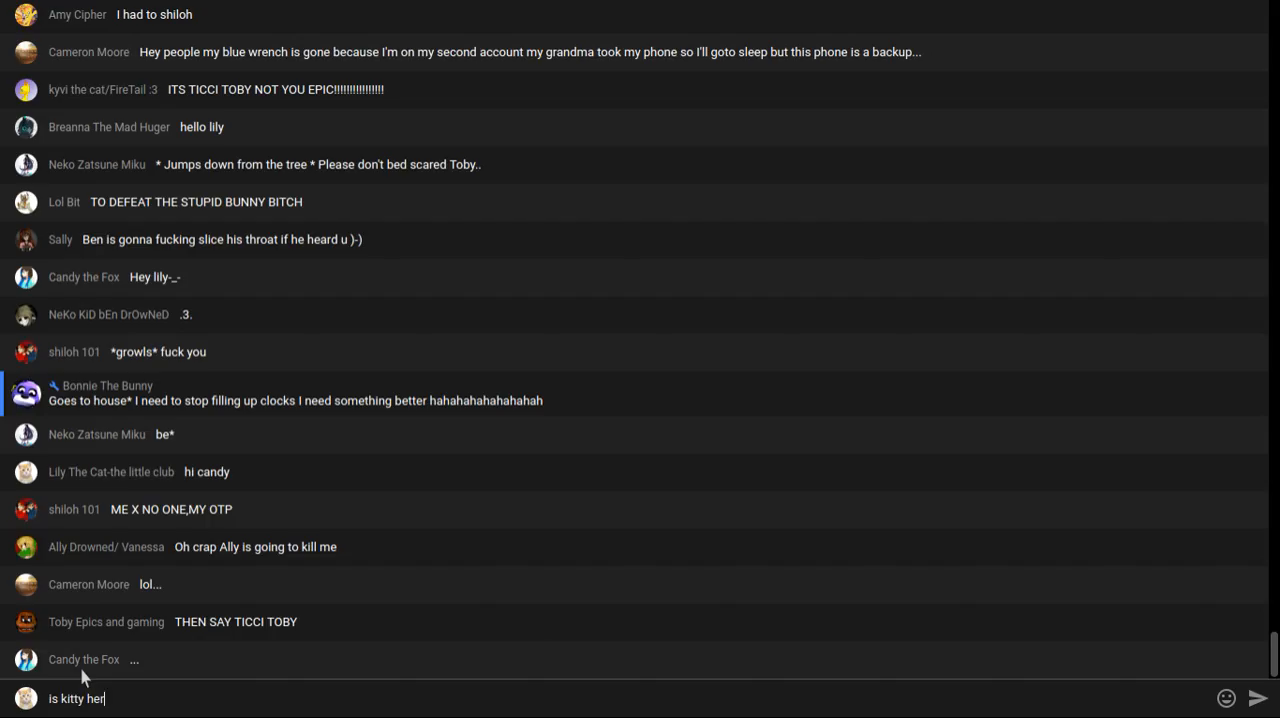
{"action": "key", "text": "Return"}
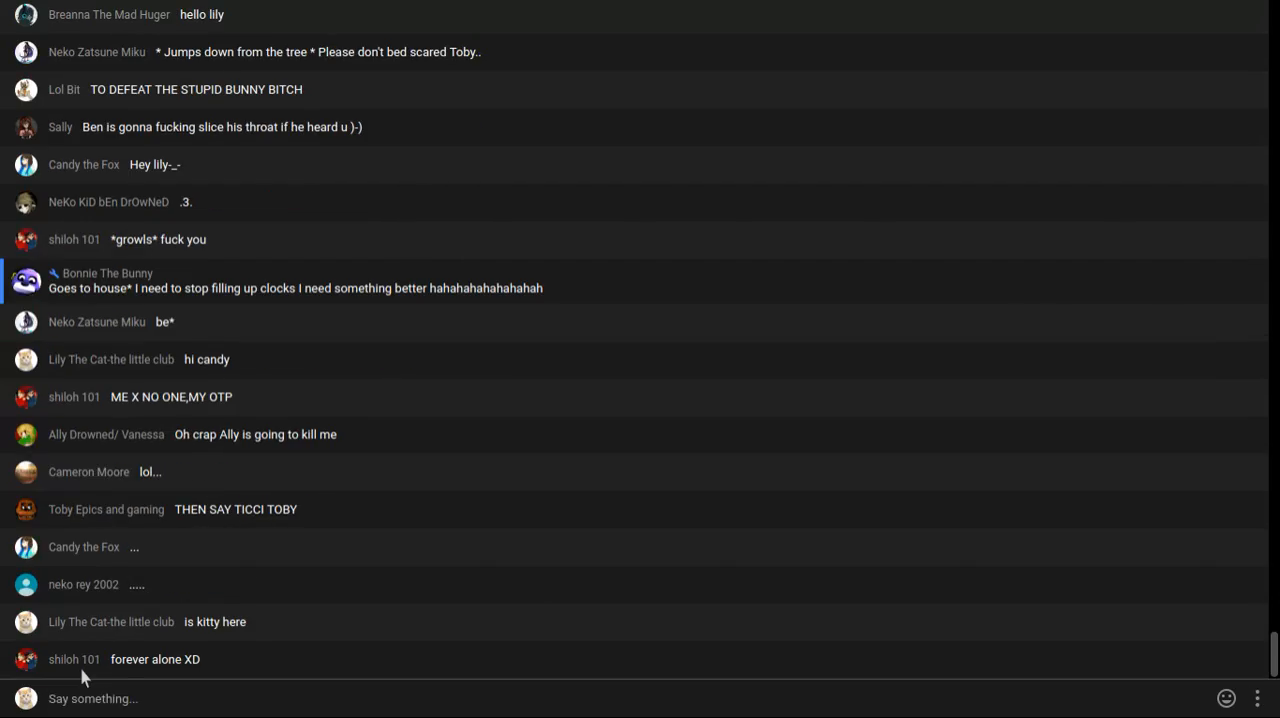
{"action": "scroll", "scroll_direction": "down", "scroll_amount": 3}
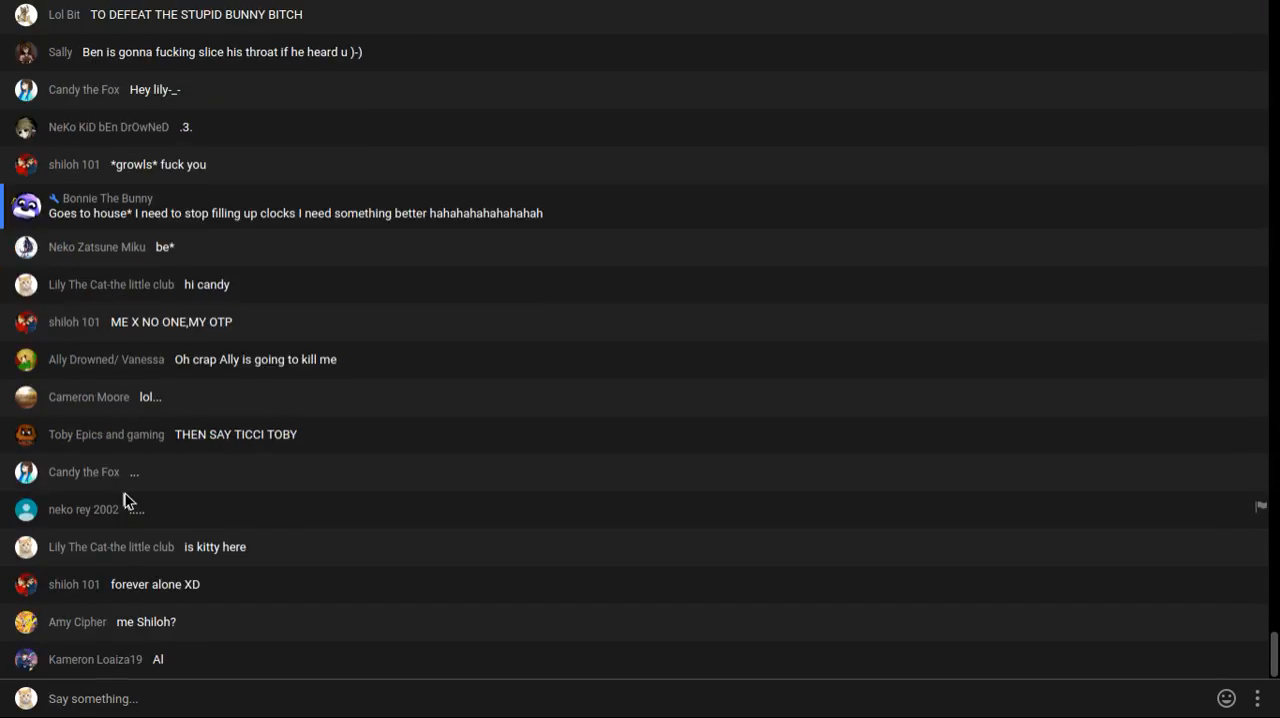
{"action": "scroll", "scroll_direction": "down", "scroll_amount": 3}
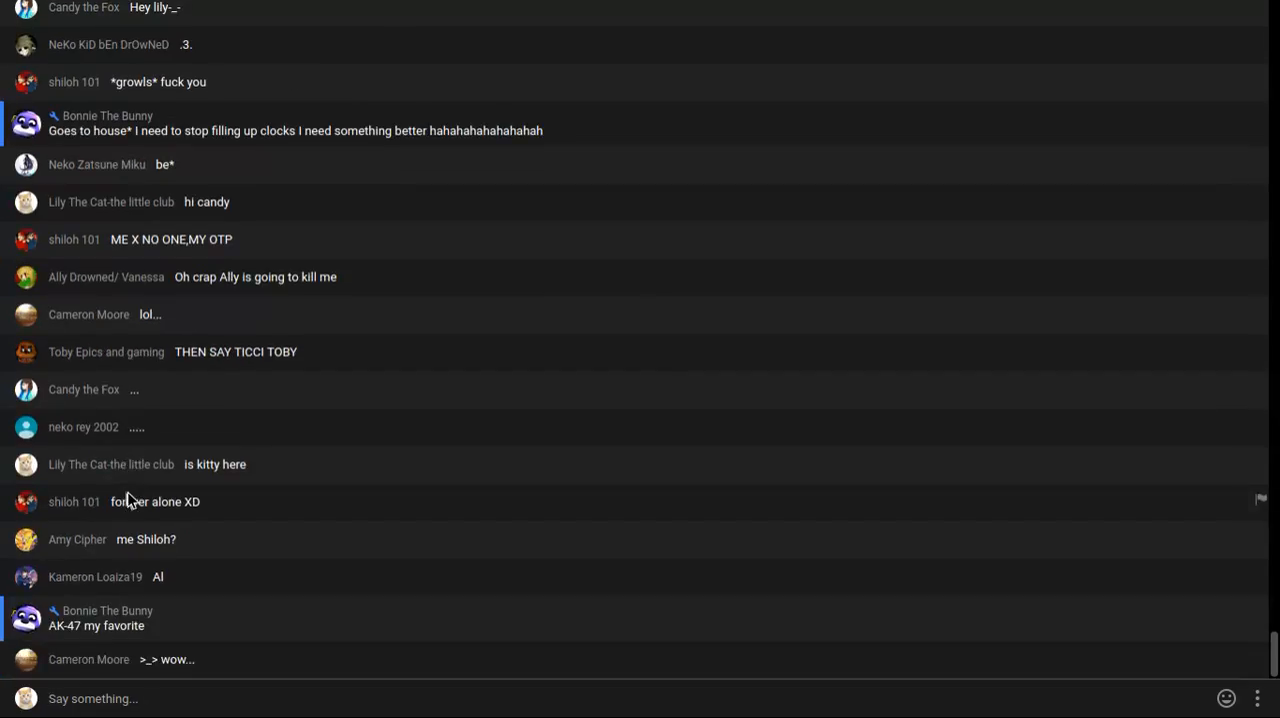
{"action": "scroll", "scroll_direction": "down", "scroll_amount": 3}
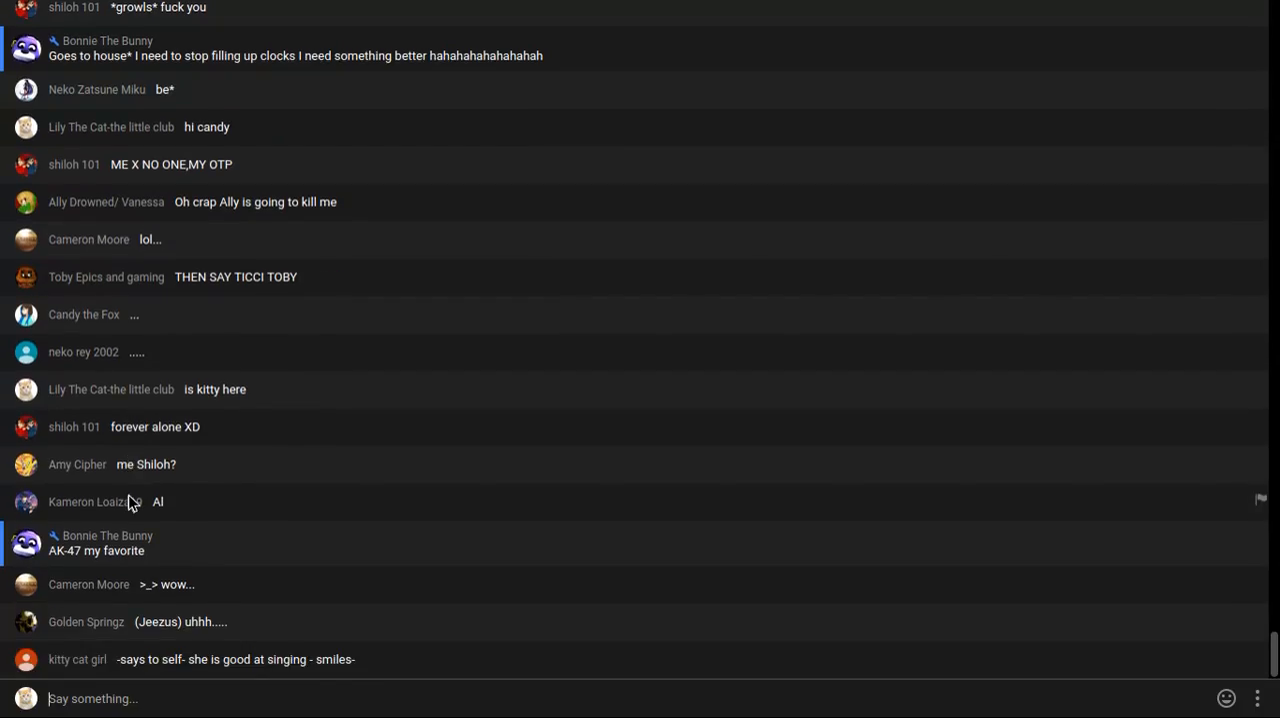
{"action": "scroll", "scroll_direction": "down", "scroll_amount": 3}
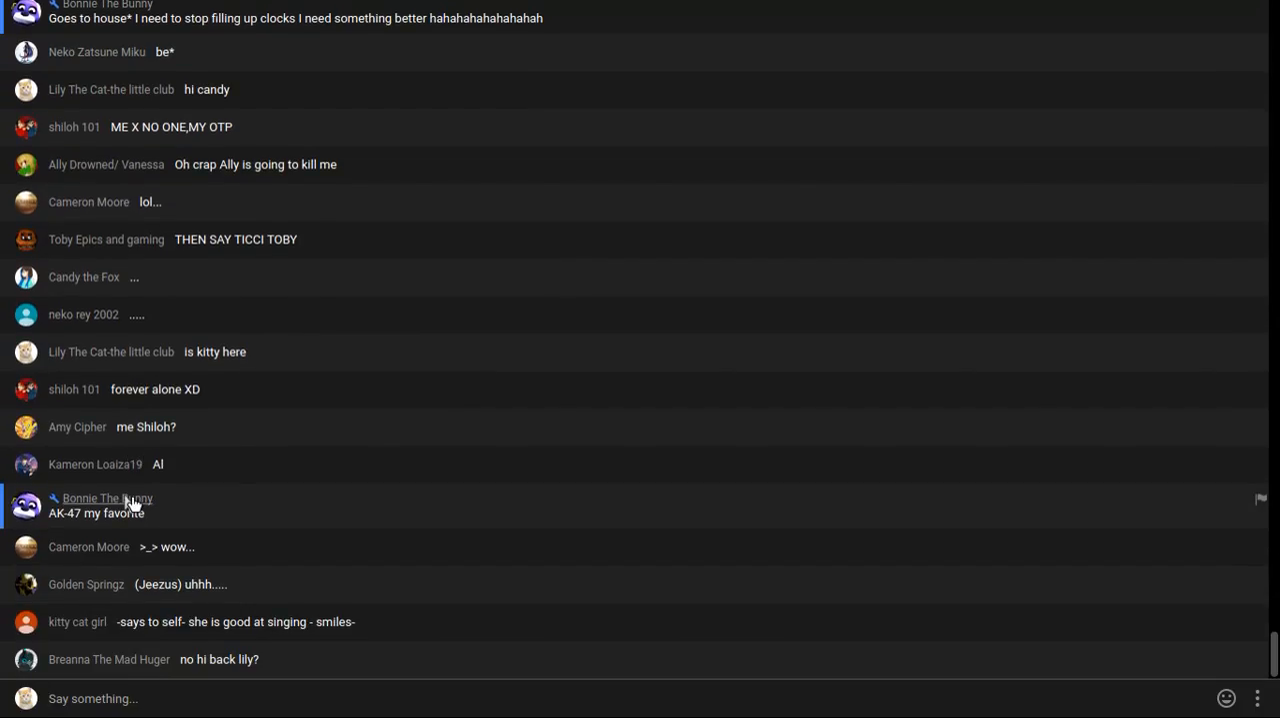
{"action": "scroll", "scroll_direction": "down", "scroll_amount": 3}
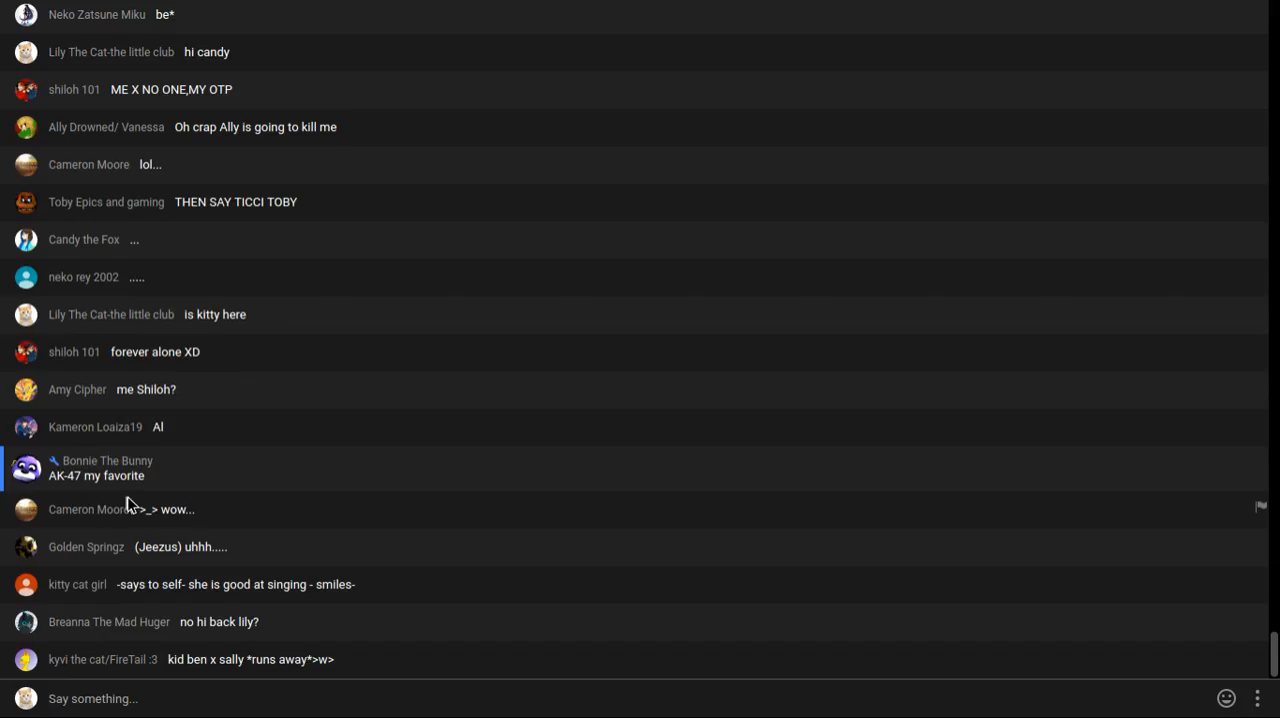
{"action": "scroll", "scroll_direction": "down", "scroll_amount": 3}
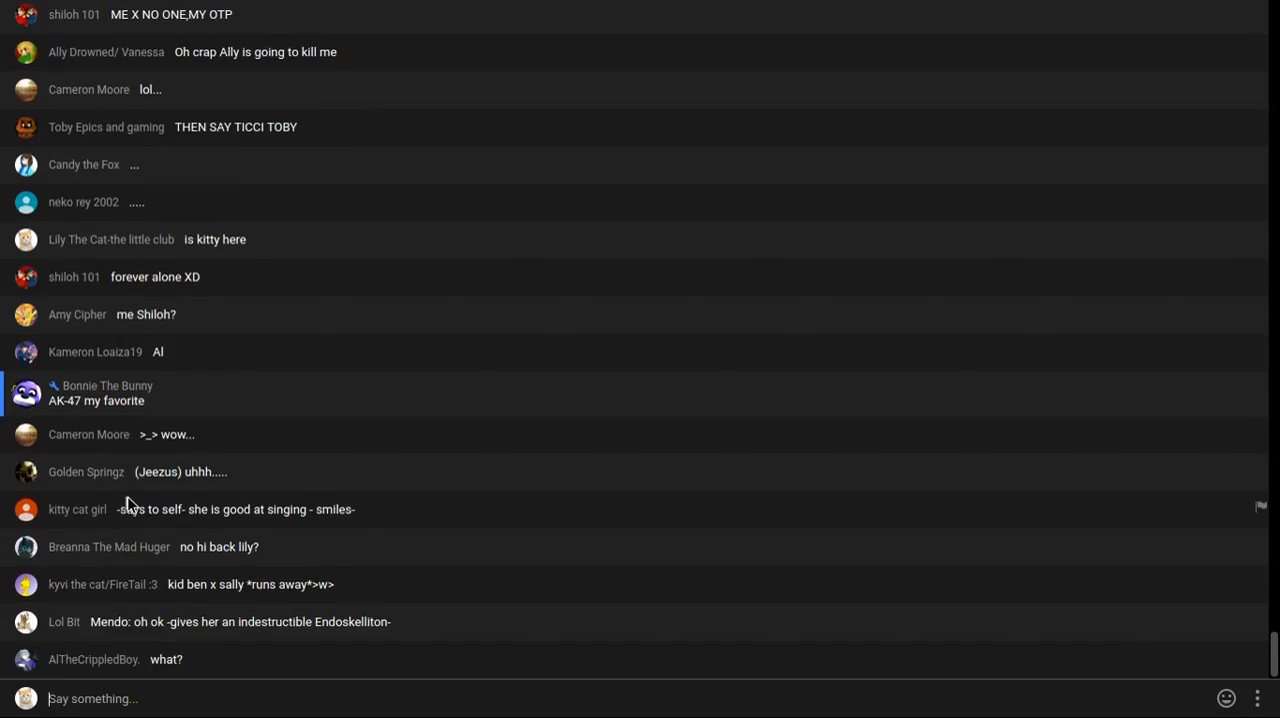
{"action": "scroll", "scroll_direction": "down", "scroll_amount": 3}
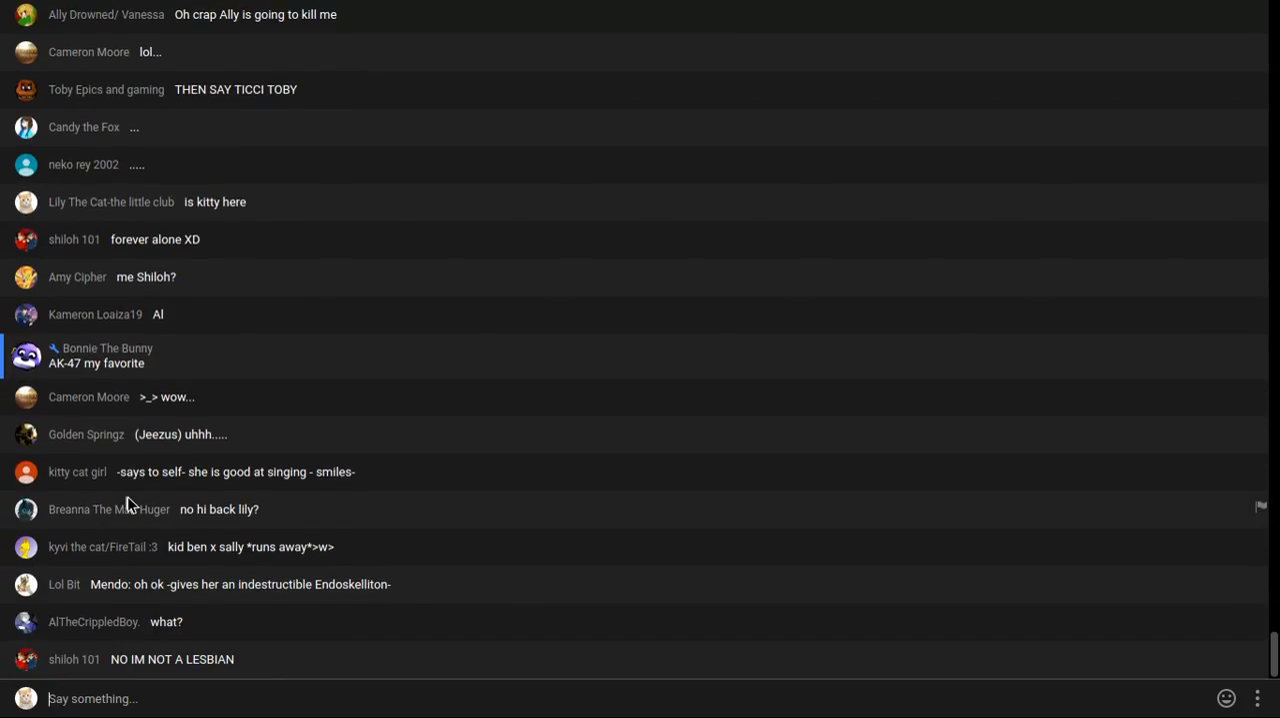
{"action": "scroll", "scroll_direction": "down", "scroll_amount": 3}
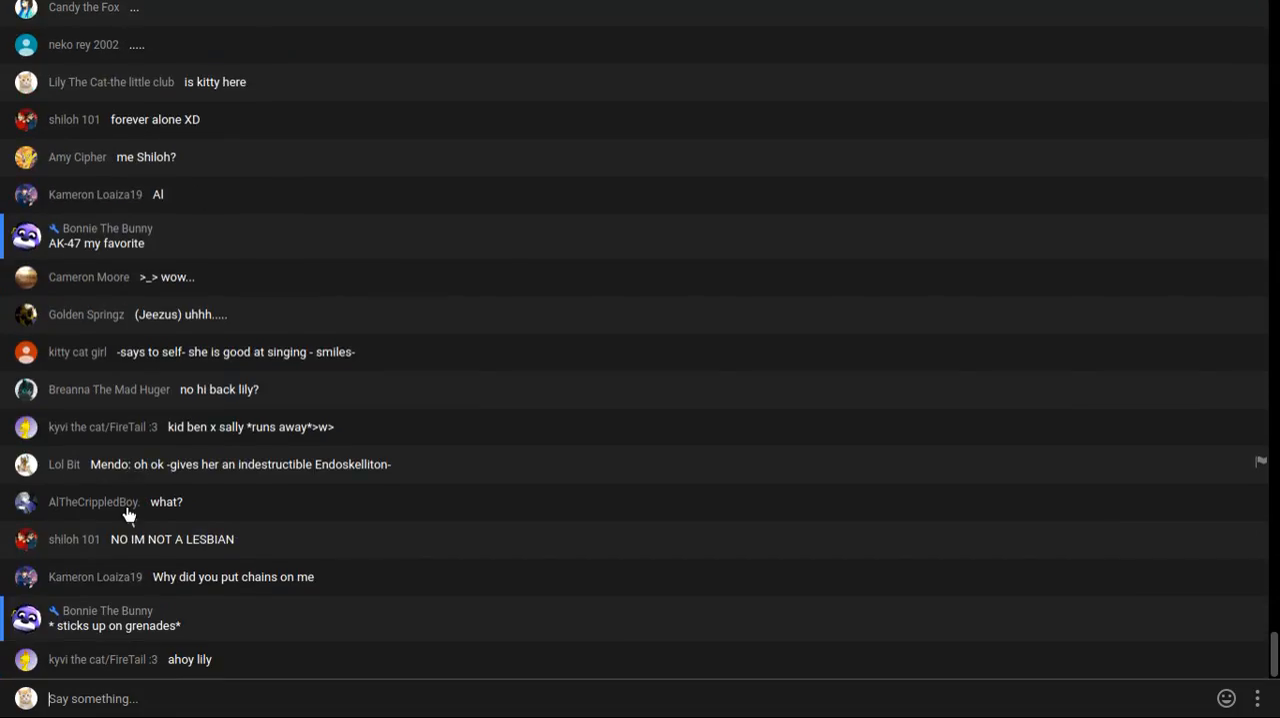
{"action": "scroll", "scroll_direction": "down", "scroll_amount": 3}
{"action": "type", "text": "hi"}
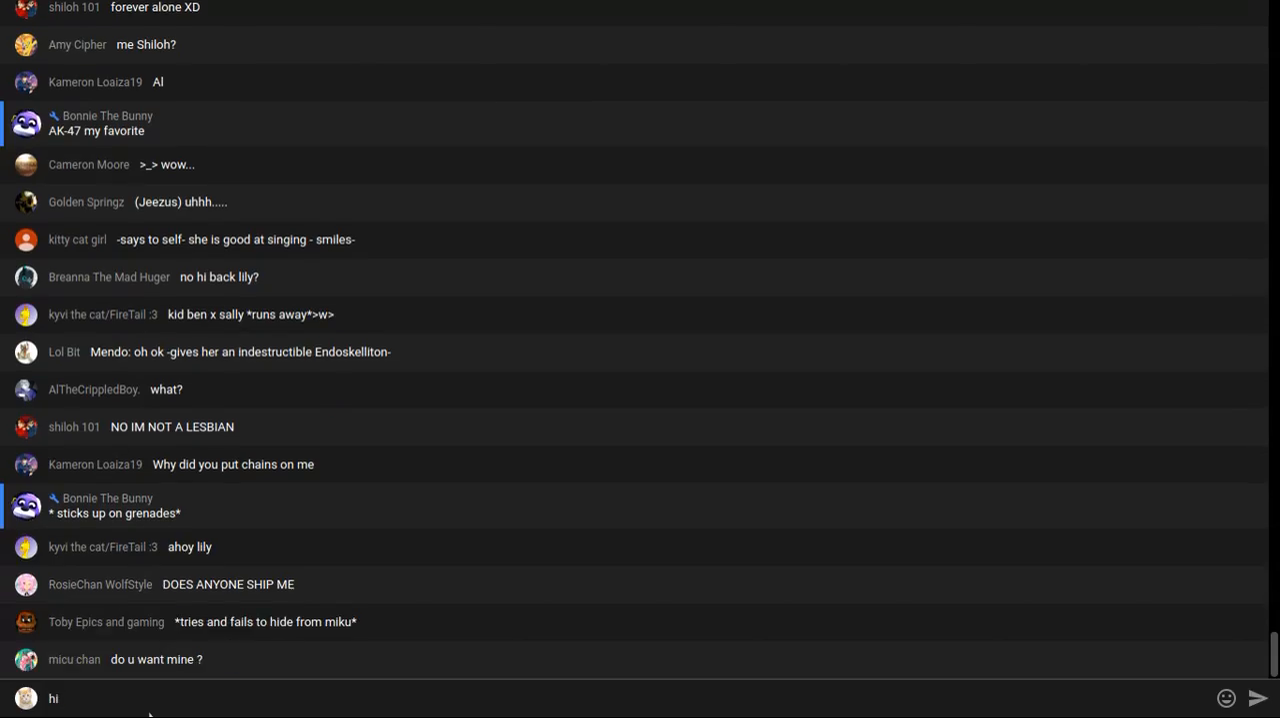
Post the greeting 'hi kyvi' to the chat
{"action": "type", "text": "kyvi"}
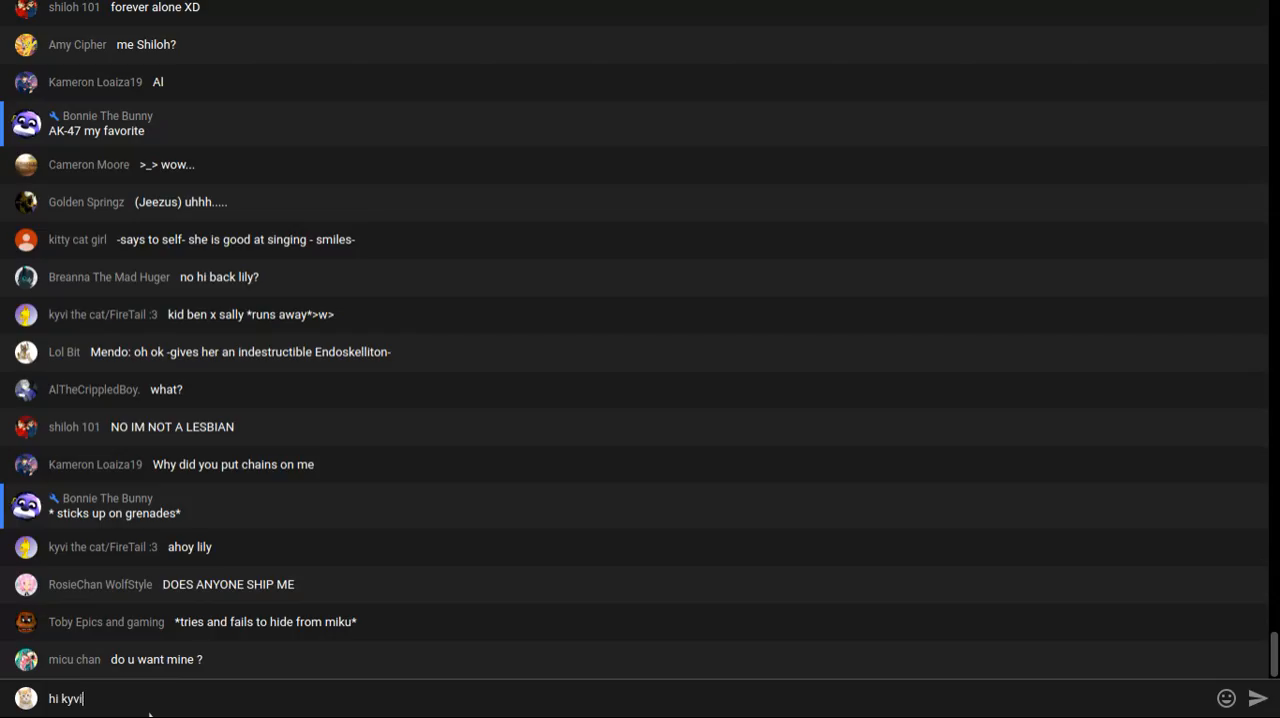
{"action": "key", "text": "Return"}
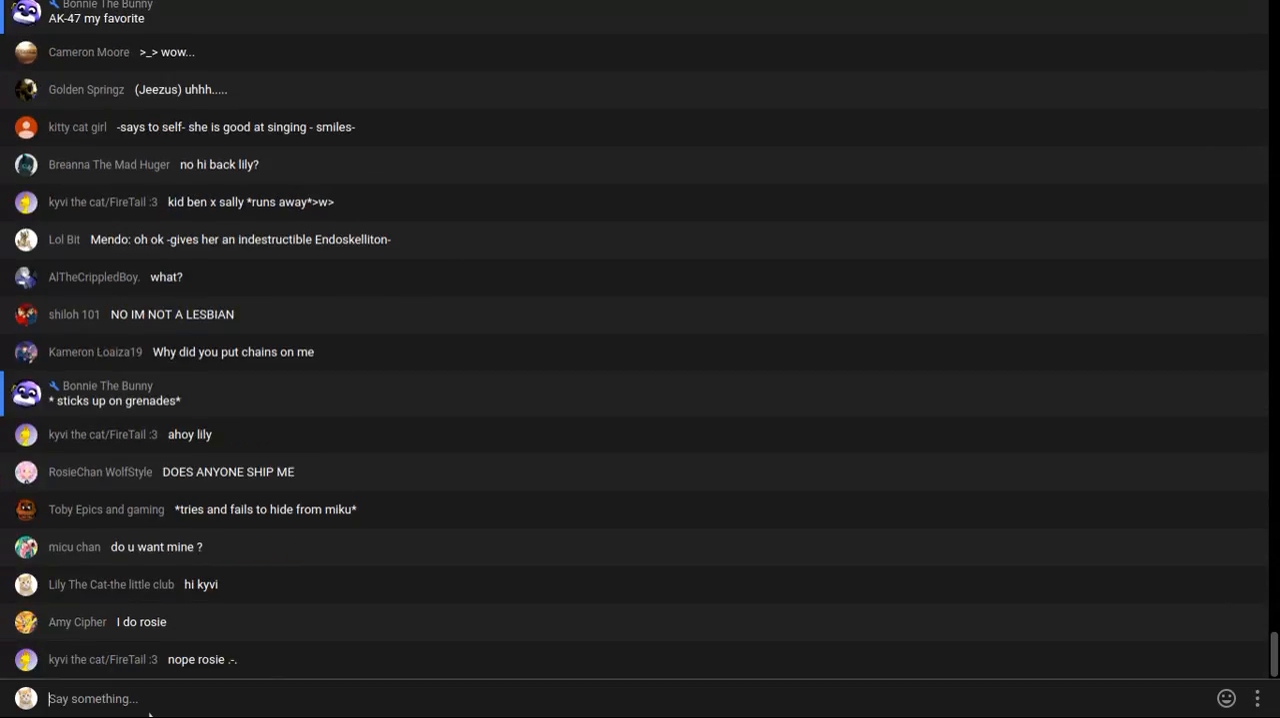
{"action": "scroll", "scroll_direction": "down", "scroll_amount": 3}
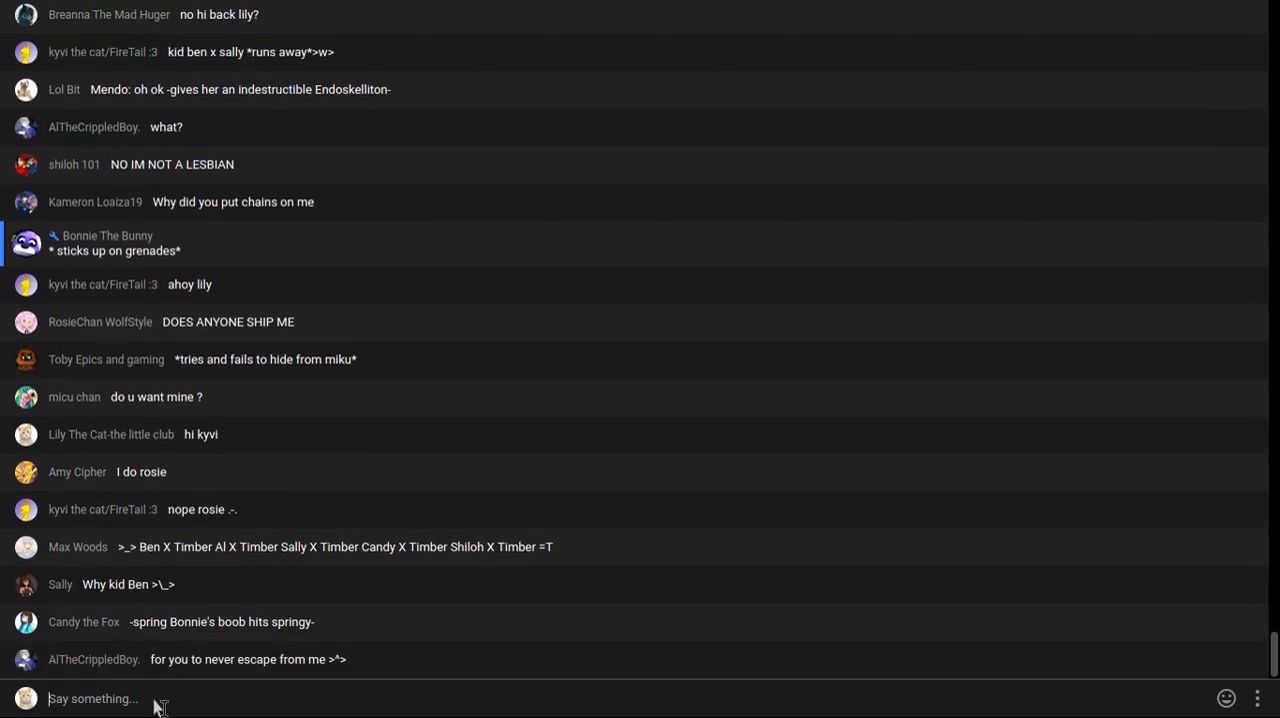
Draft 'guys guess KITTY' in the message box without sending it
{"action": "type", "text": "g"}
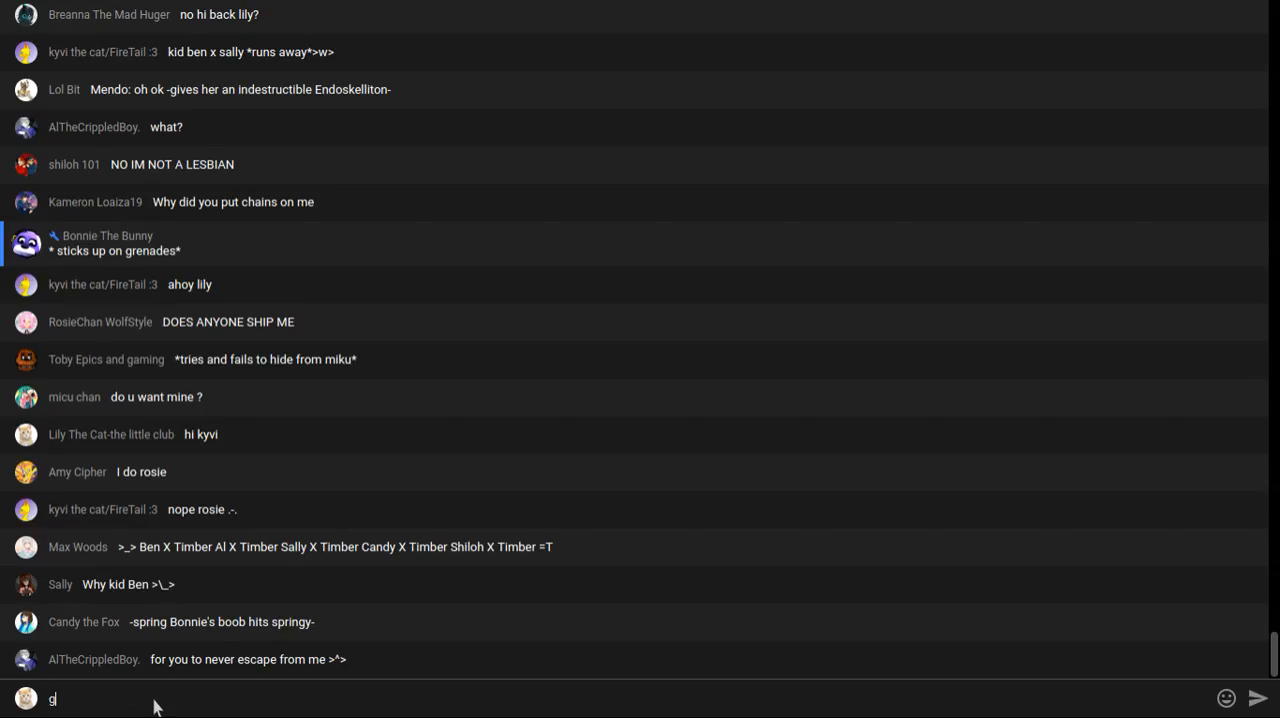
{"action": "type", "text": "uys"}
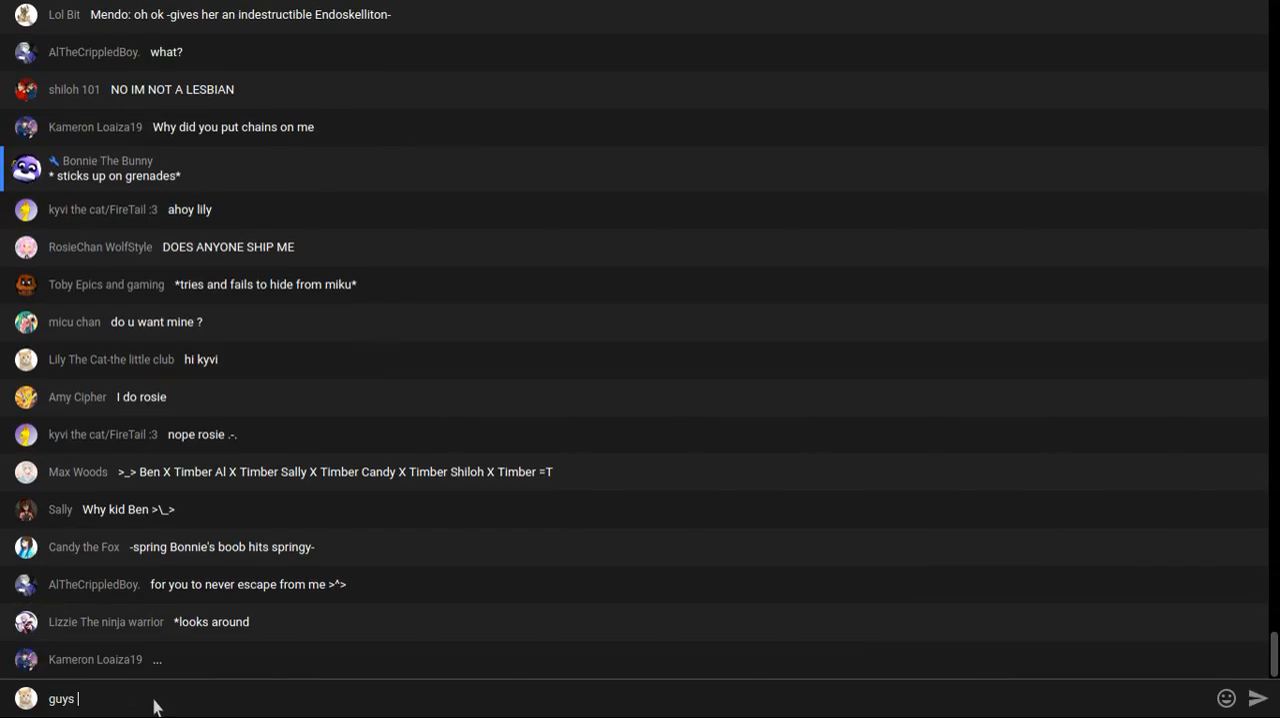
{"action": "type", "text": "gue"}
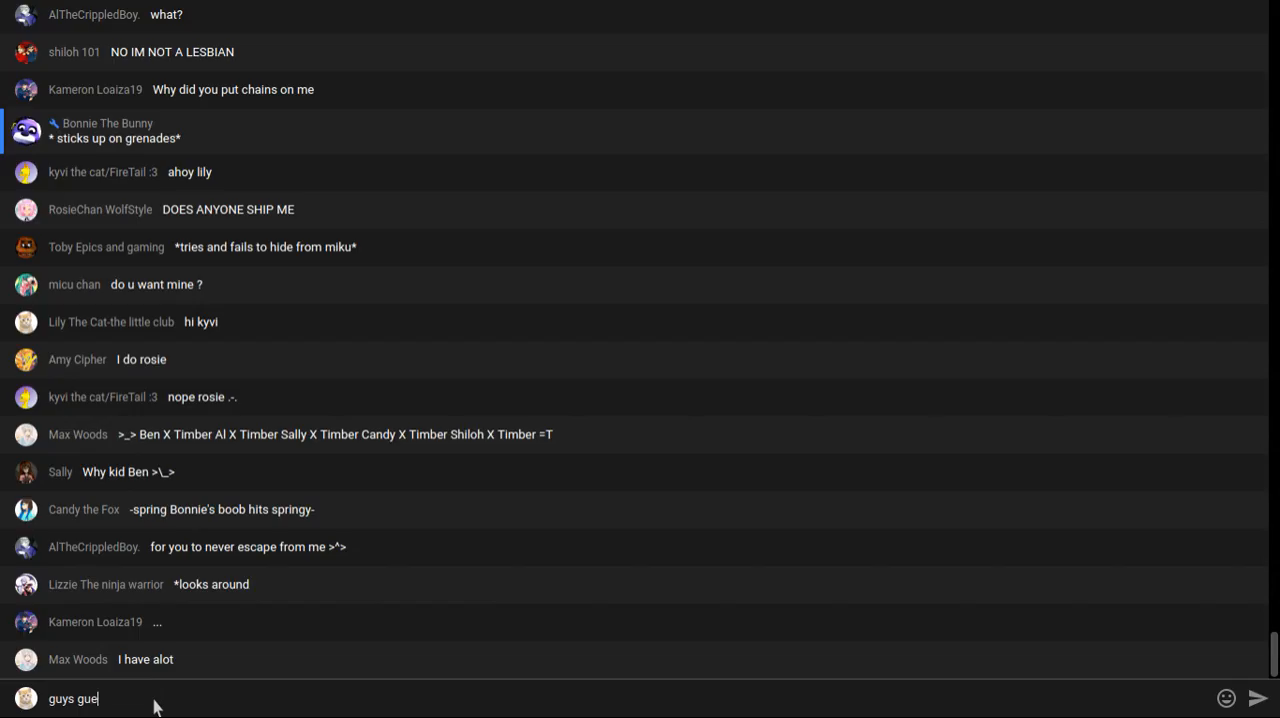
{"action": "type", "text": "ss"}
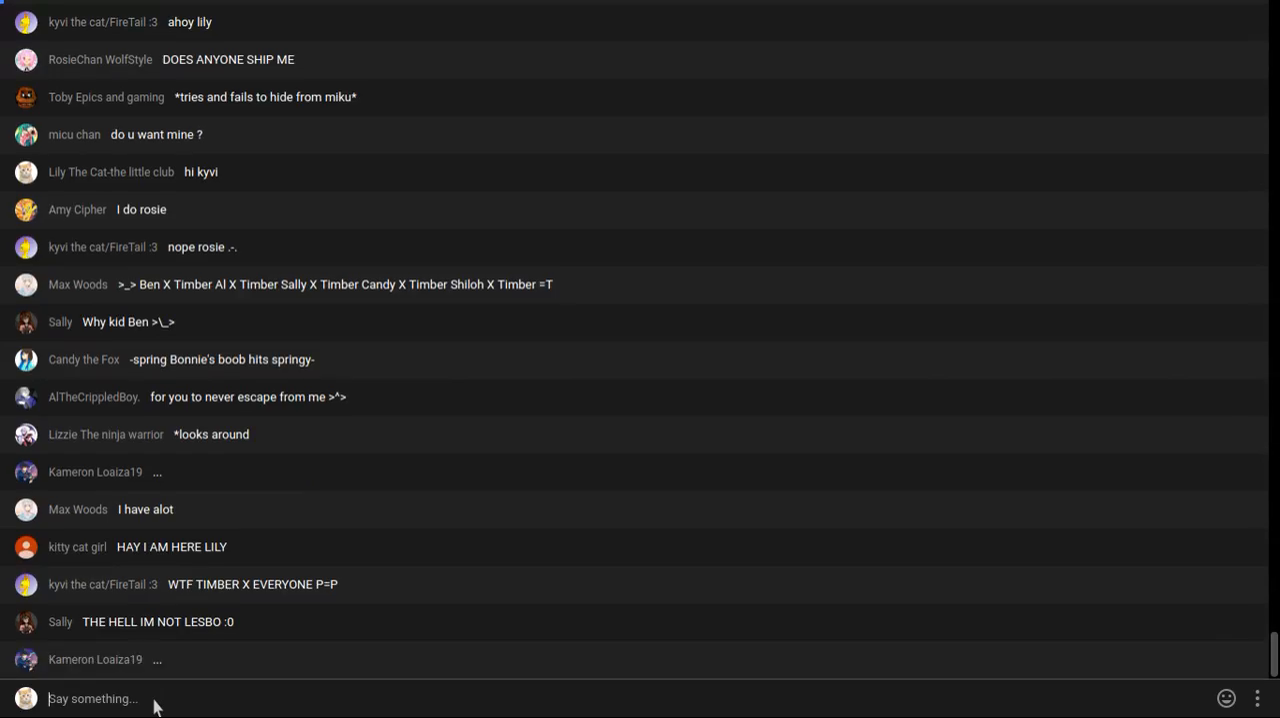
{"action": "type", "text": "KITTY"}
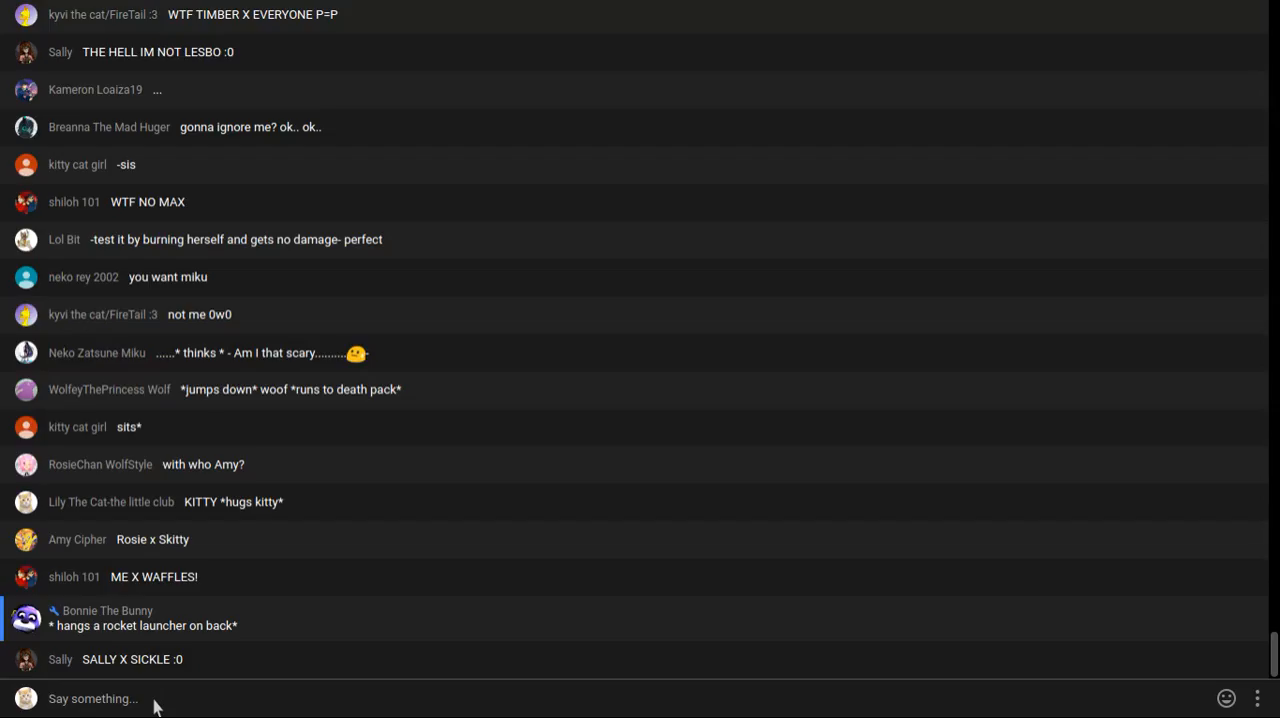
Scroll down the live chat feed to keep up with incoming messages
{"action": "scroll", "scroll_direction": "down", "scroll_amount": 3}
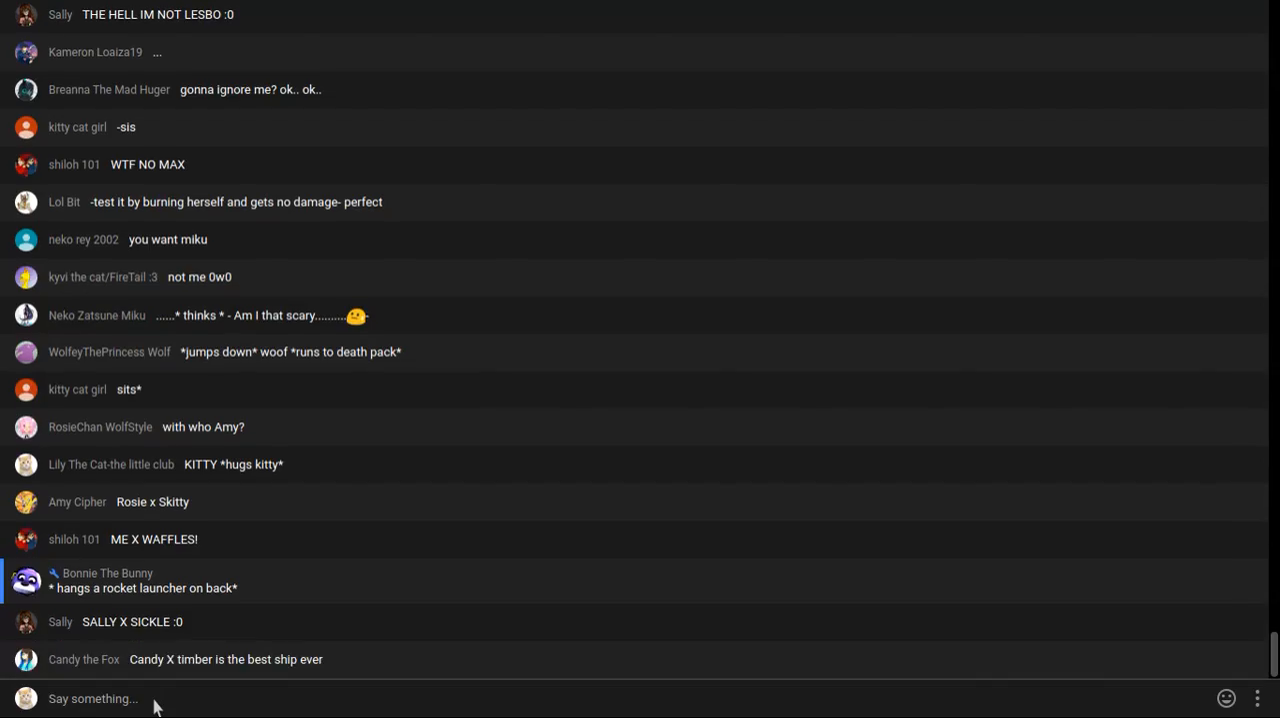
{"action": "scroll", "scroll_direction": "down", "scroll_amount": 3}
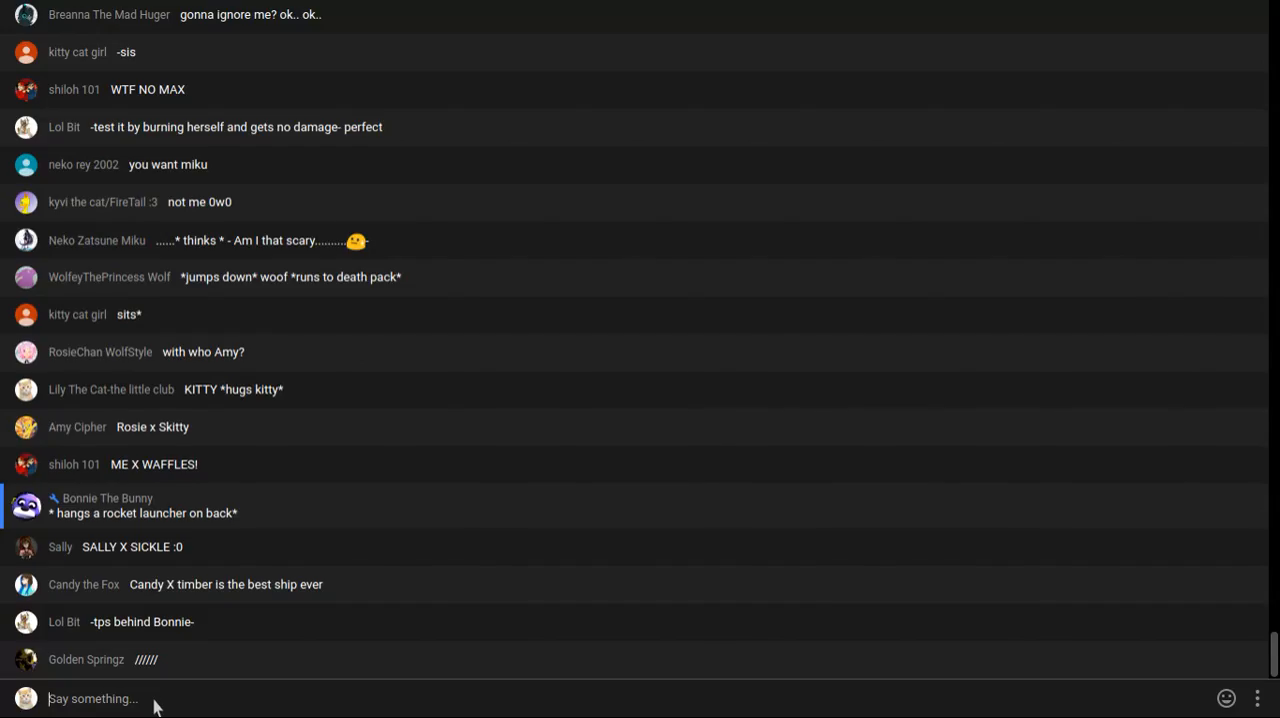
{"action": "scroll", "scroll_direction": "down", "scroll_amount": 3}
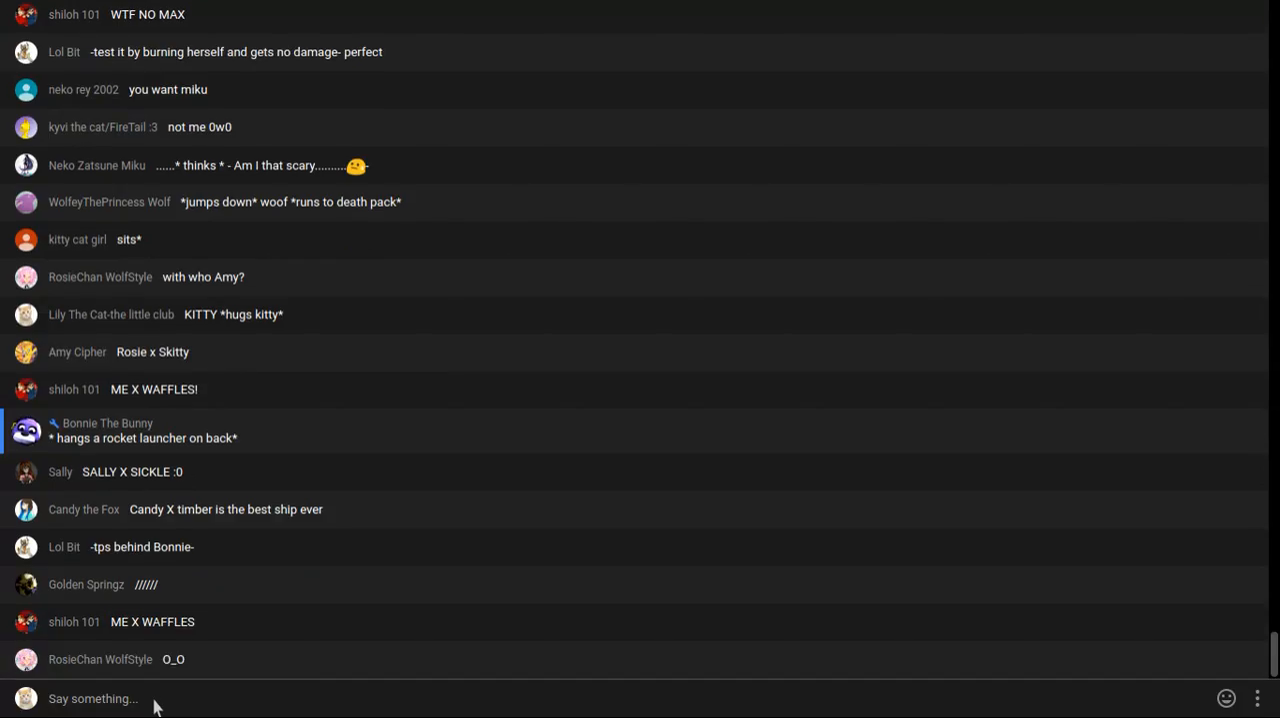
{"action": "scroll", "scroll_direction": "down", "scroll_amount": 3}
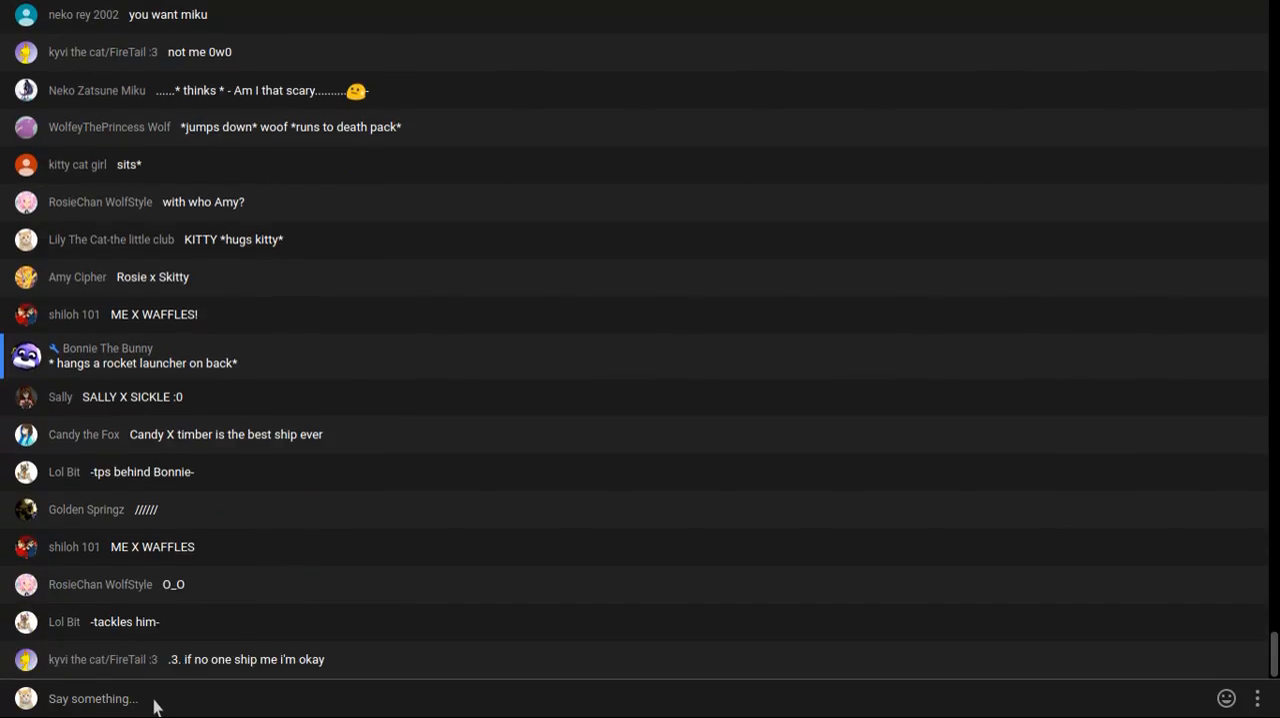
{"action": "scroll", "scroll_direction": "down", "scroll_amount": 3}
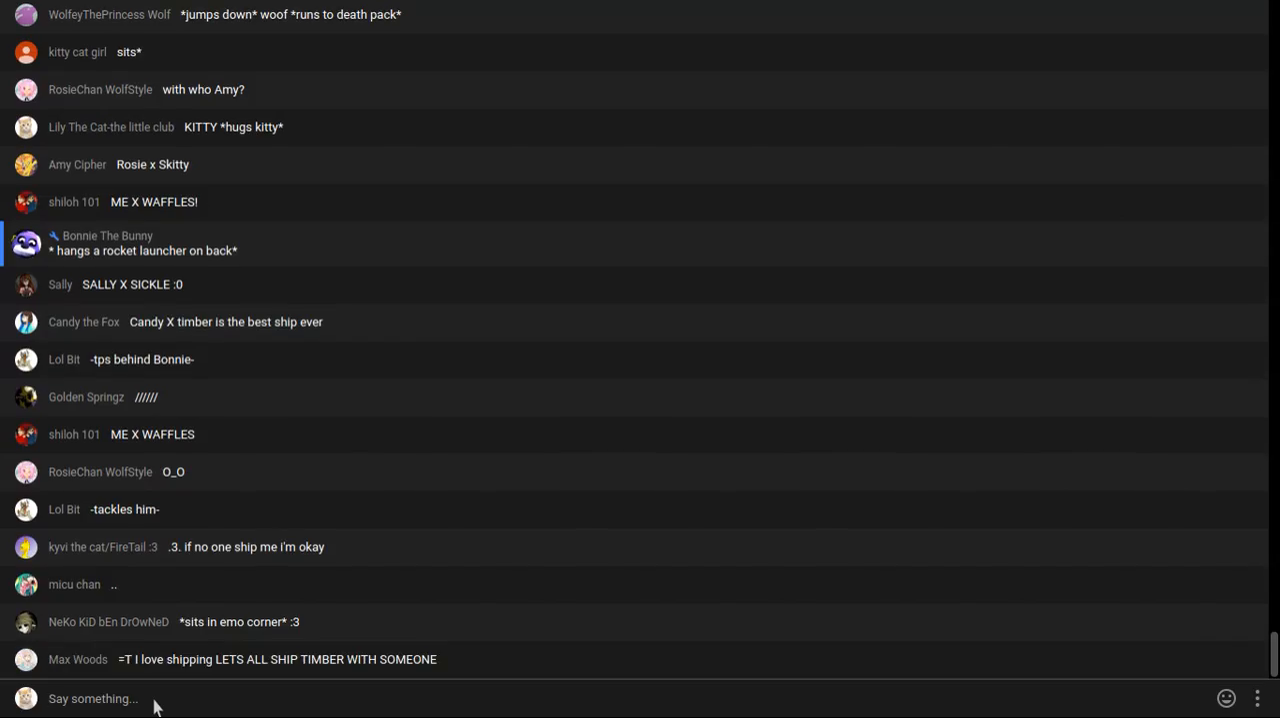
{"action": "scroll", "scroll_direction": "down", "scroll_amount": 3}
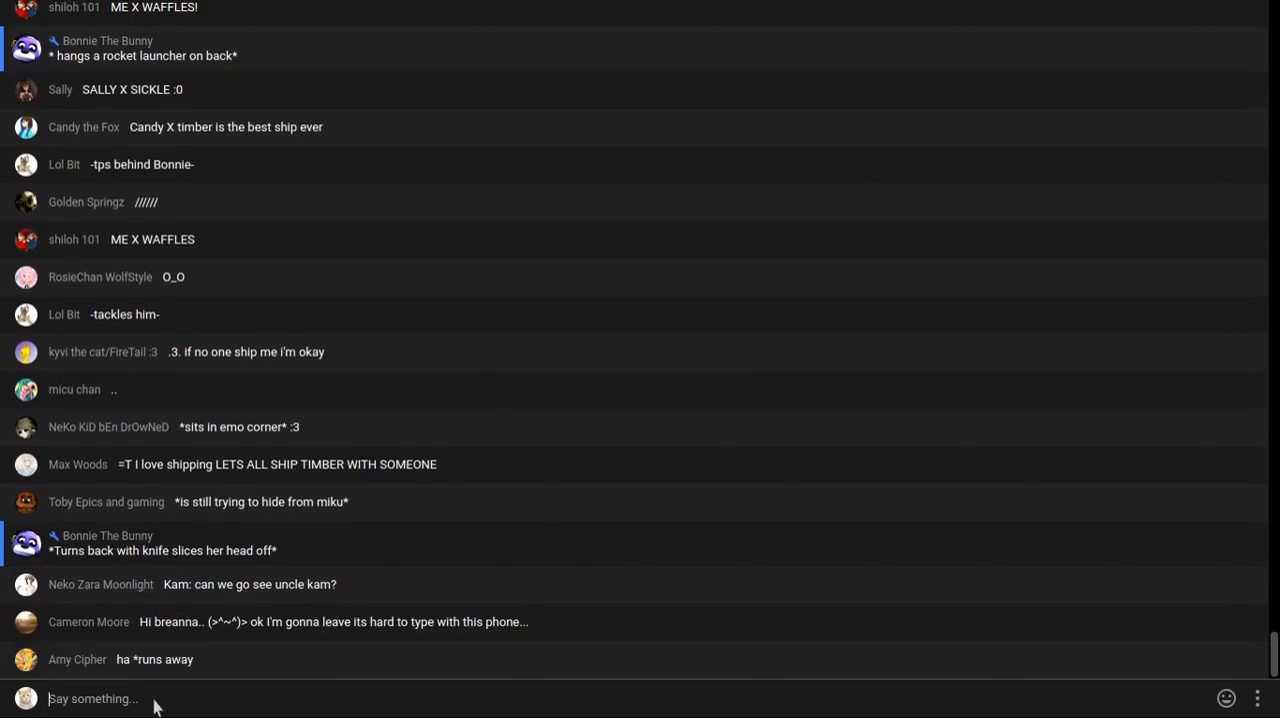
{"action": "scroll", "scroll_direction": "down", "scroll_amount": 3}
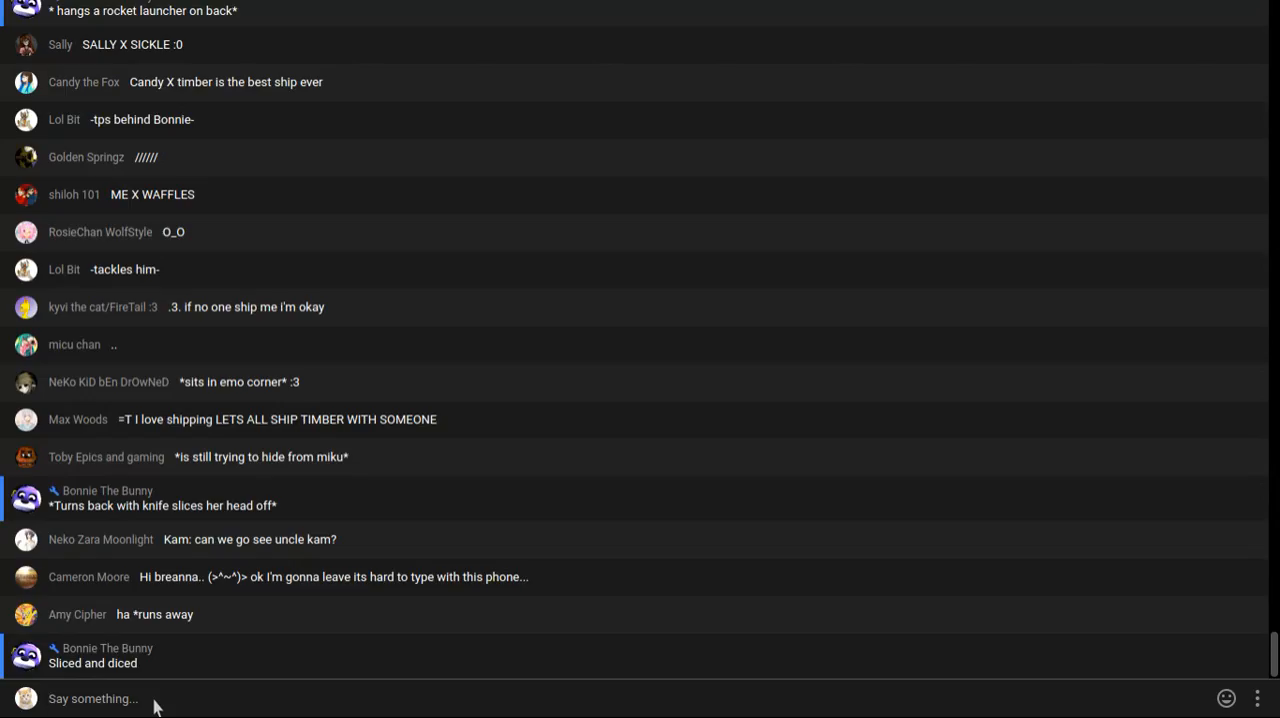
Post 'kitty guess were i went today' to the chat
{"action": "type", "text": "kitty"}
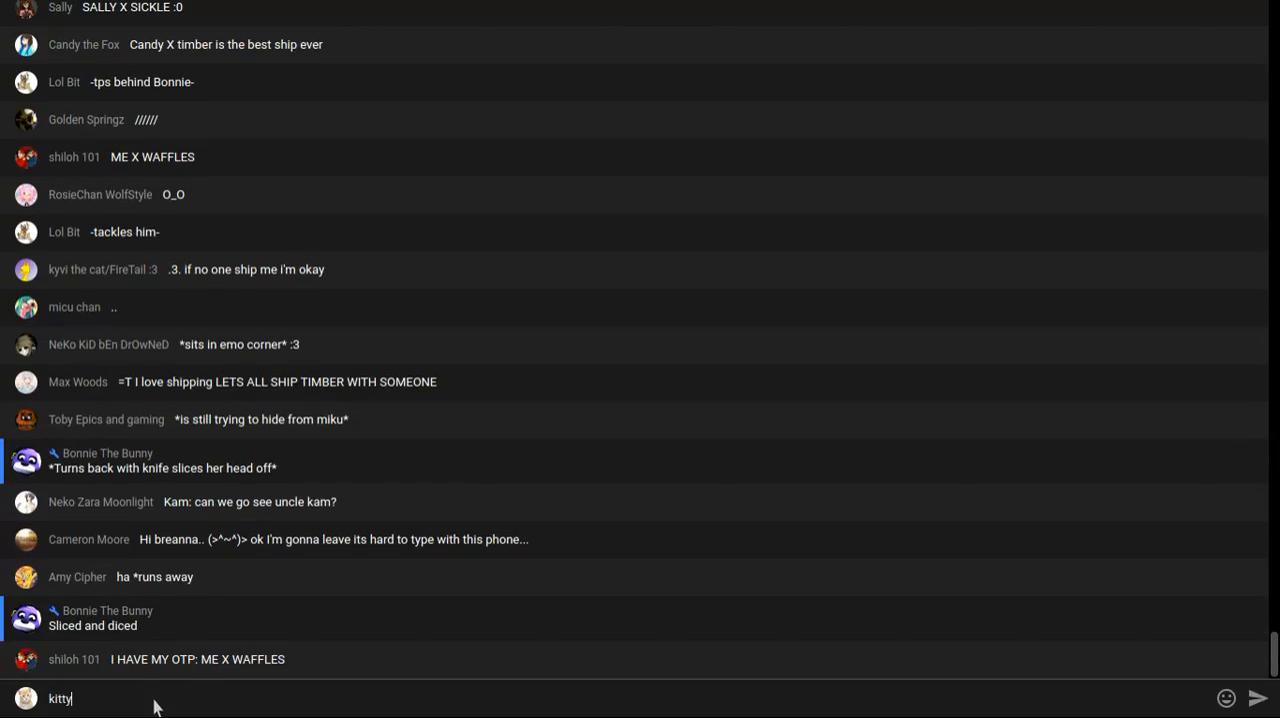
{"action": "type", "text": "guess were"}
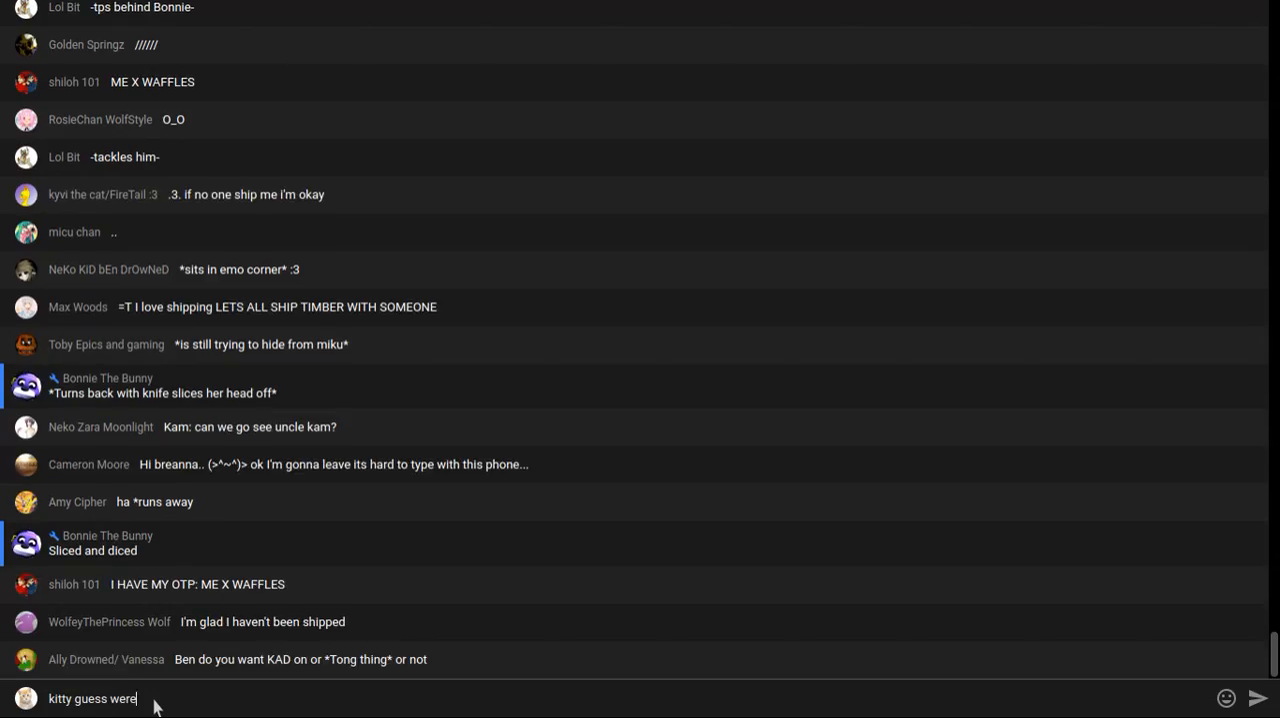
{"action": "type", "text": "i went t"}
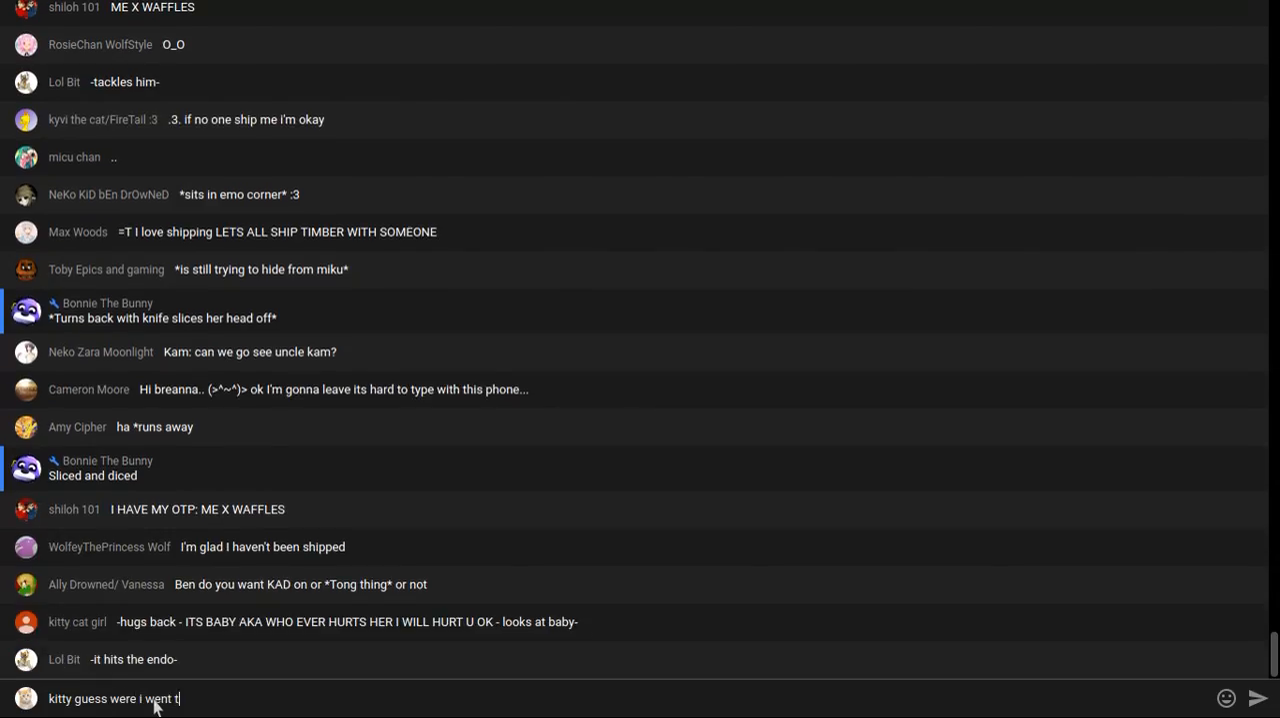
{"action": "scroll", "scroll_direction": "down", "scroll_amount": 3}
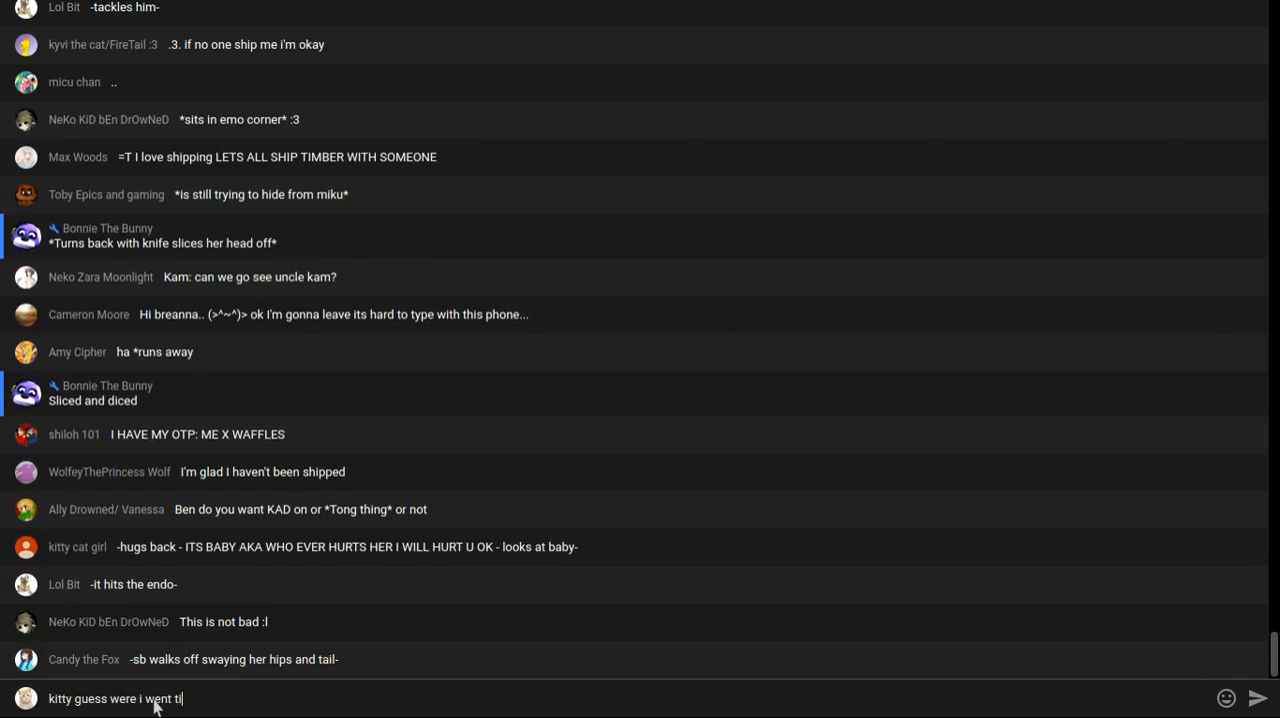
{"action": "scroll", "scroll_direction": "down", "scroll_amount": 3}
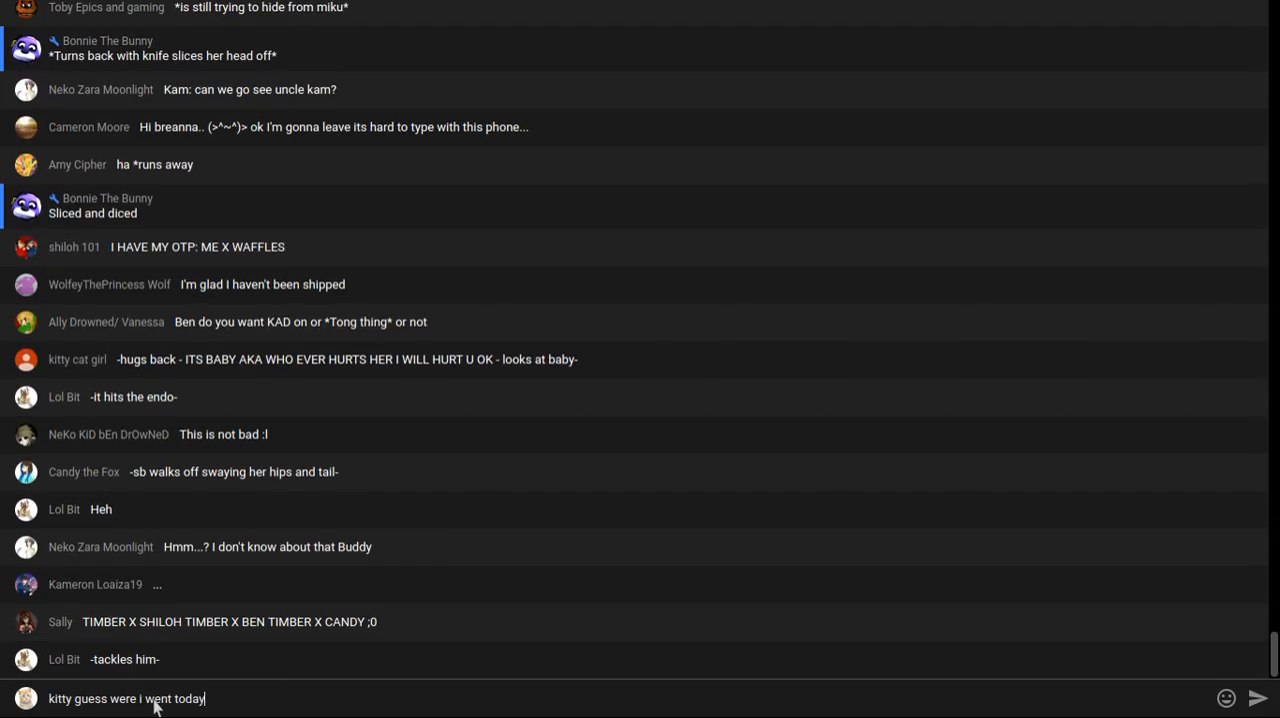
{"action": "scroll", "scroll_direction": "down", "scroll_amount": 3}
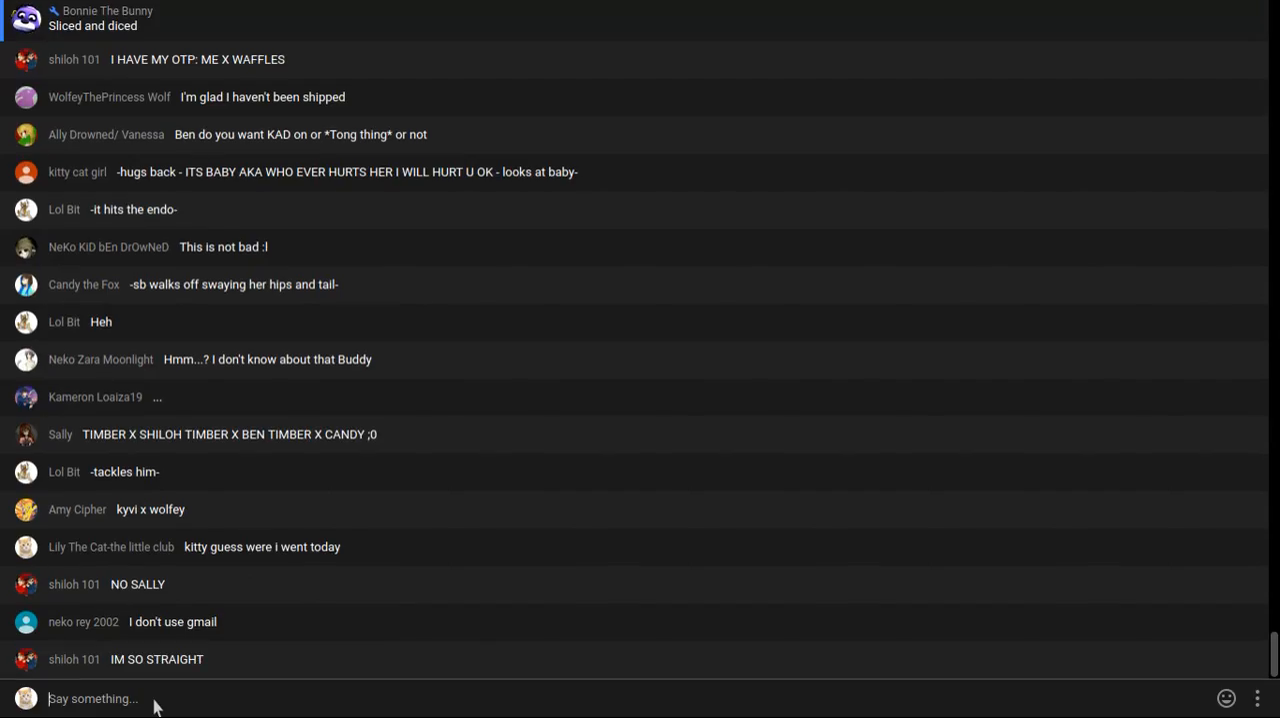
Catch up on the feed and start a new message draft with 'i'
{"action": "scroll", "scroll_direction": "down", "scroll_amount": 3}
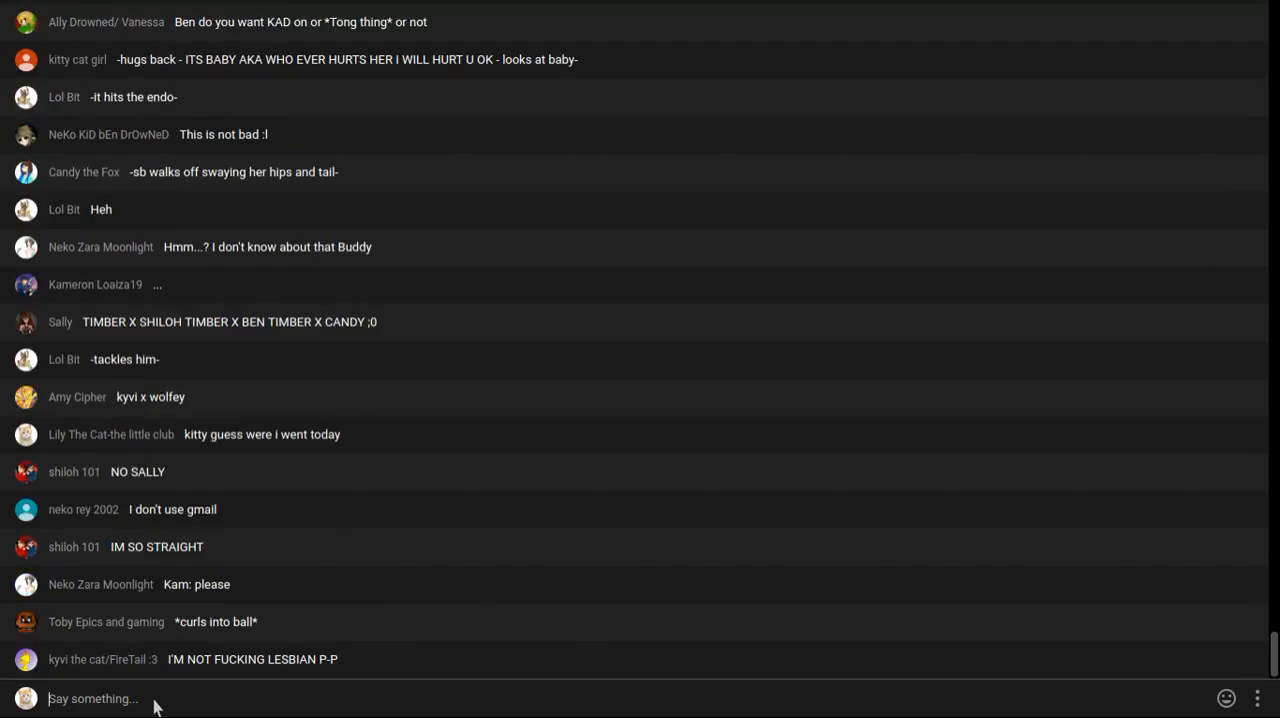
{"action": "scroll", "scroll_direction": "down", "scroll_amount": 3}
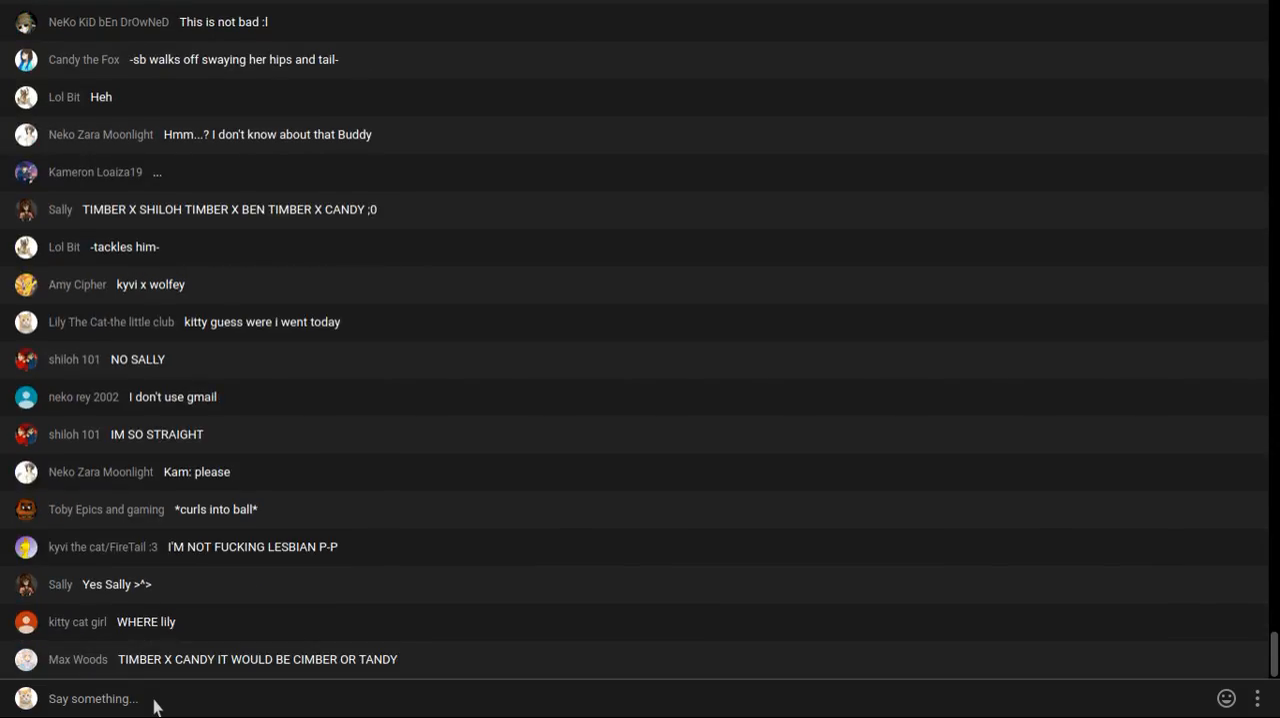
{"action": "type", "text": "i"}
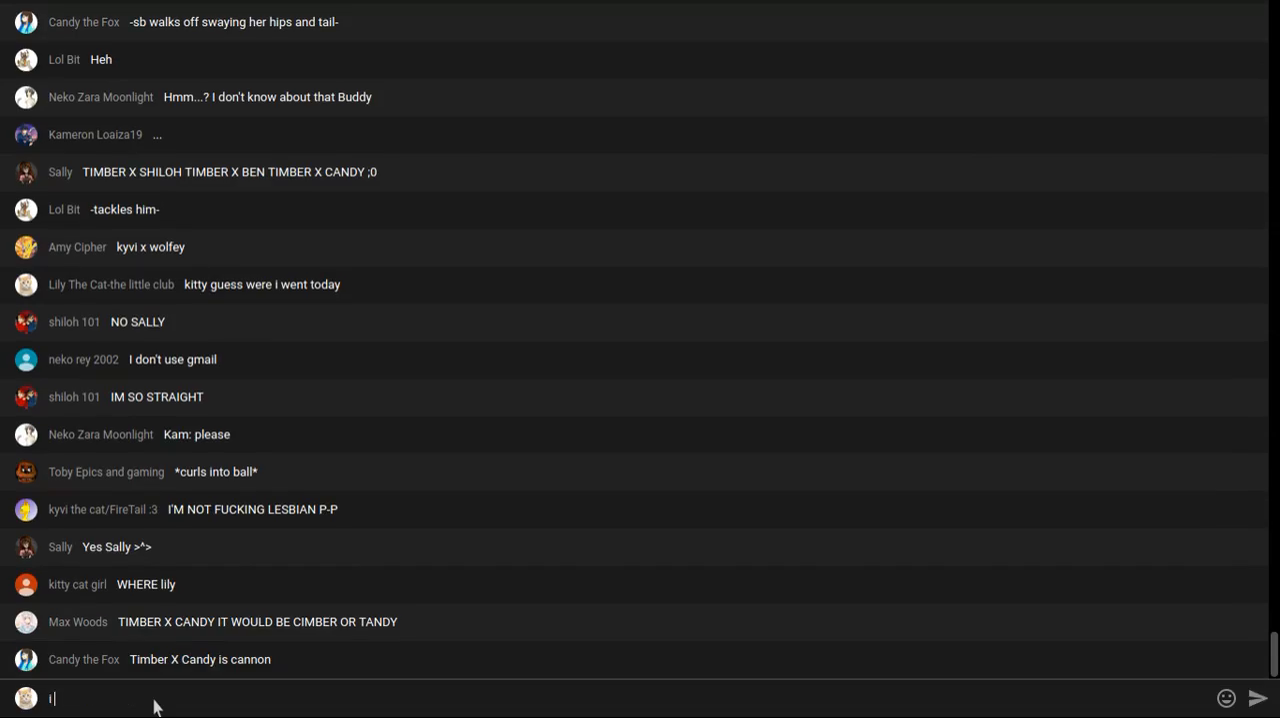
Write that you went to the dessert museum in Tucson, Arizona
{"action": "type", "text": "ww"}
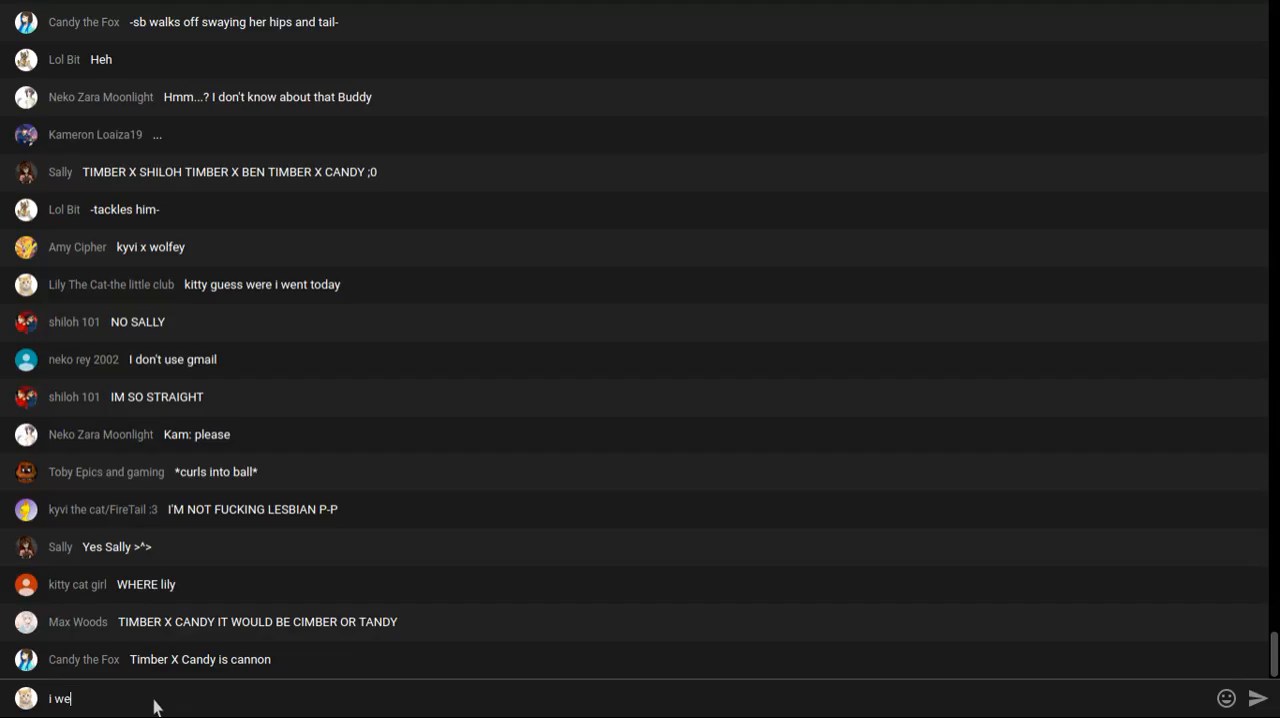
{"action": "type", "text": "nt to"}
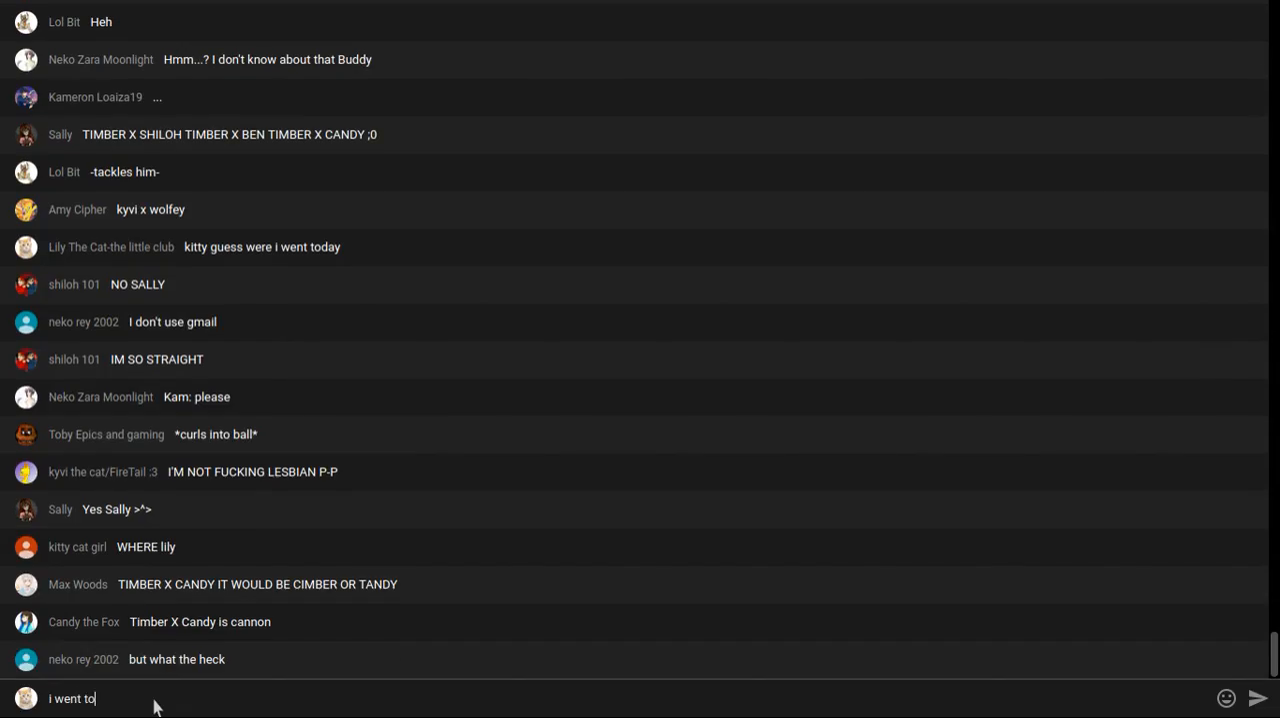
{"action": "type", "text": "the"}
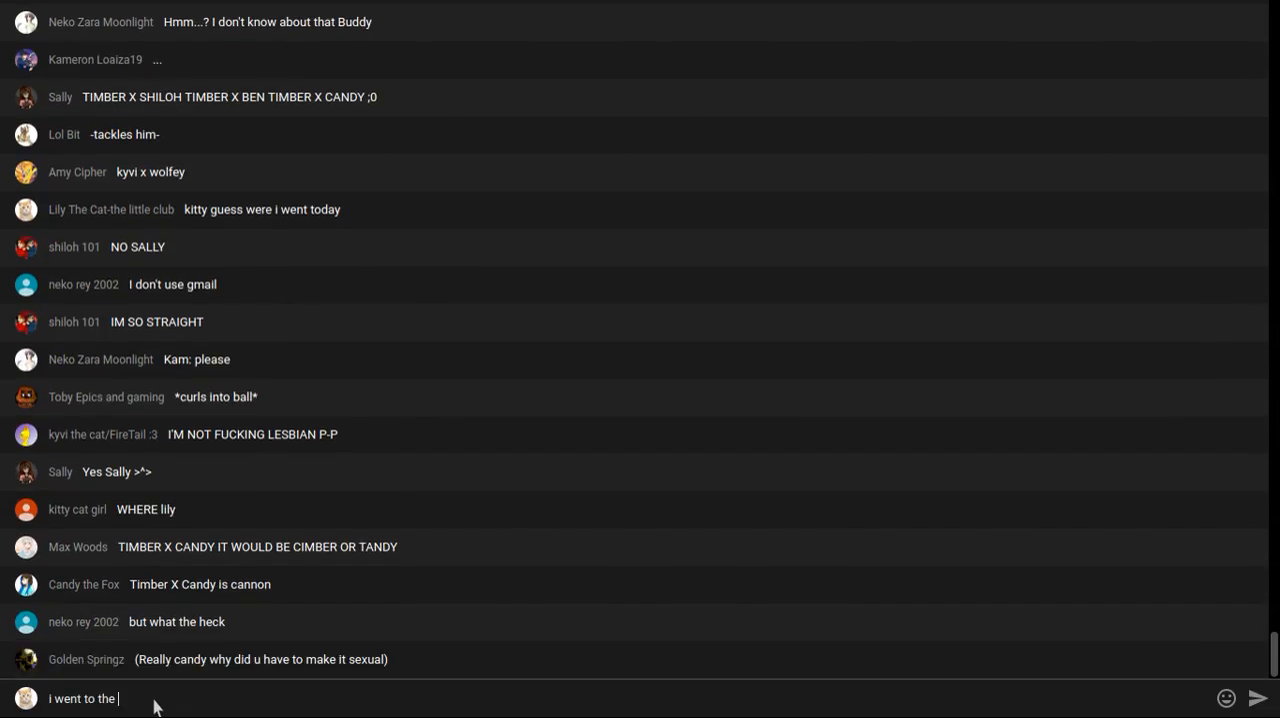
{"action": "type", "text": "dessert"}
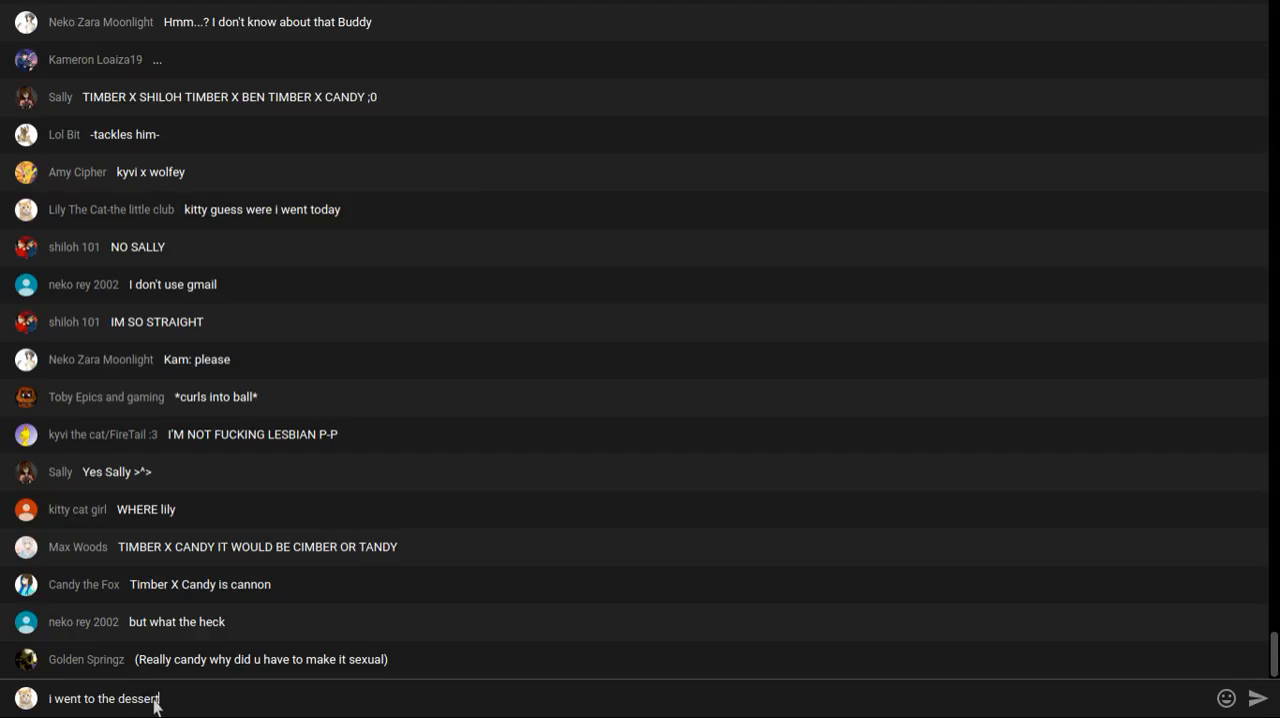
{"action": "type", "text": "mue"}
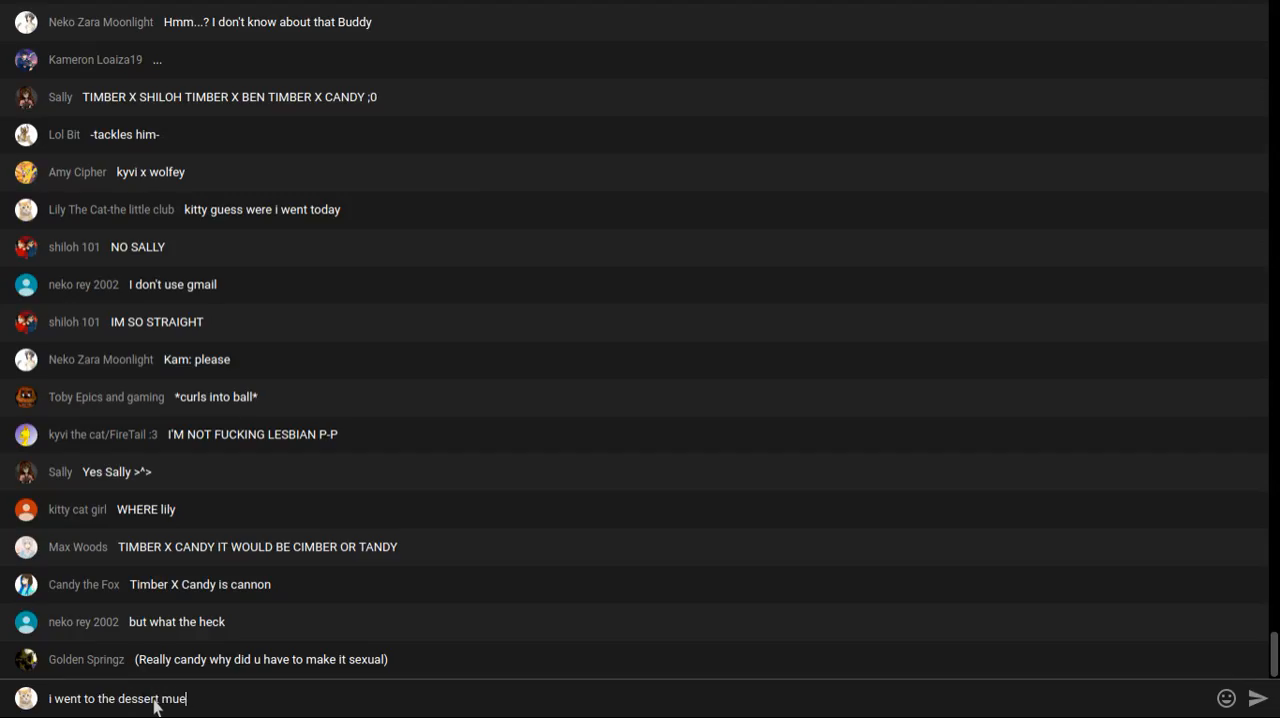
{"action": "type", "text": "si"}
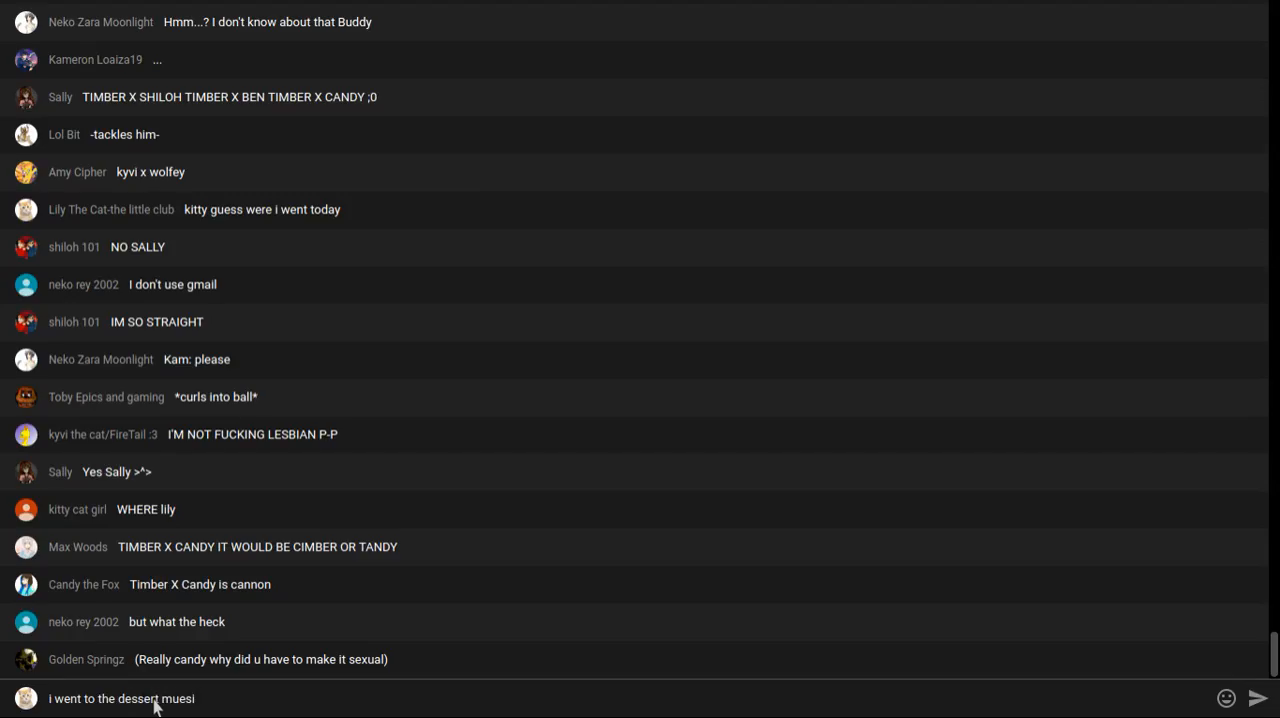
{"action": "type", "text": "um"}
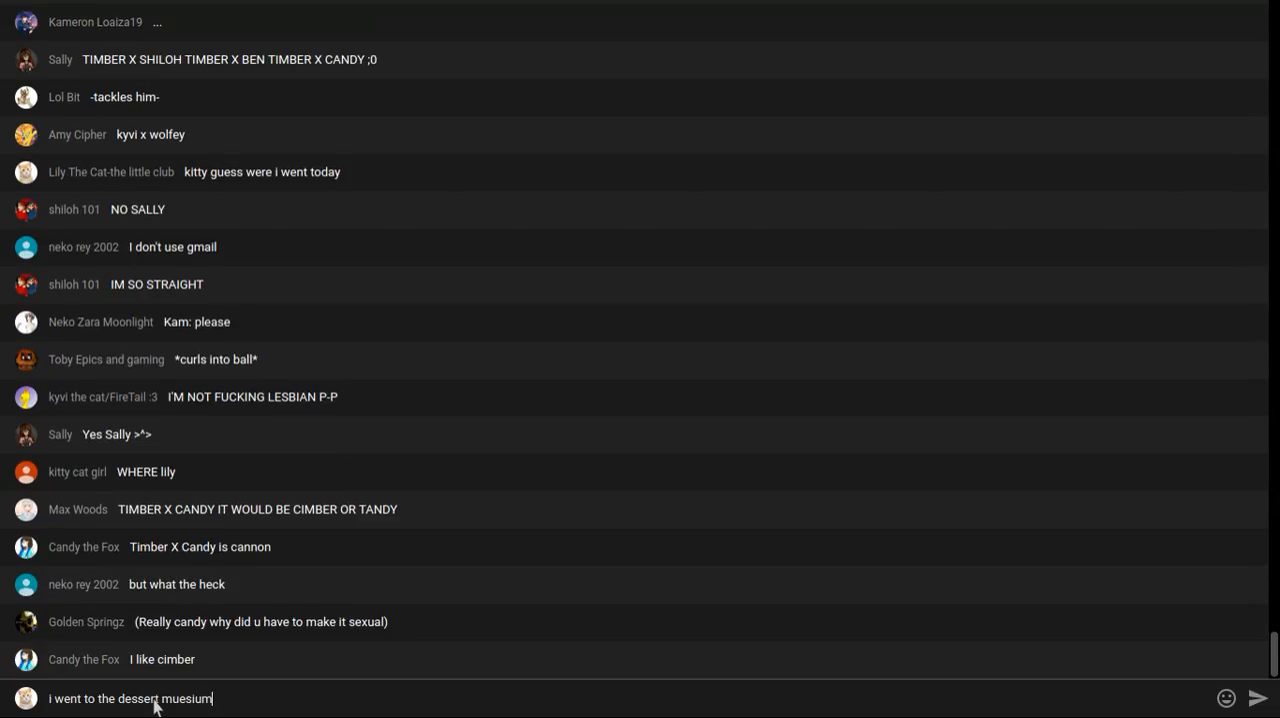
{"action": "type", "text": "in tucs"}
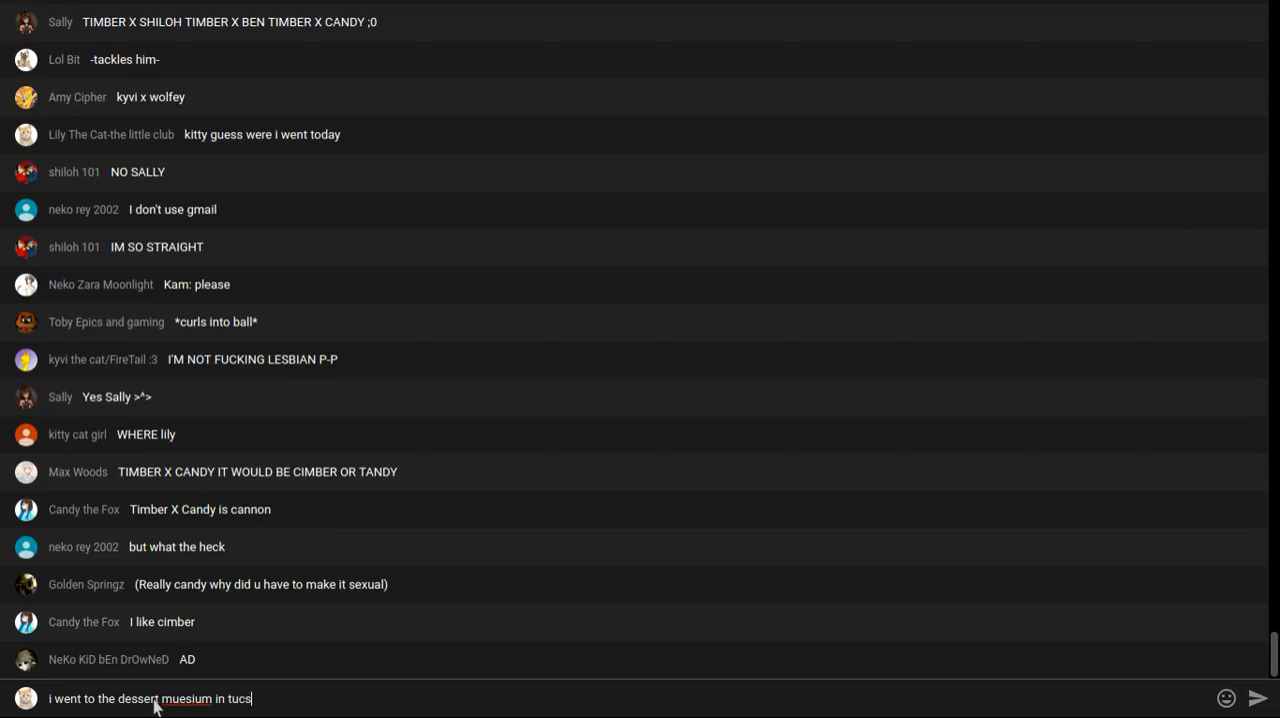
{"action": "type", "text": "on"}
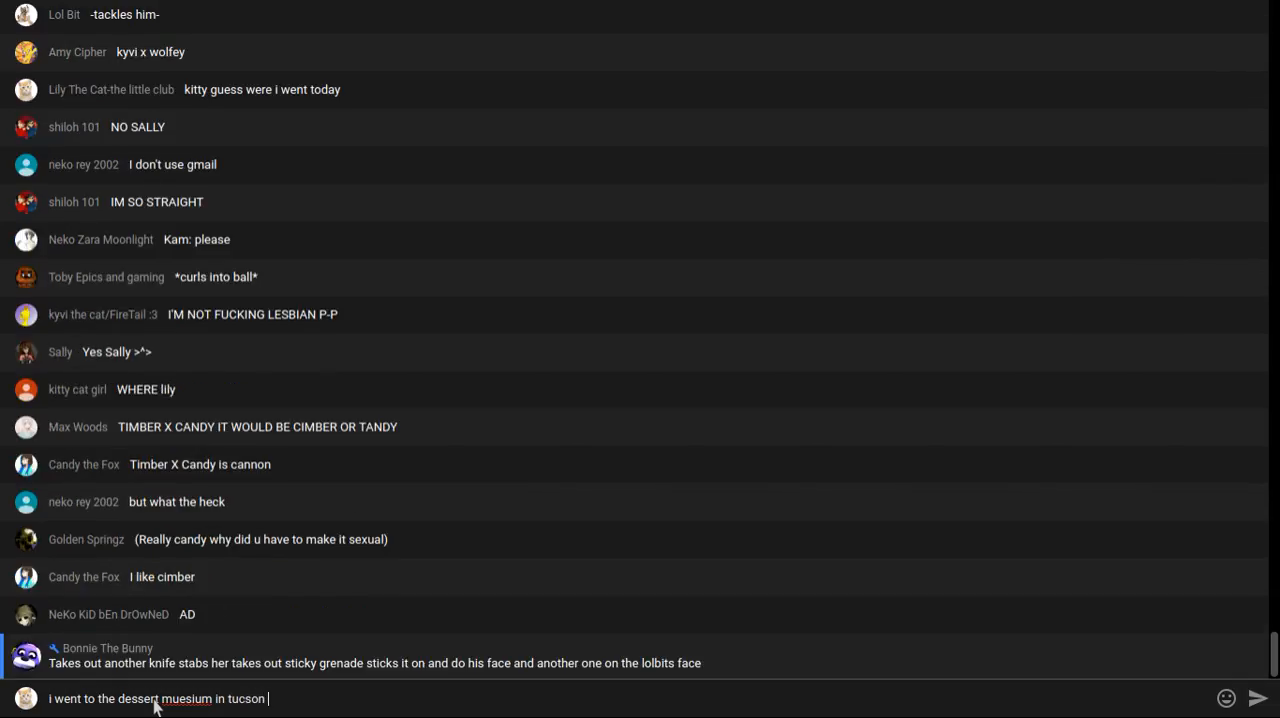
{"action": "type", "text": "arizona"}
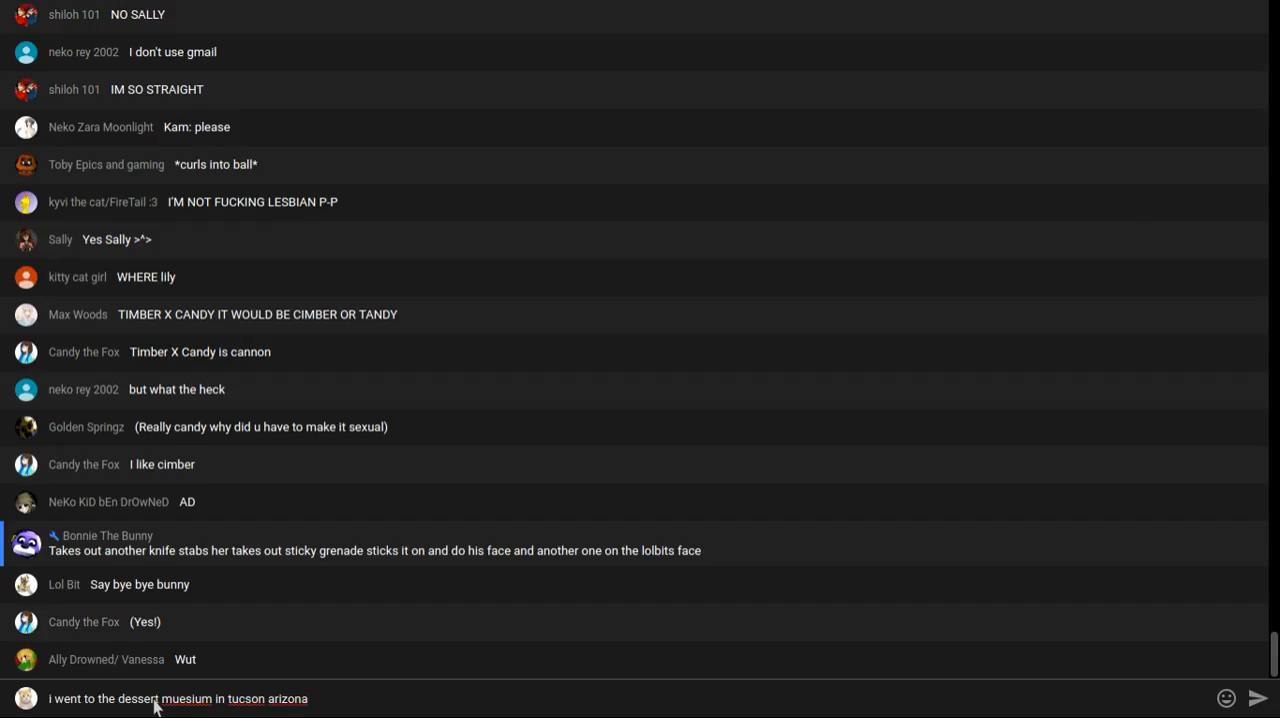
{"action": "type", "text": "tj"}
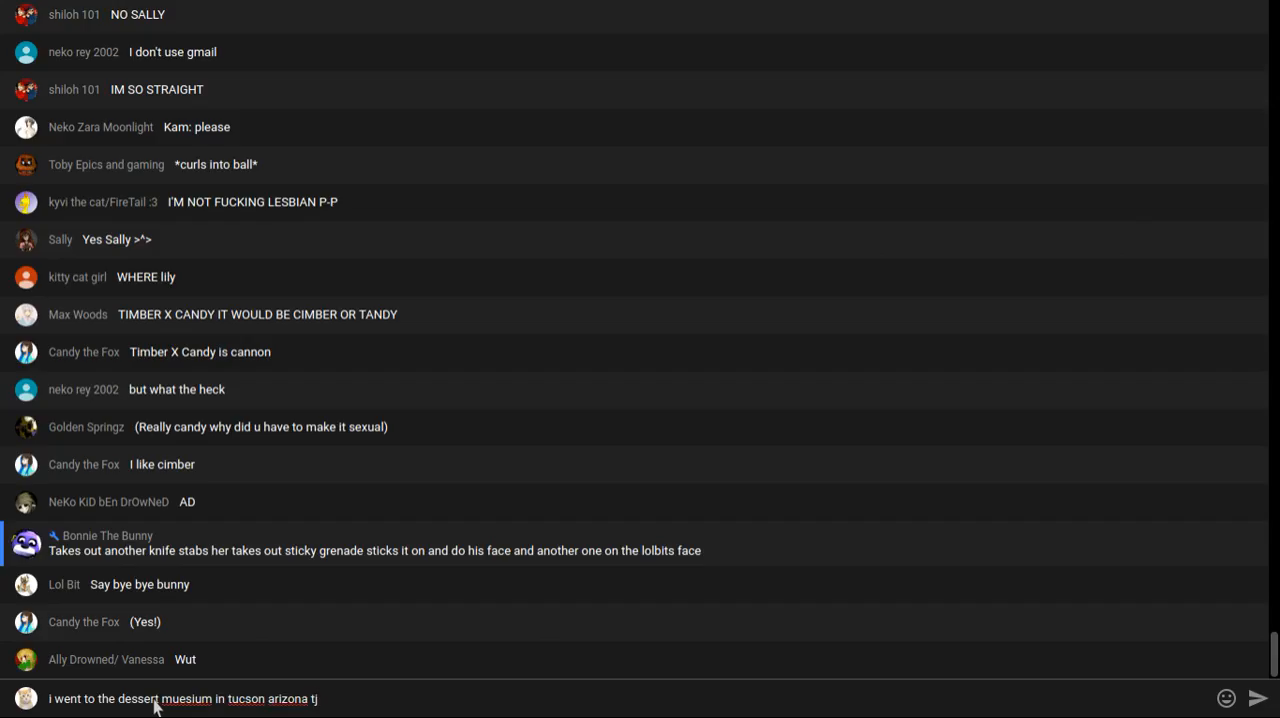
{"action": "scroll", "scroll_direction": "down", "scroll_amount": 3}
{"action": "type", "text": "he i saw"}
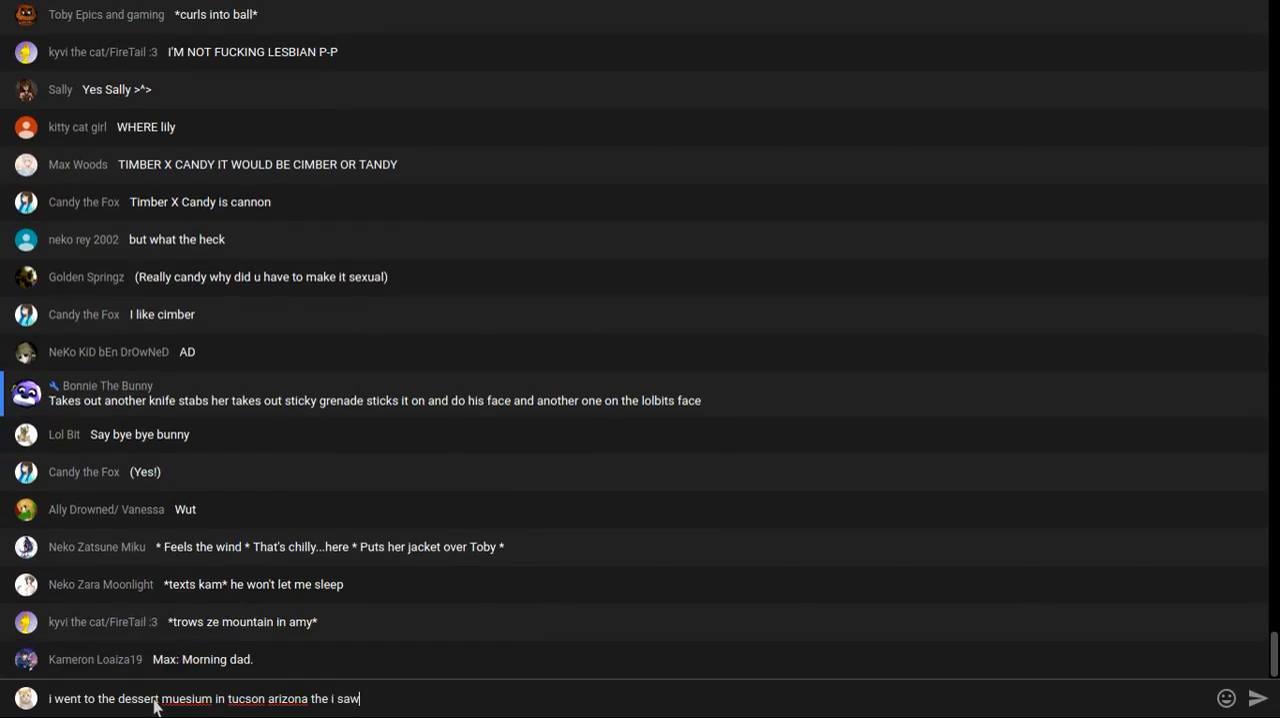
Add that it was a Roadrunners hockey game and post the full message
{"action": "type", "text": "l a hocky game"}
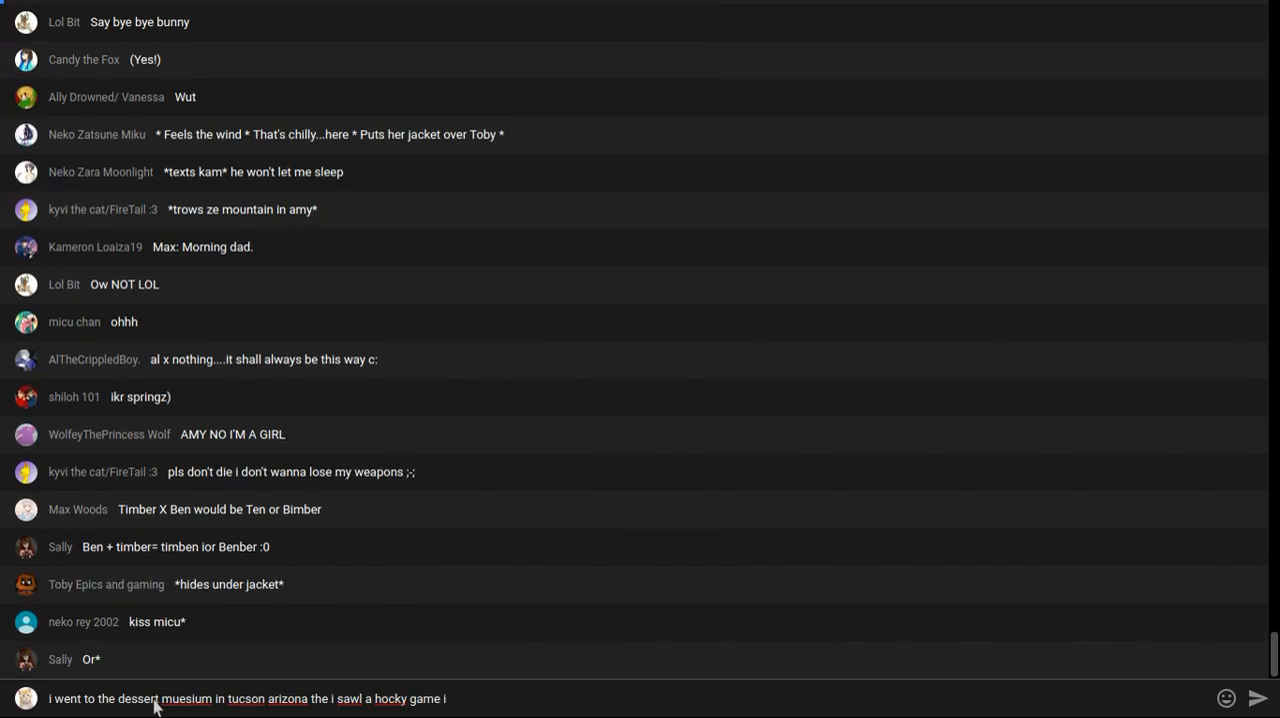
{"action": "type", "text": "it was"}
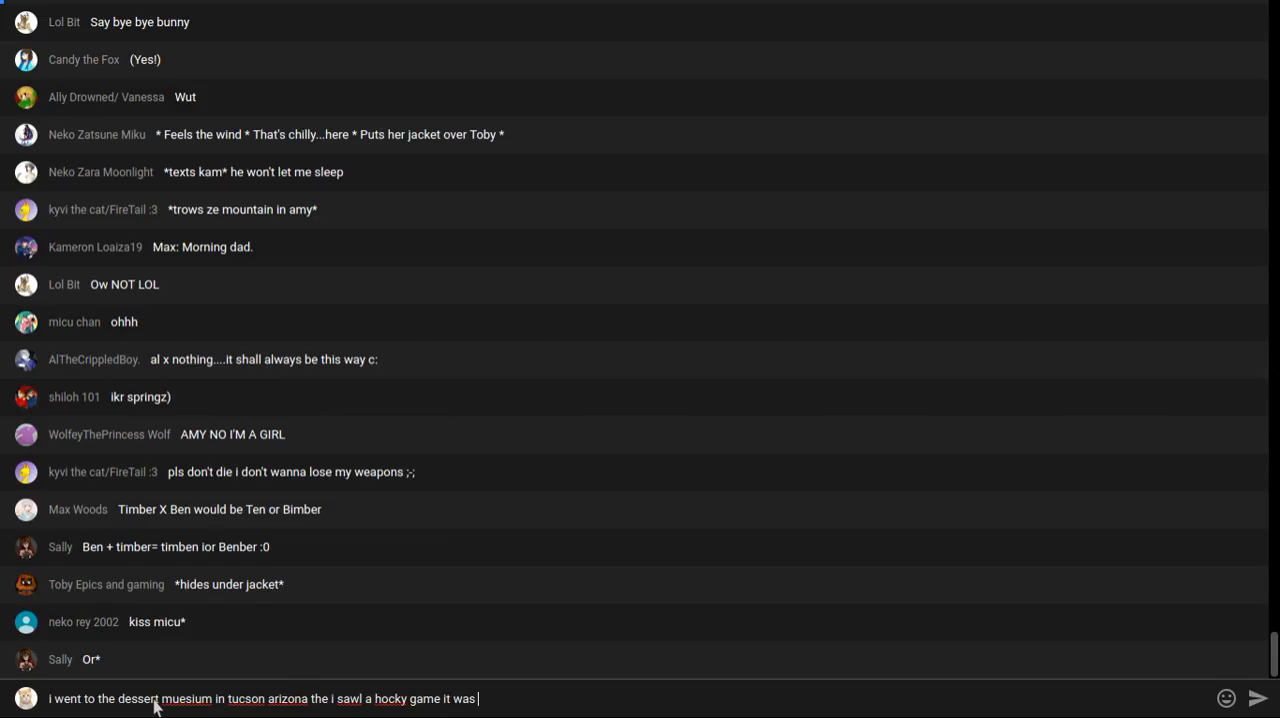
{"action": "type", "text": "roadrunner"}
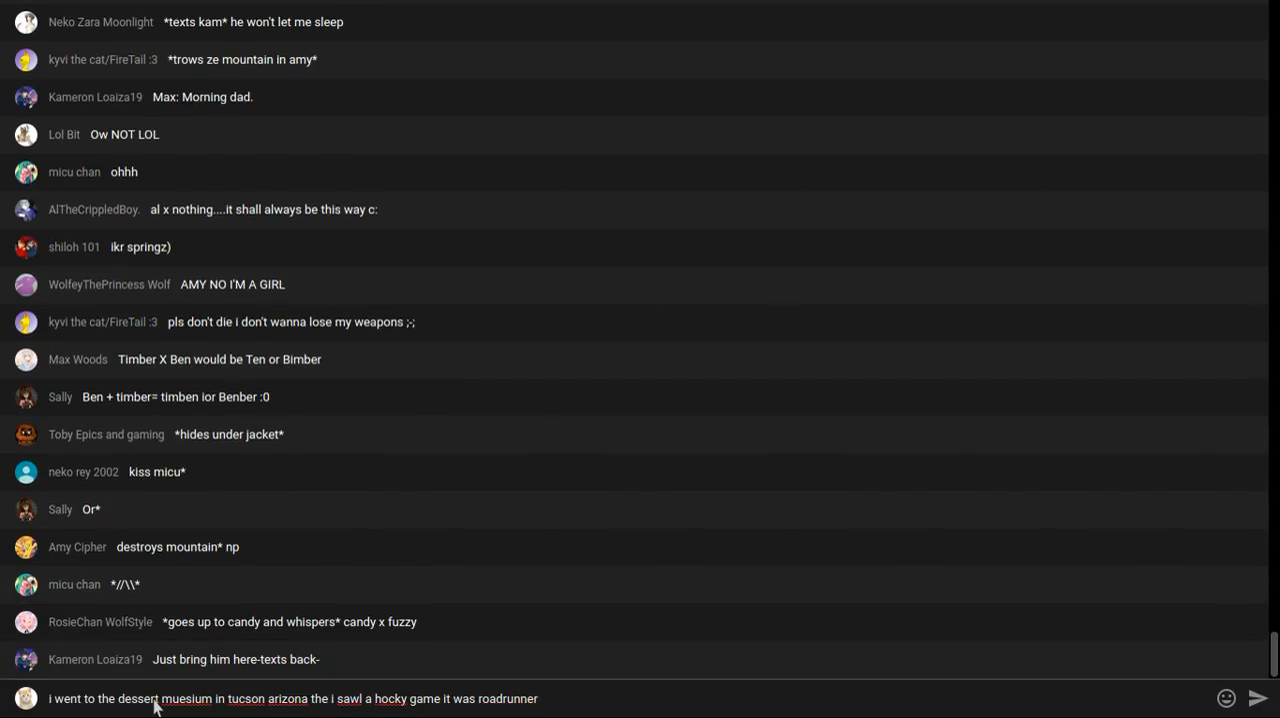
{"action": "type", "text": "s agenst"}
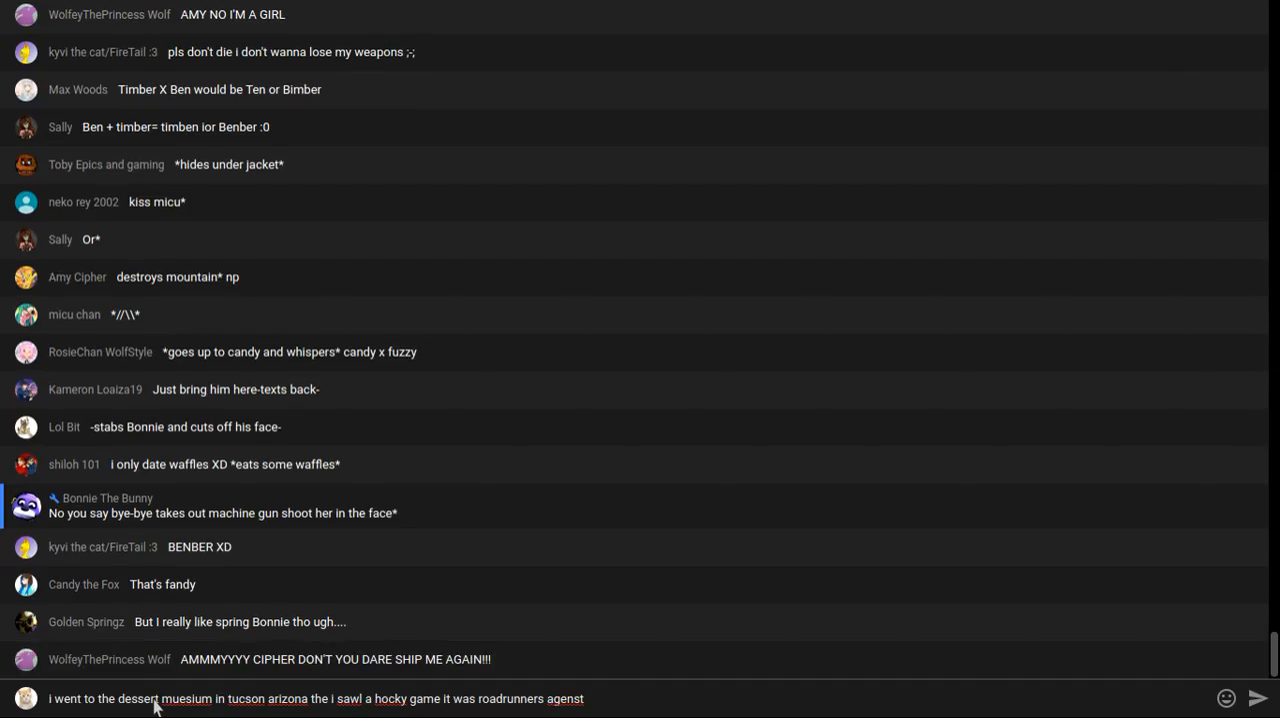
{"action": "type", "text": "ulls"}
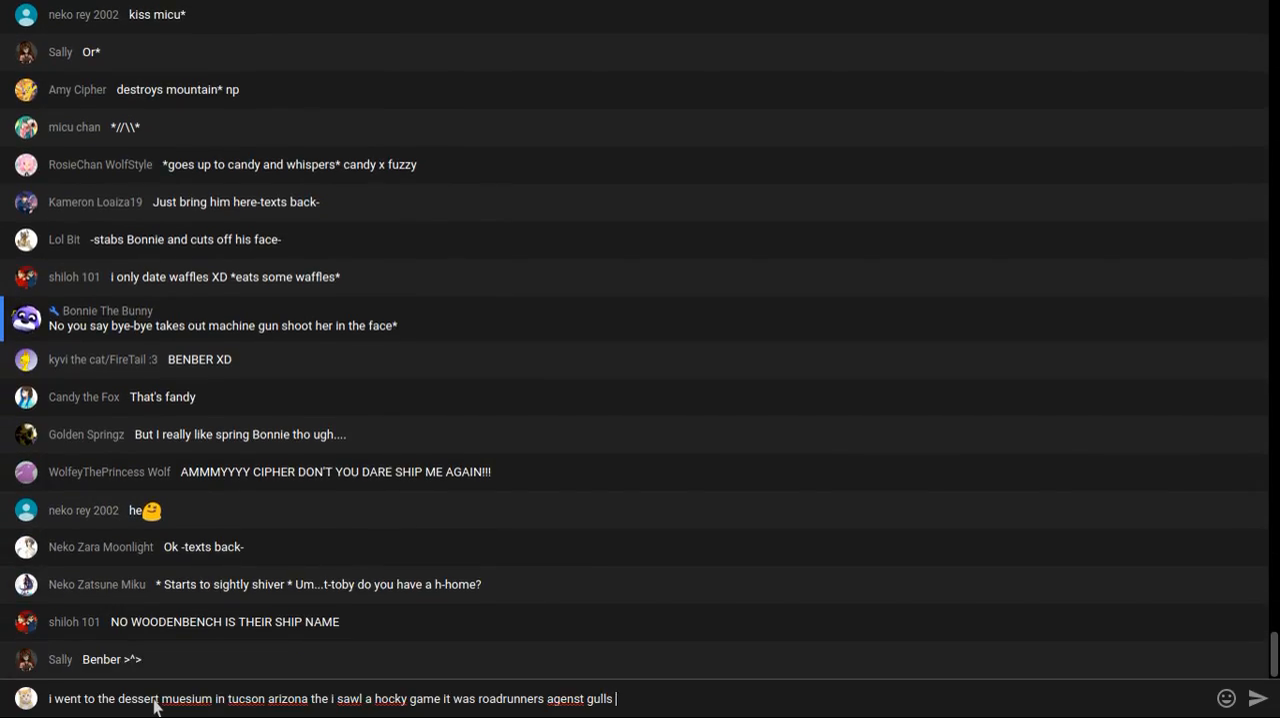
{"action": "type", "text": "and"}
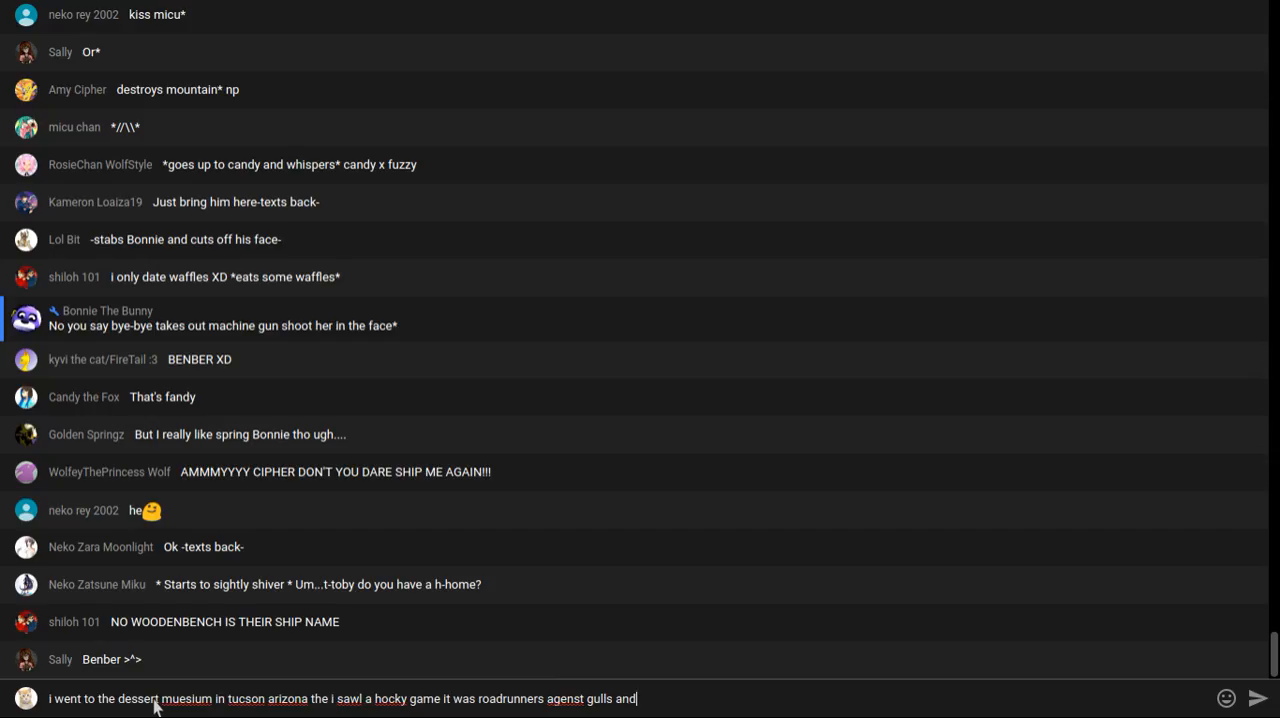
{"action": "type", "text": "ar"}
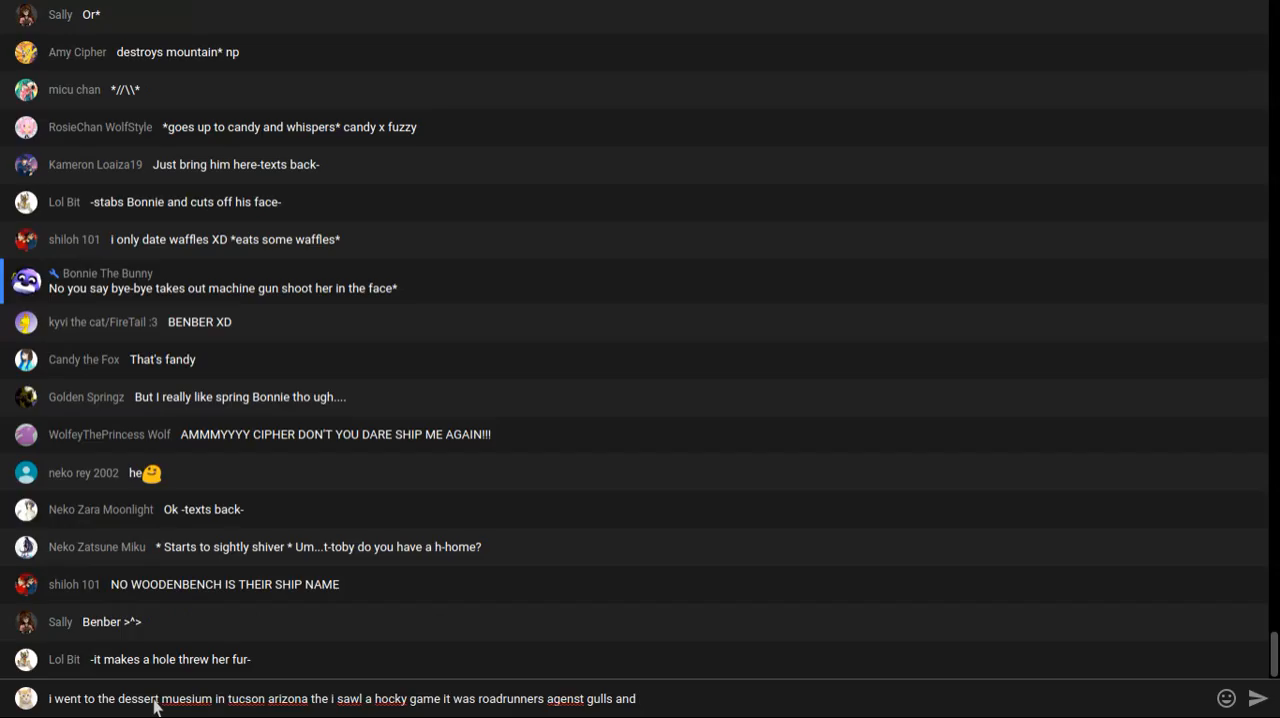
{"action": "type", "text": "tu"}
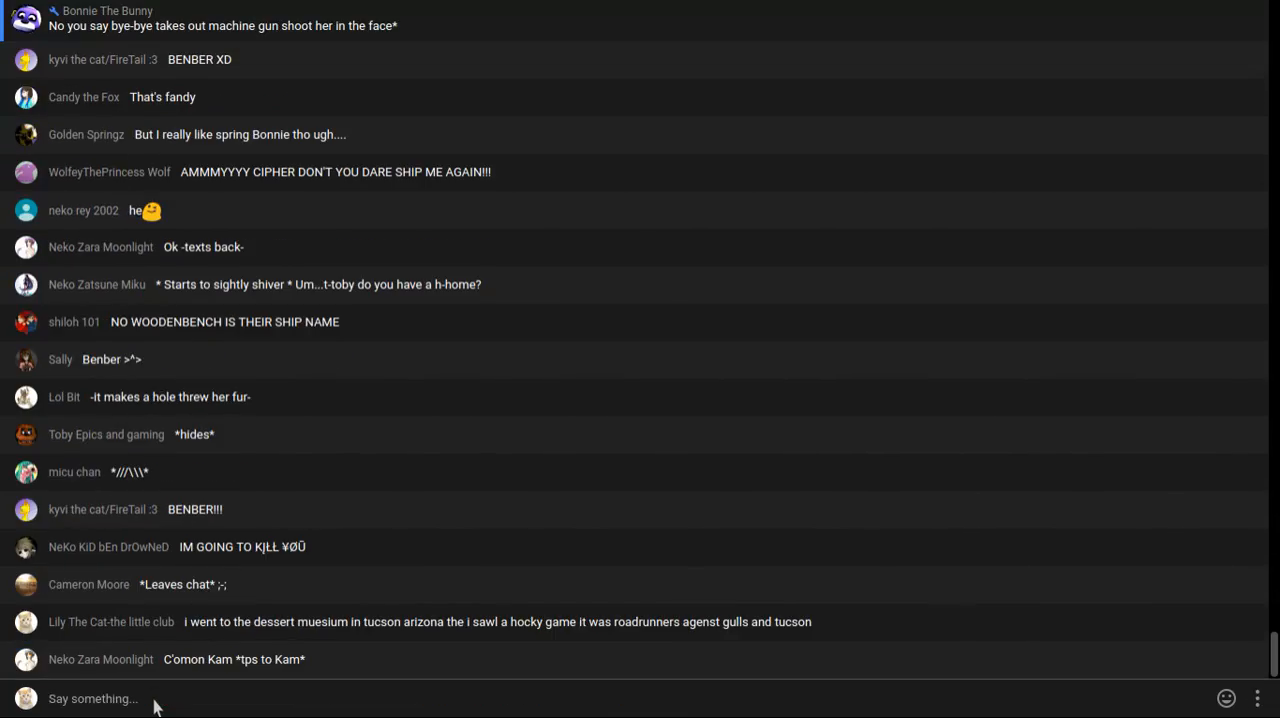
Read the latest chat and draft the reply 'yep'
{"action": "scroll", "scroll_direction": "down", "scroll_amount": 3}
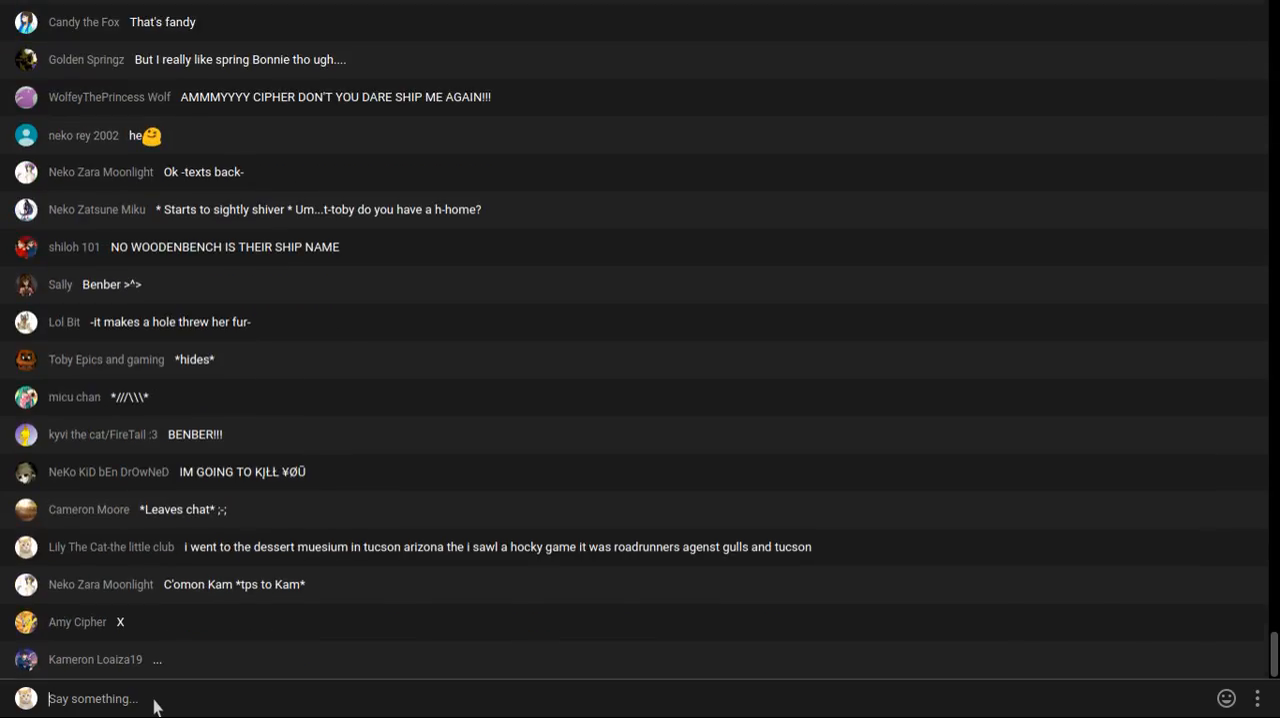
{"action": "scroll", "scroll_direction": "down", "scroll_amount": 3}
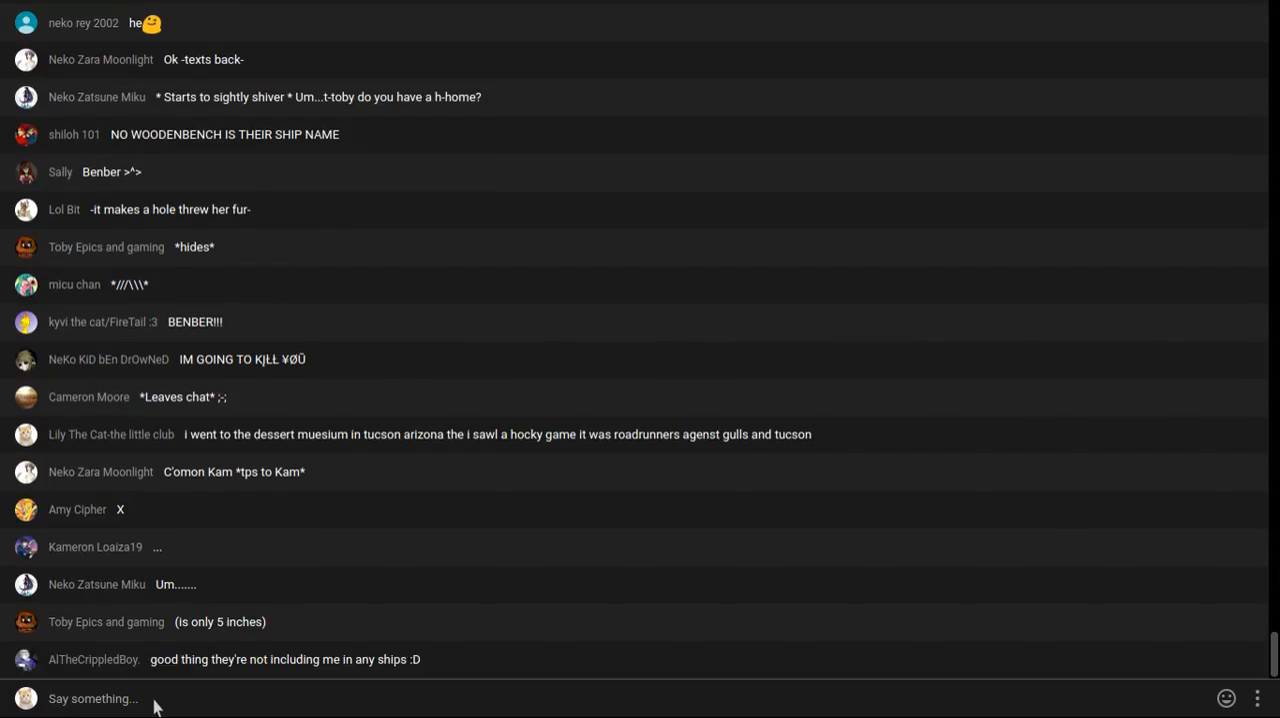
{"action": "scroll", "scroll_direction": "down", "scroll_amount": 3}
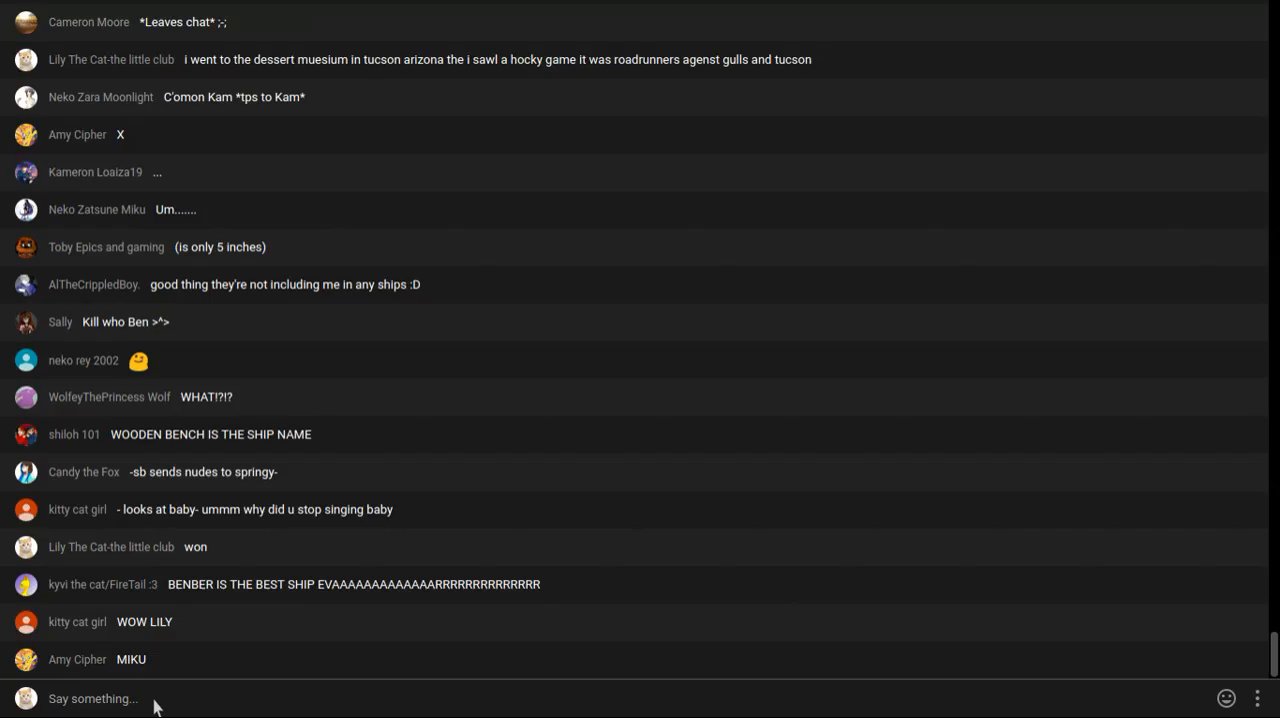
{"action": "scroll", "scroll_direction": "down", "scroll_amount": 3}
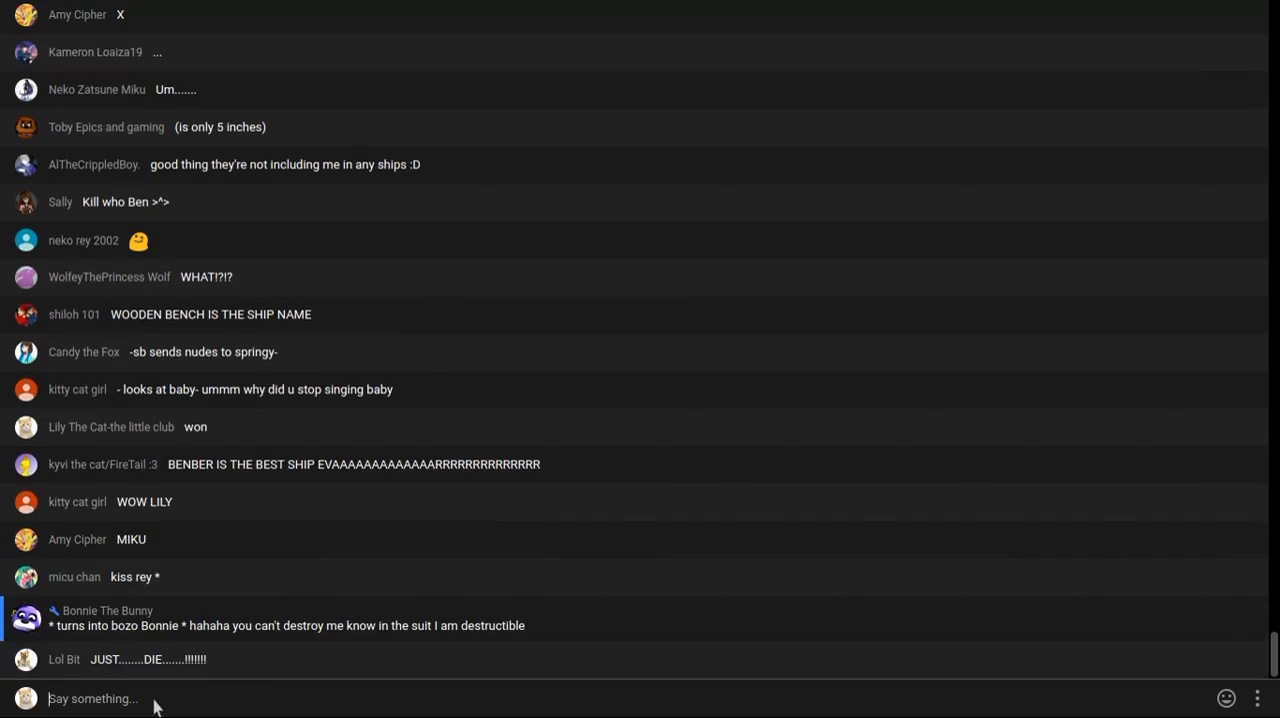
{"action": "type", "text": "yep"}
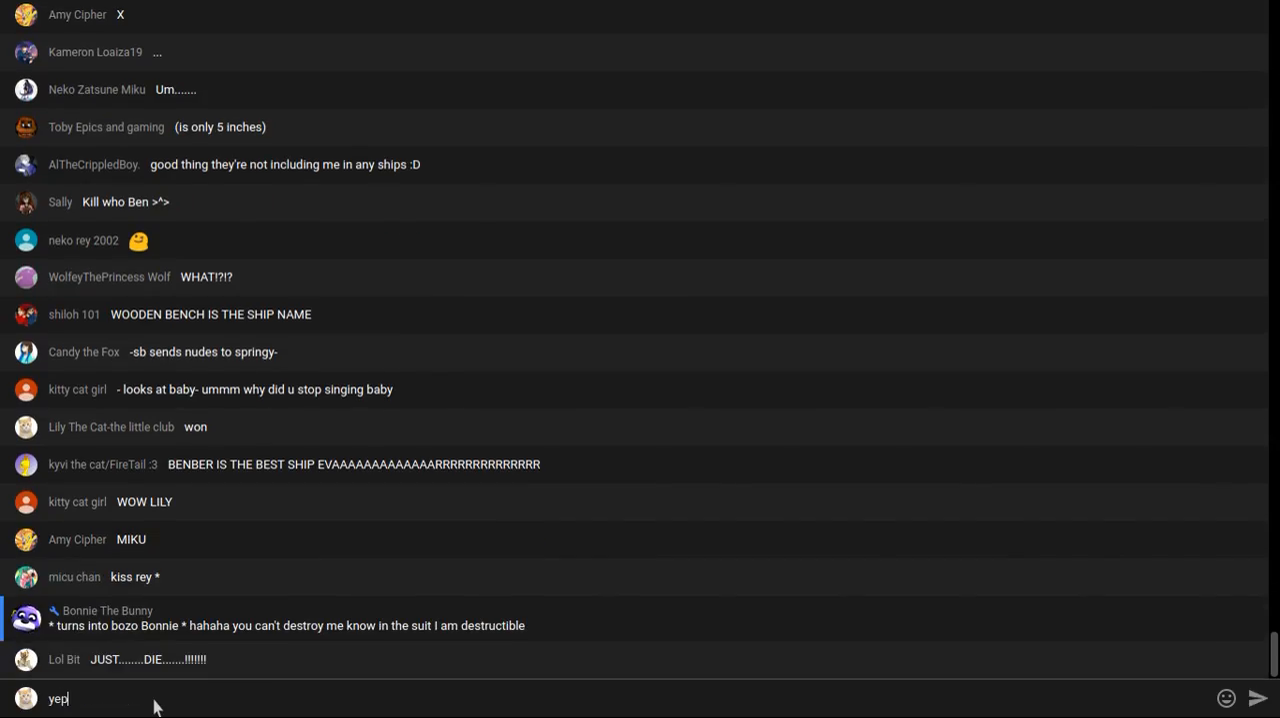
Complete and post the reply 'yep it was fun'
{"action": "type", "text": "it wa"}
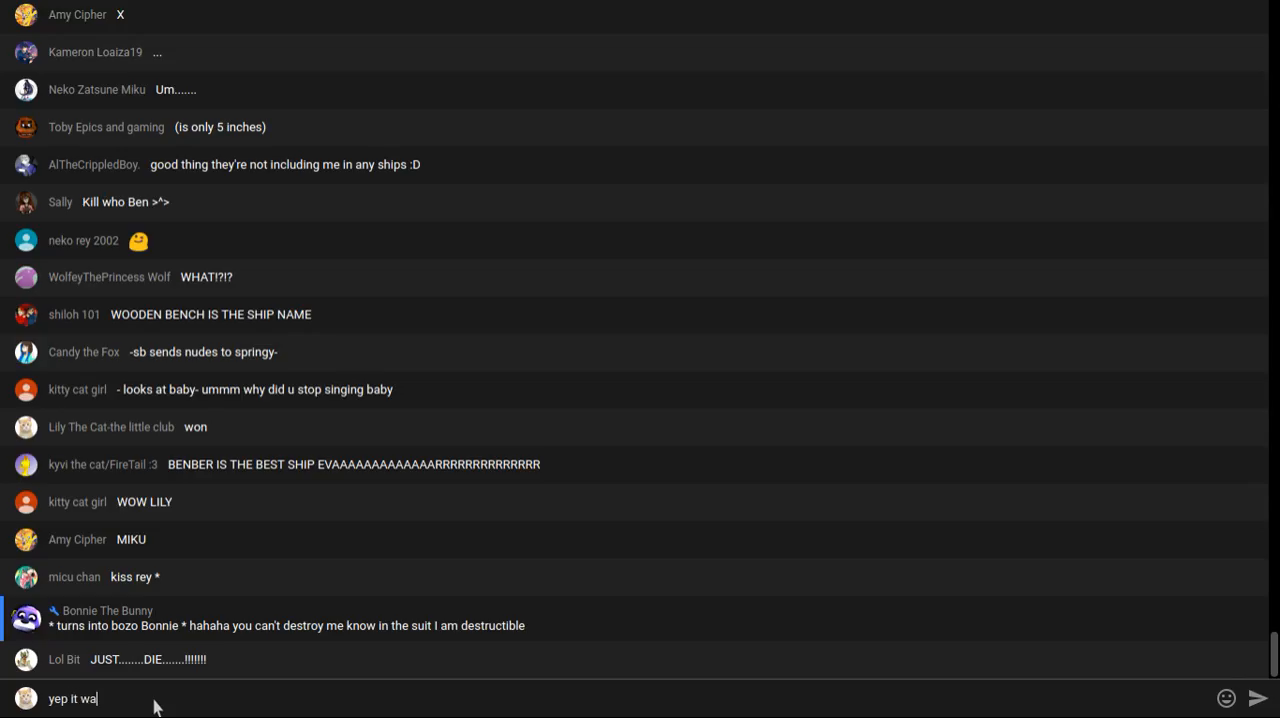
{"action": "type", "text": "s"}
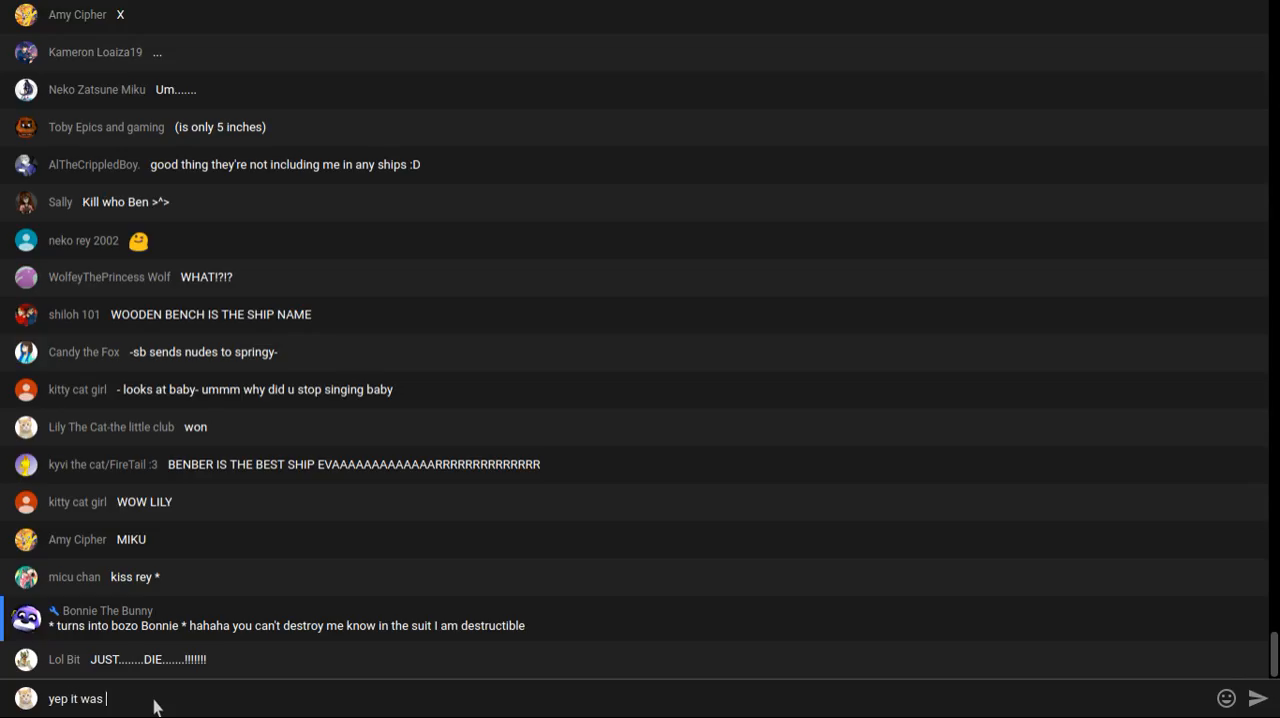
{"action": "scroll", "scroll_direction": "down", "scroll_amount": 3}
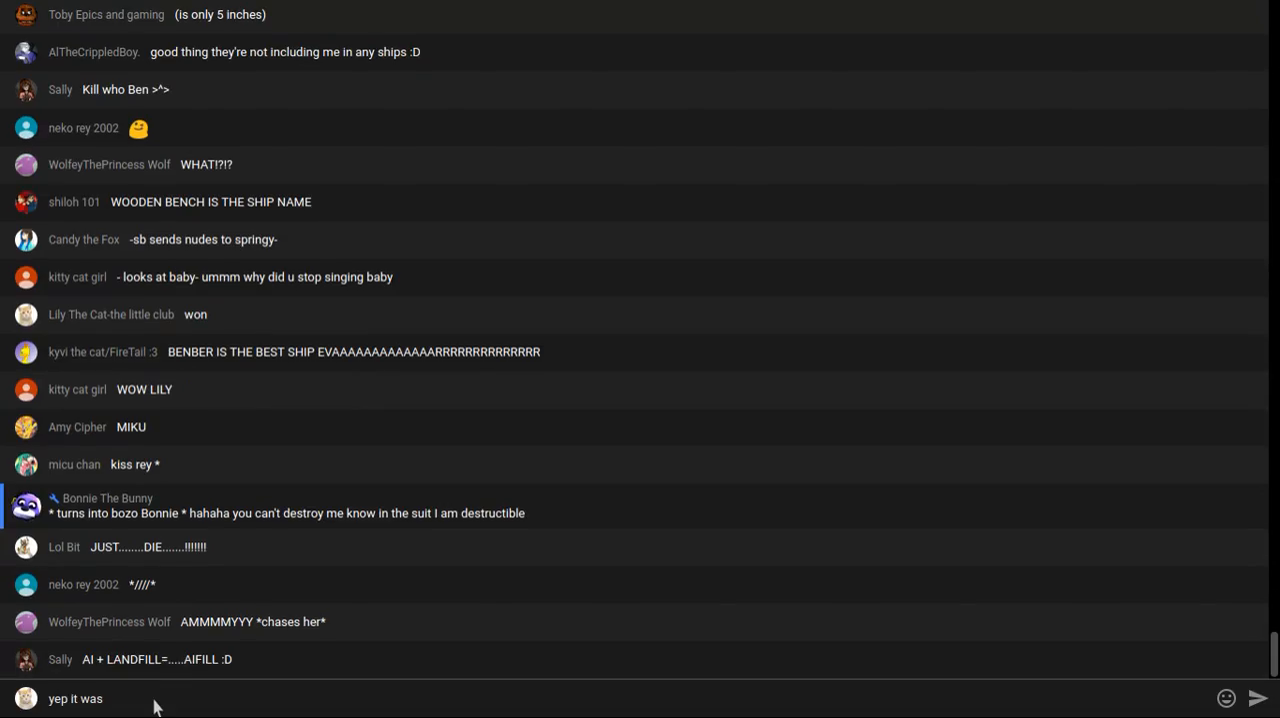
{"action": "type", "text": "fu"}
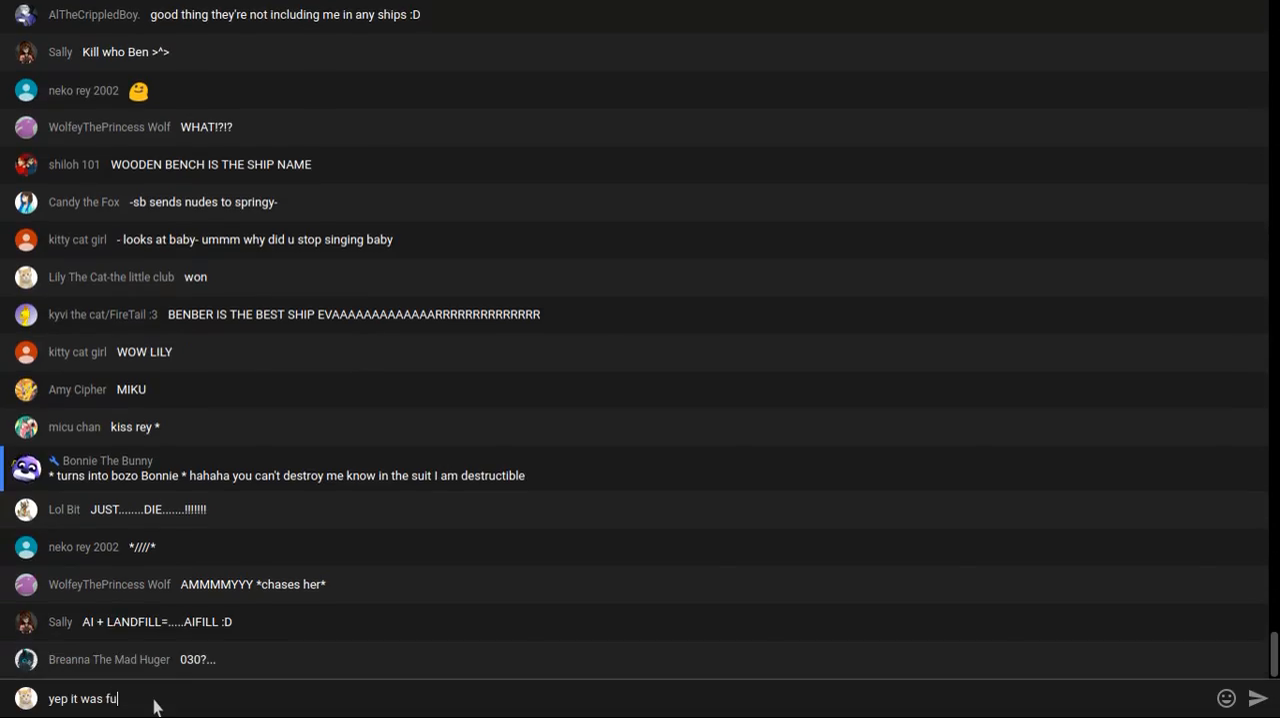
{"action": "key", "text": "Return"}
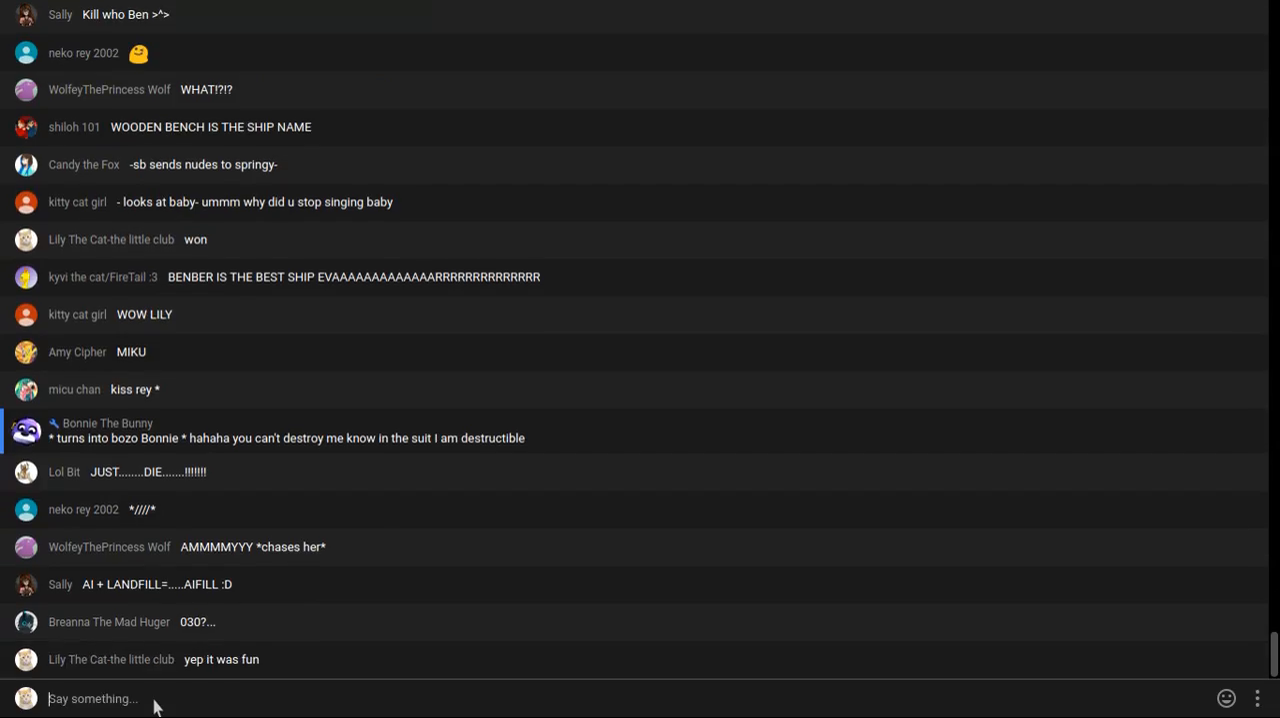
Scroll down the chat feed to follow the conversation
{"action": "scroll", "scroll_direction": "down", "scroll_amount": 3}
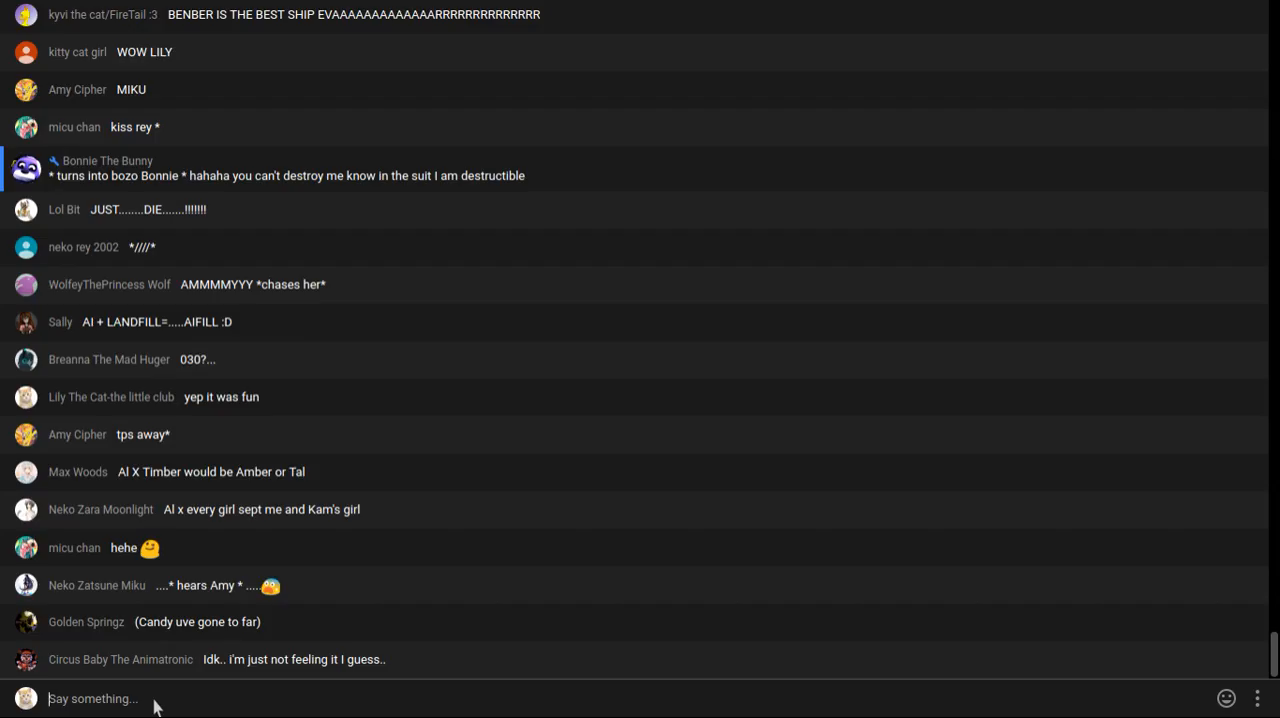
{"action": "scroll", "scroll_direction": "down", "scroll_amount": 3}
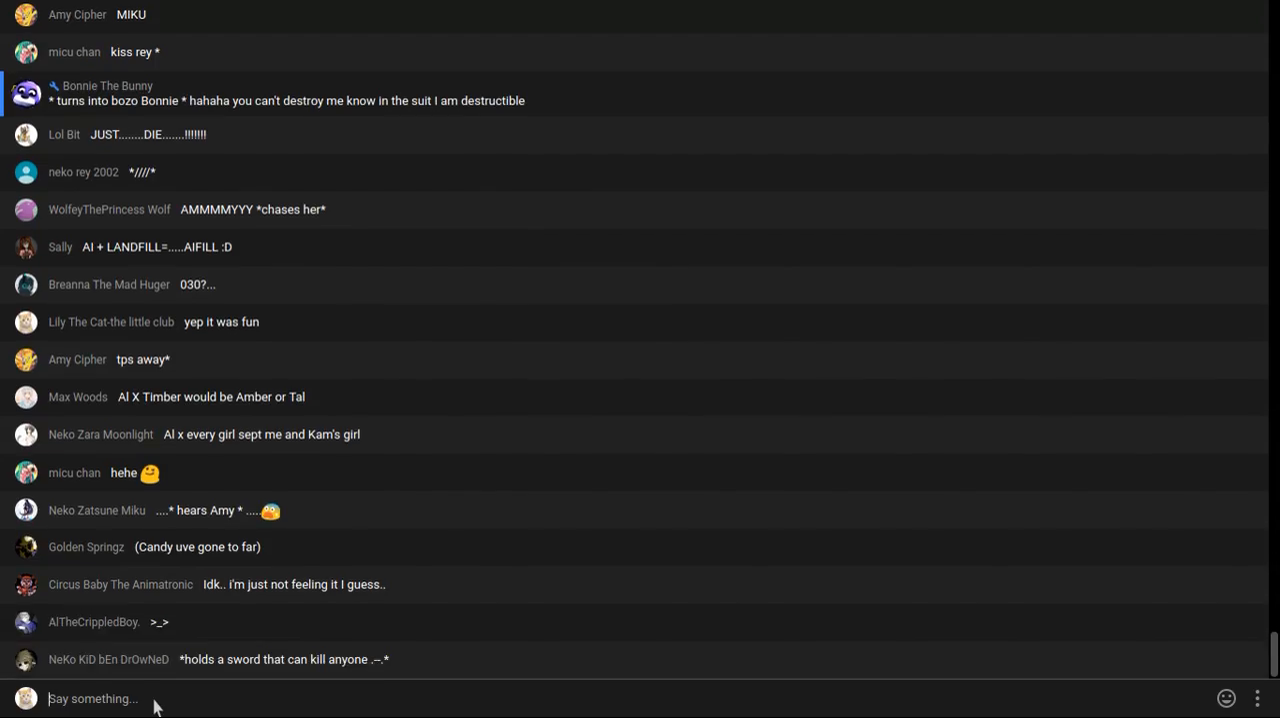
{"action": "scroll", "scroll_direction": "down", "scroll_amount": 3}
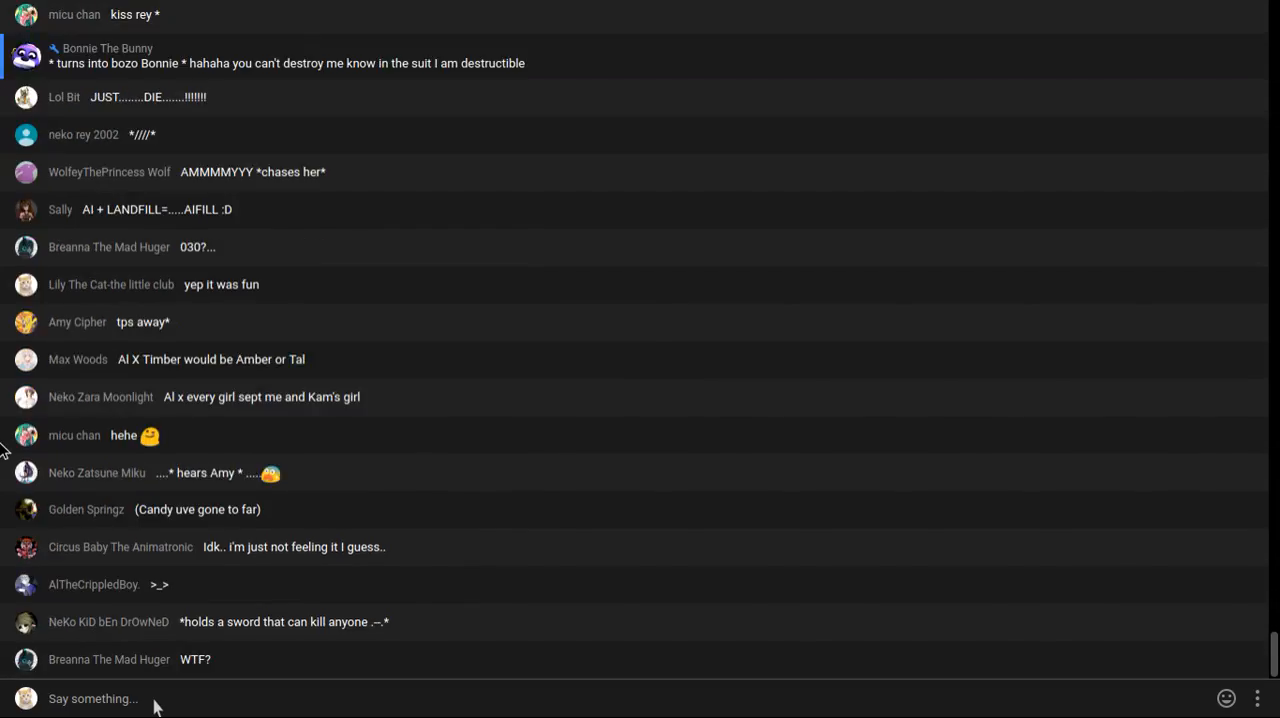
{"action": "scroll", "scroll_direction": "down", "scroll_amount": 3}
{"action": "type", "text": "hows"}
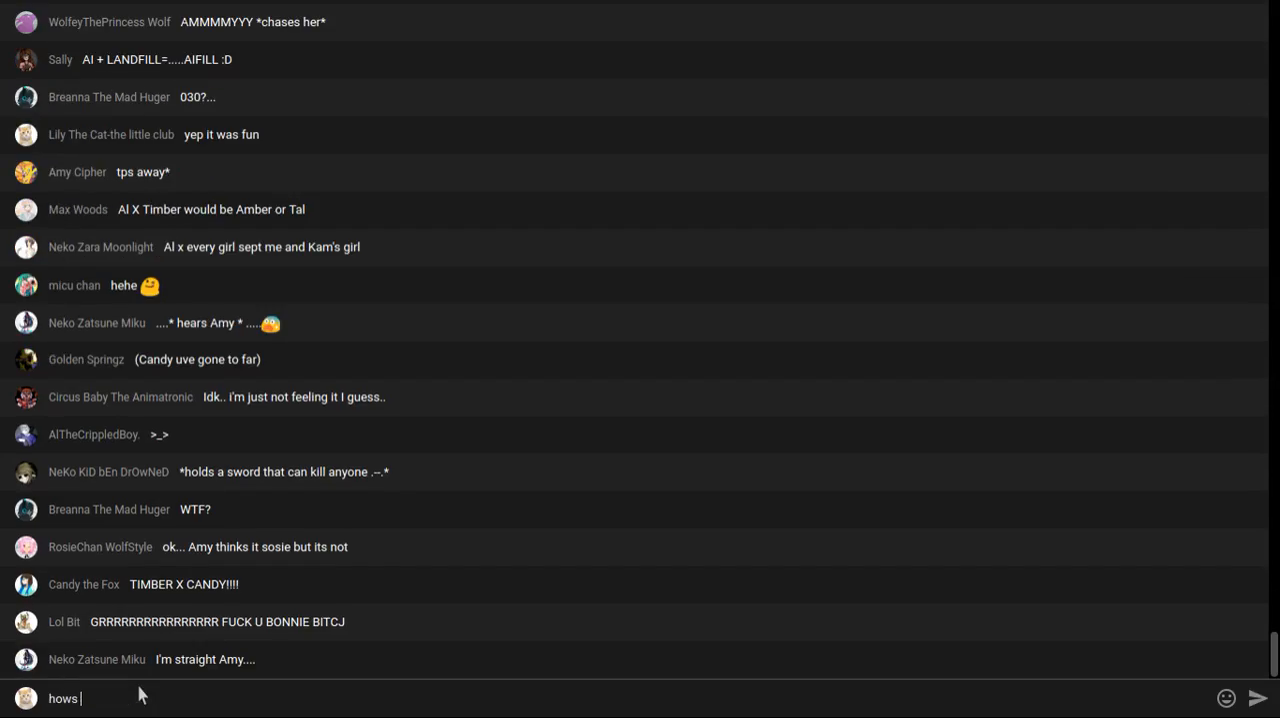
Complete and post the message 'hows everyone today'
{"action": "type", "text": "e"}
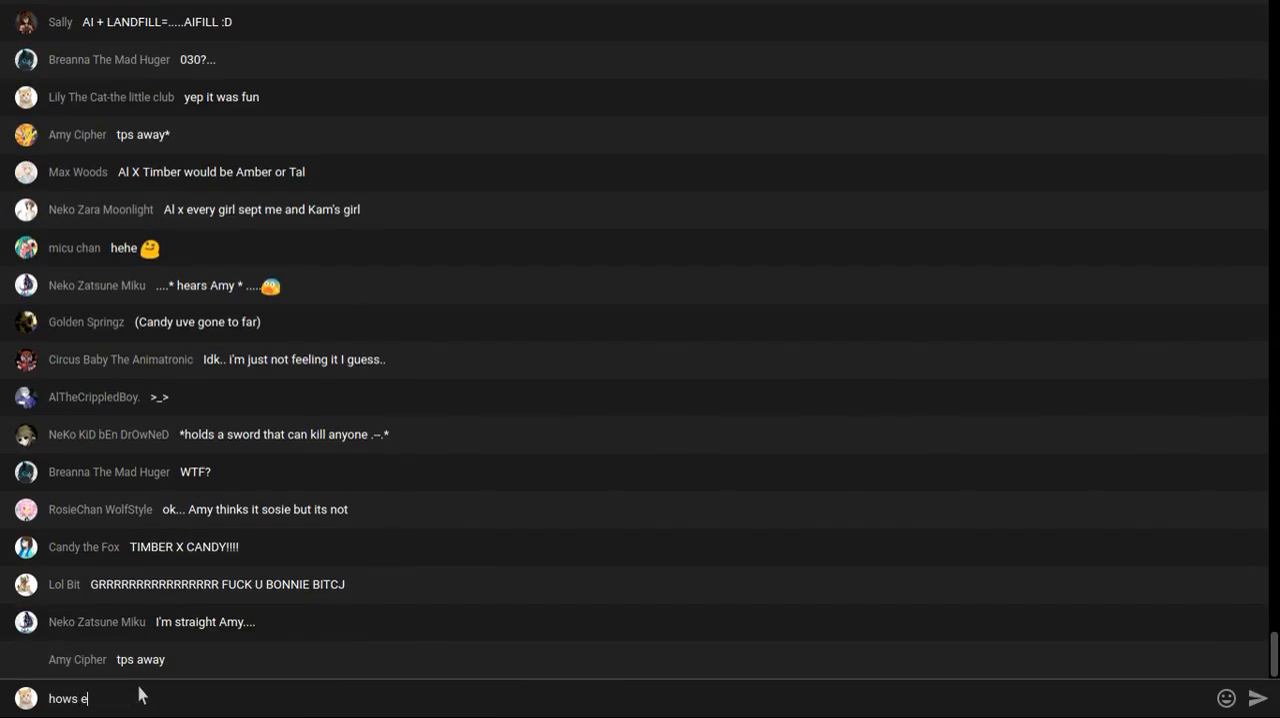
{"action": "type", "text": "v"}
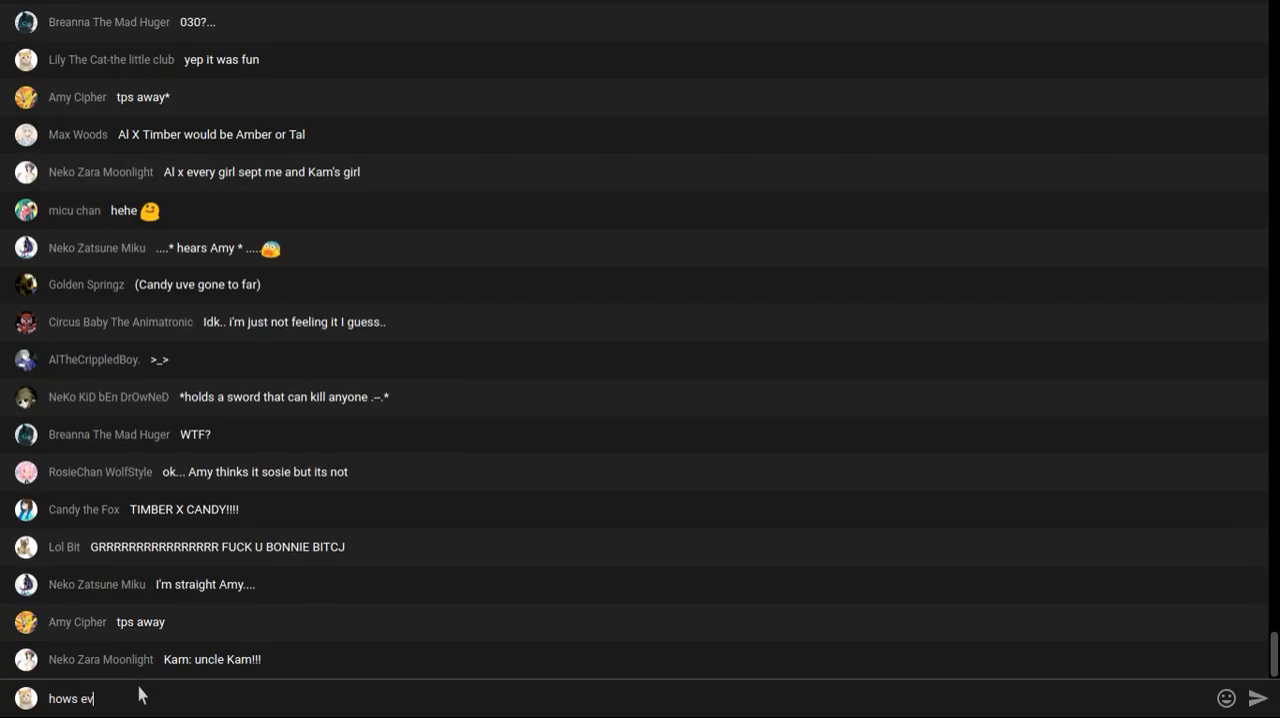
{"action": "type", "text": "eryo"}
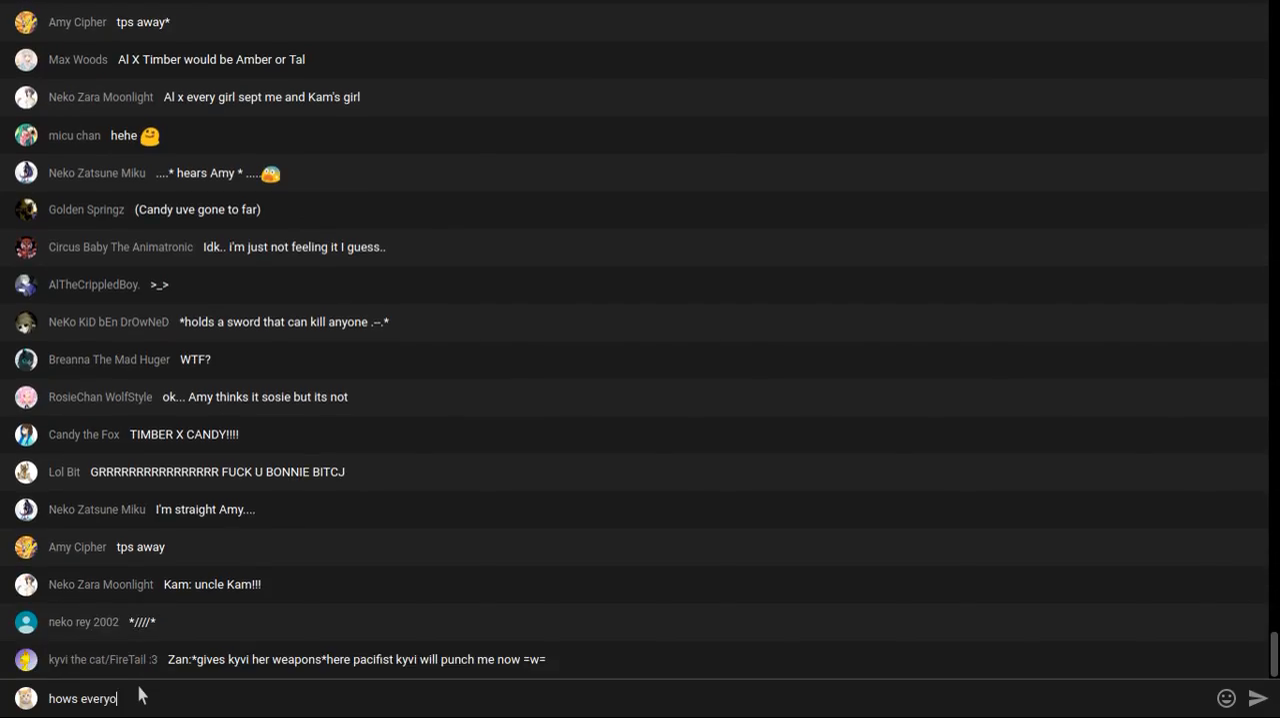
{"action": "type", "text": "ne toda"}
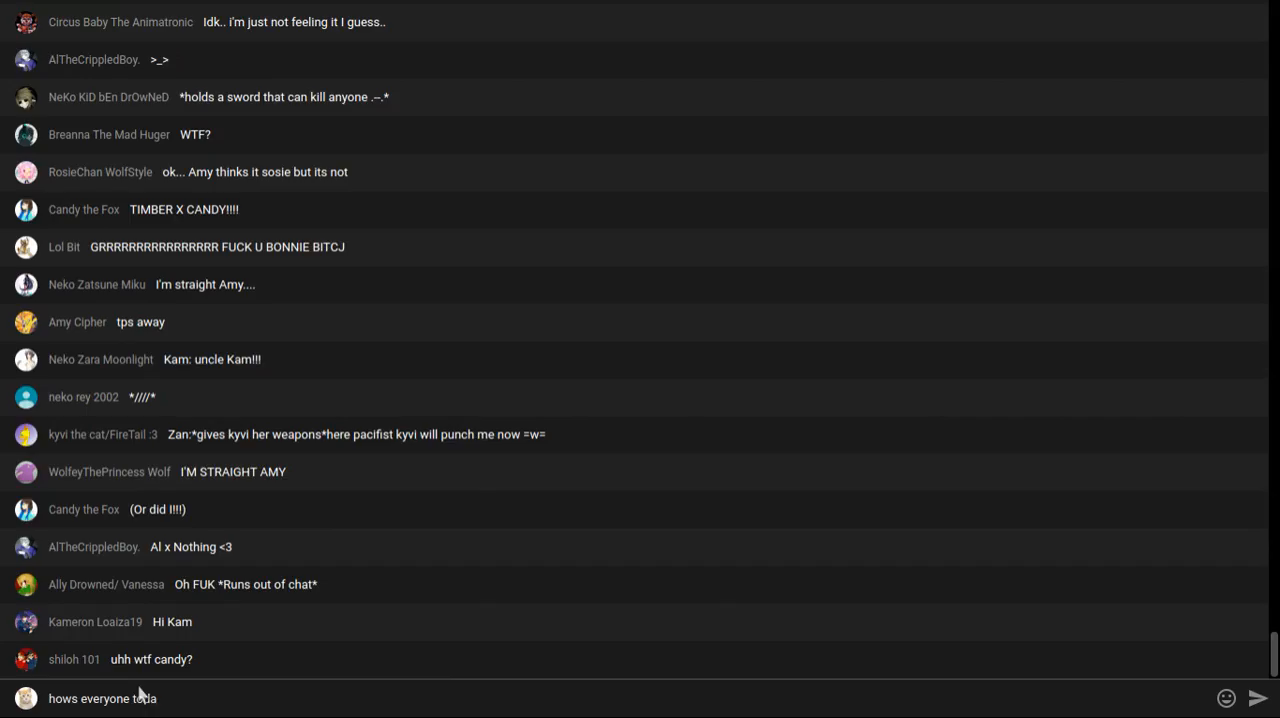
{"action": "type", "text": "y"}
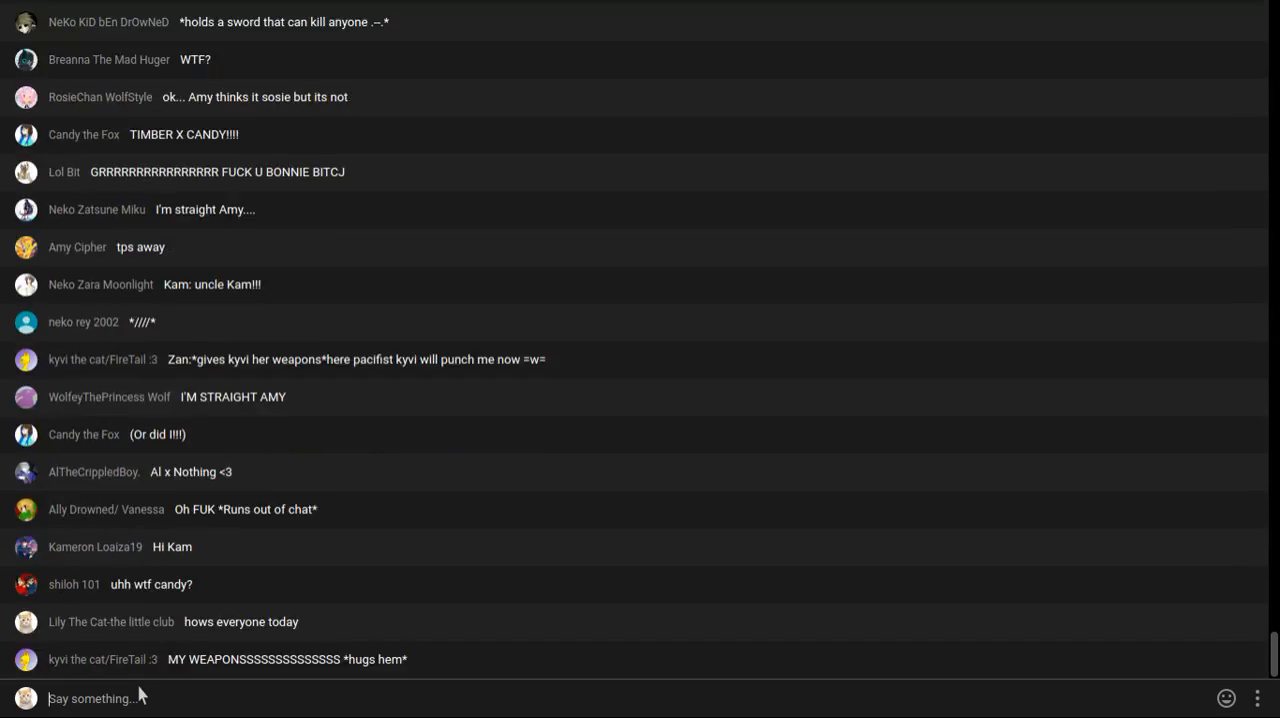
{"action": "scroll", "scroll_direction": "down", "scroll_amount": 3}
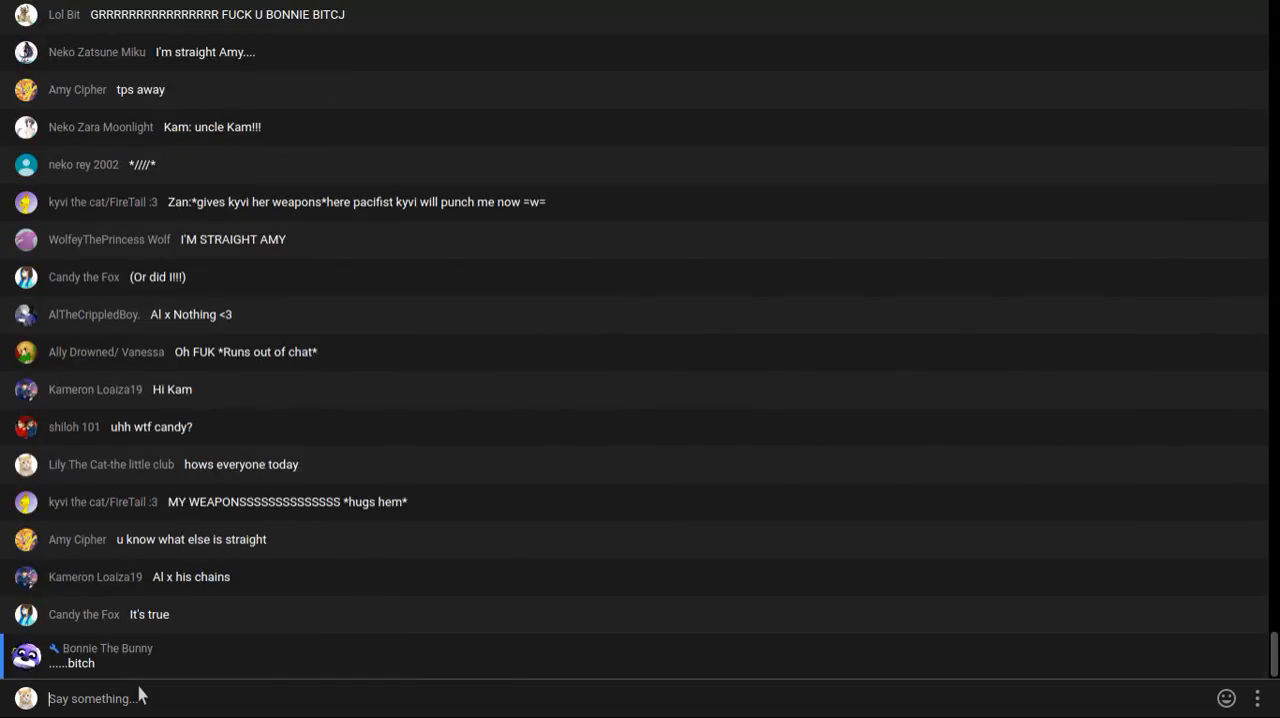
{"action": "scroll", "scroll_direction": "down", "scroll_amount": 3}
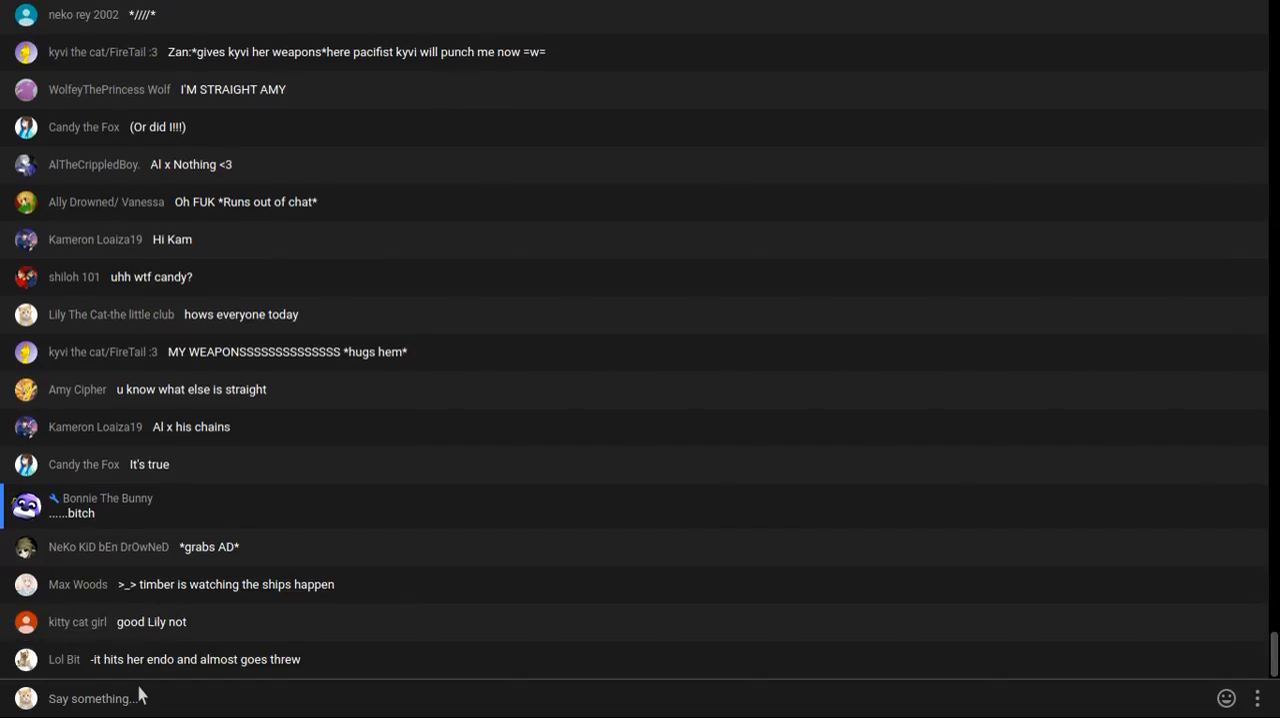
{"action": "scroll", "scroll_direction": "down", "scroll_amount": 3}
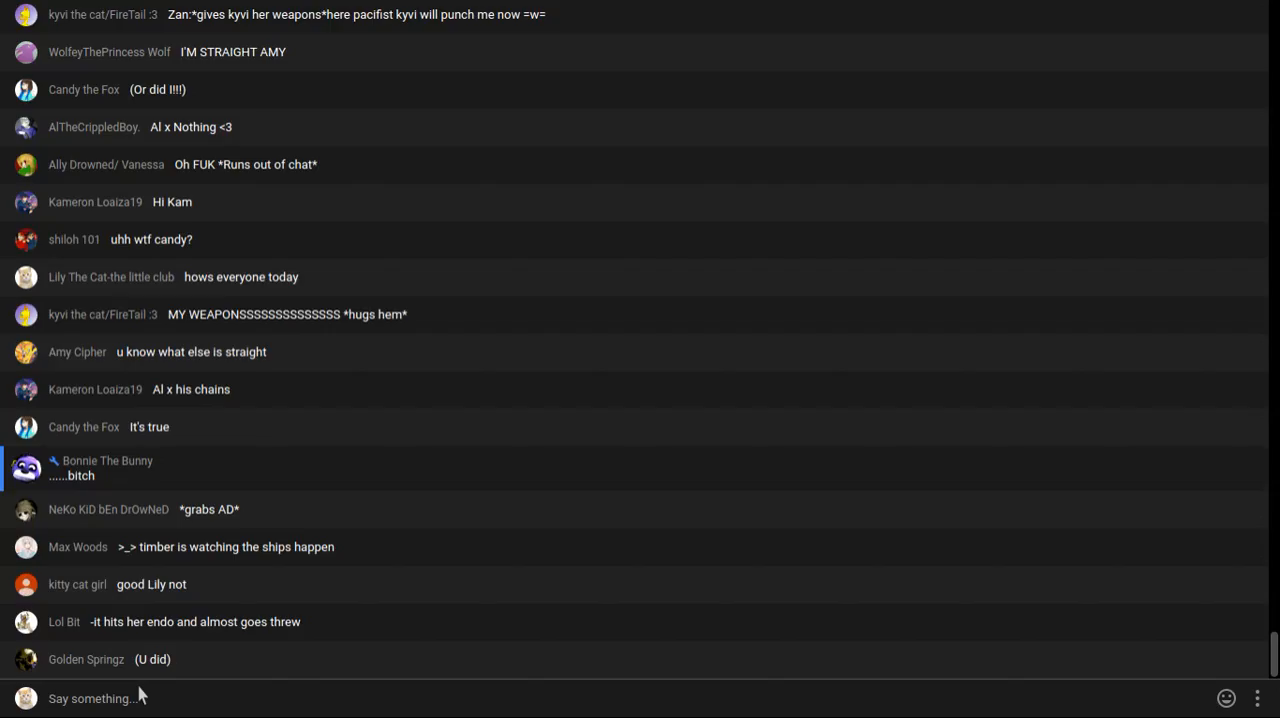
Write "whats wrong kitty" in the Say something box and send it to the chat
{"action": "type", "text": "w"}
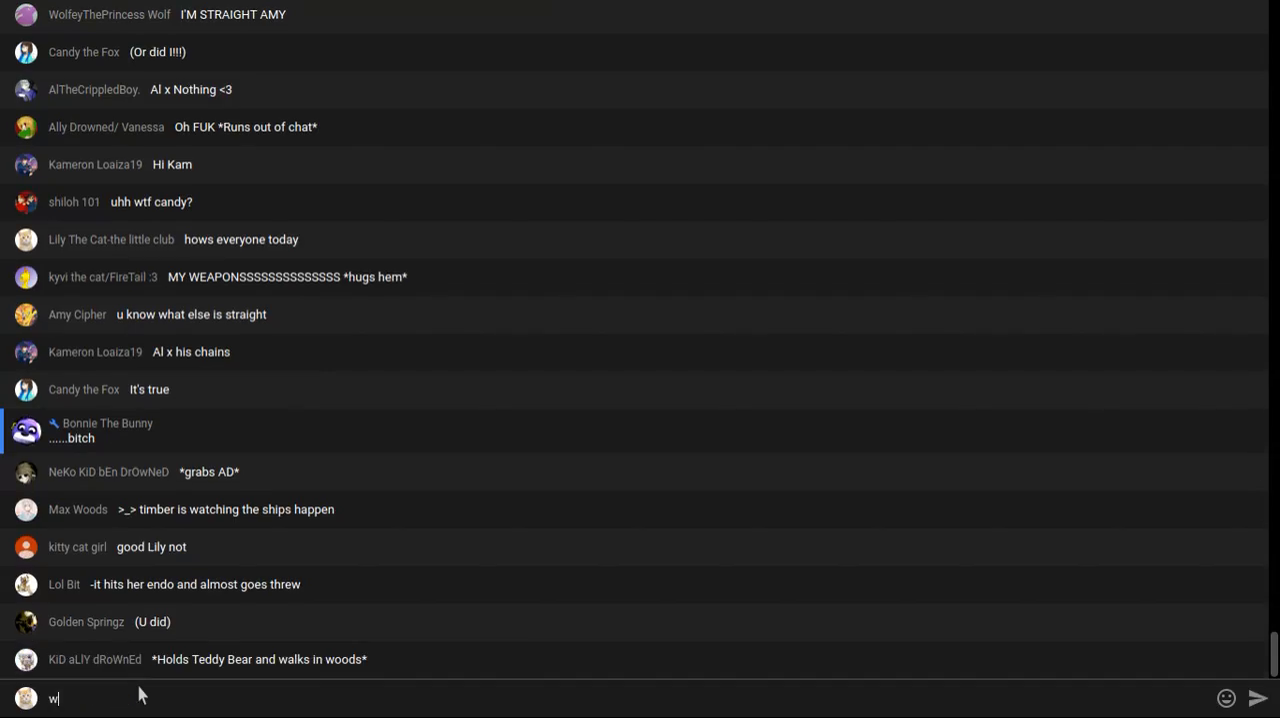
{"action": "type", "text": "hat"}
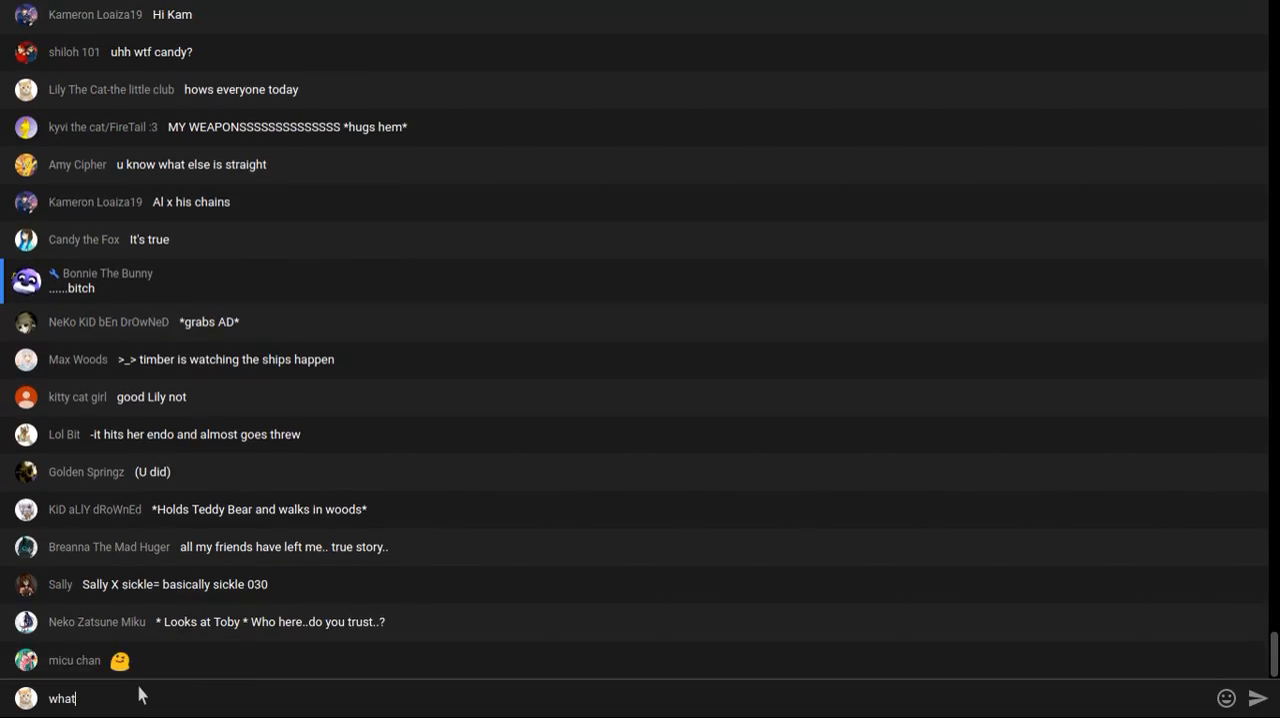
{"action": "type", "text": "s"}
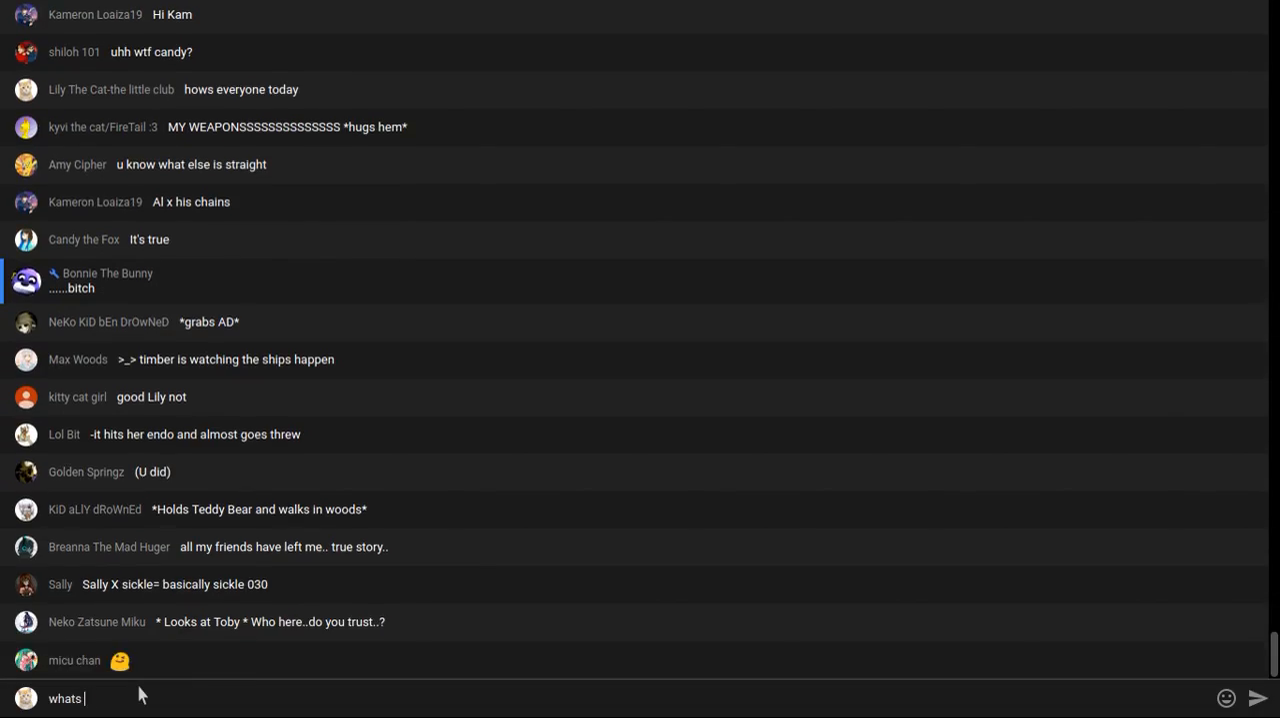
{"action": "type", "text": "wro"}
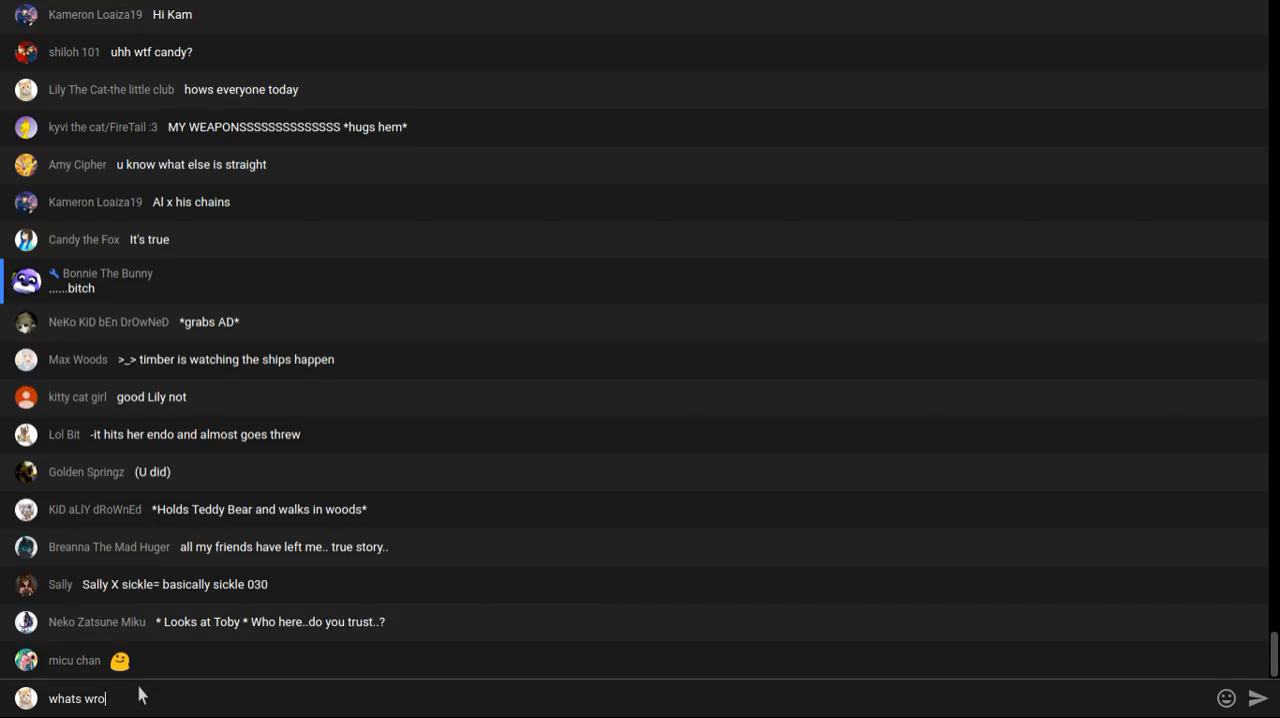
{"action": "type", "text": "ng"}
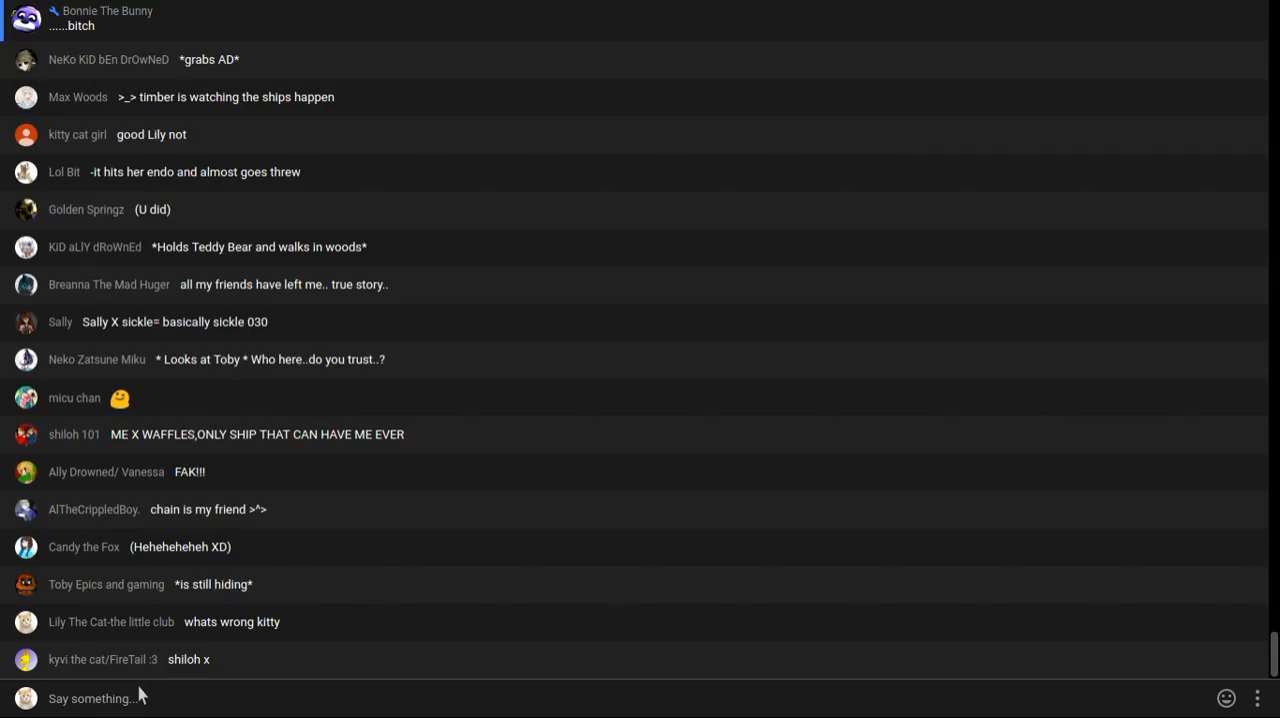
Scroll down the live chat feed to follow the newest viewer messages
{"action": "scroll", "scroll_direction": "down", "scroll_amount": 3}
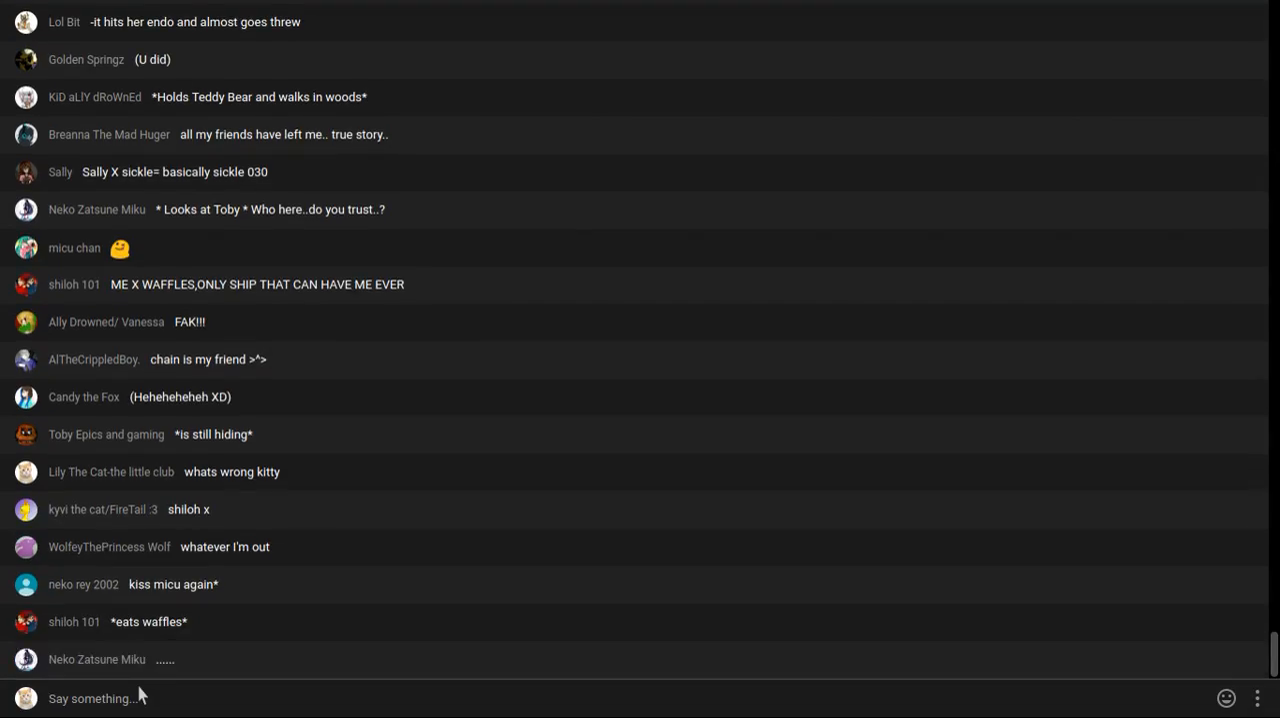
{"action": "scroll", "scroll_direction": "down", "scroll_amount": 3}
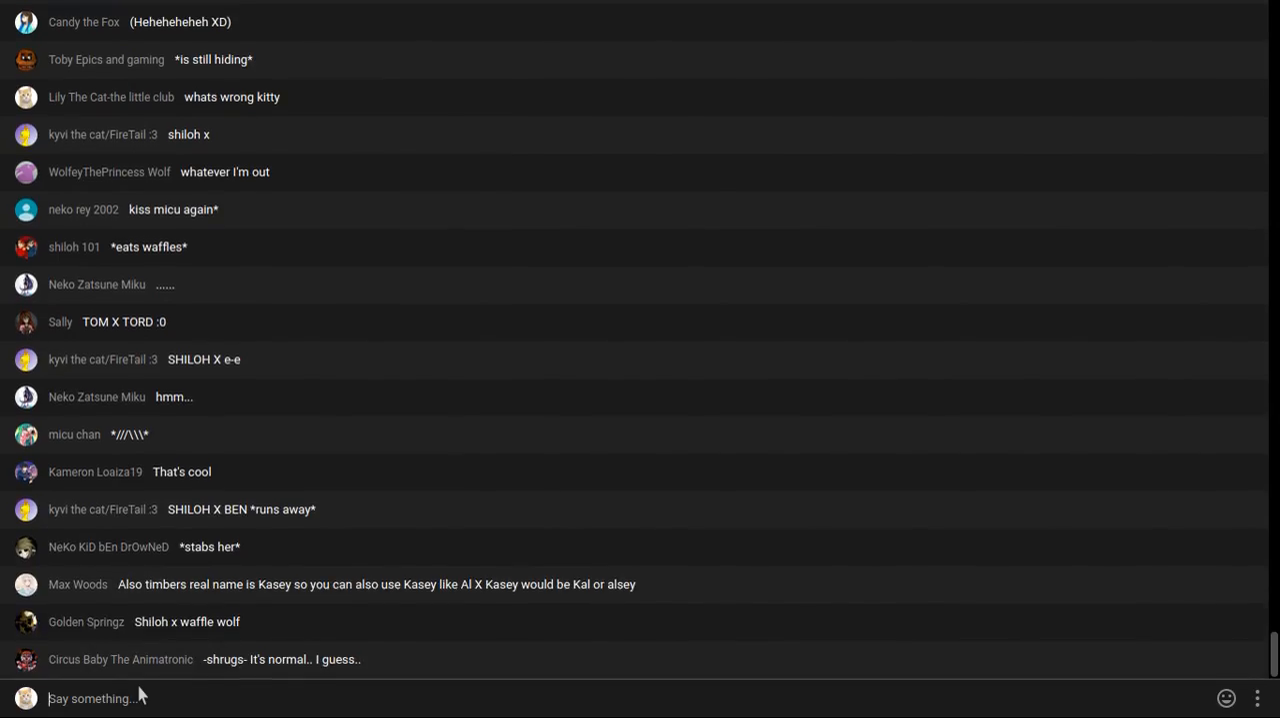
{"action": "scroll", "scroll_direction": "down", "scroll_amount": 3}
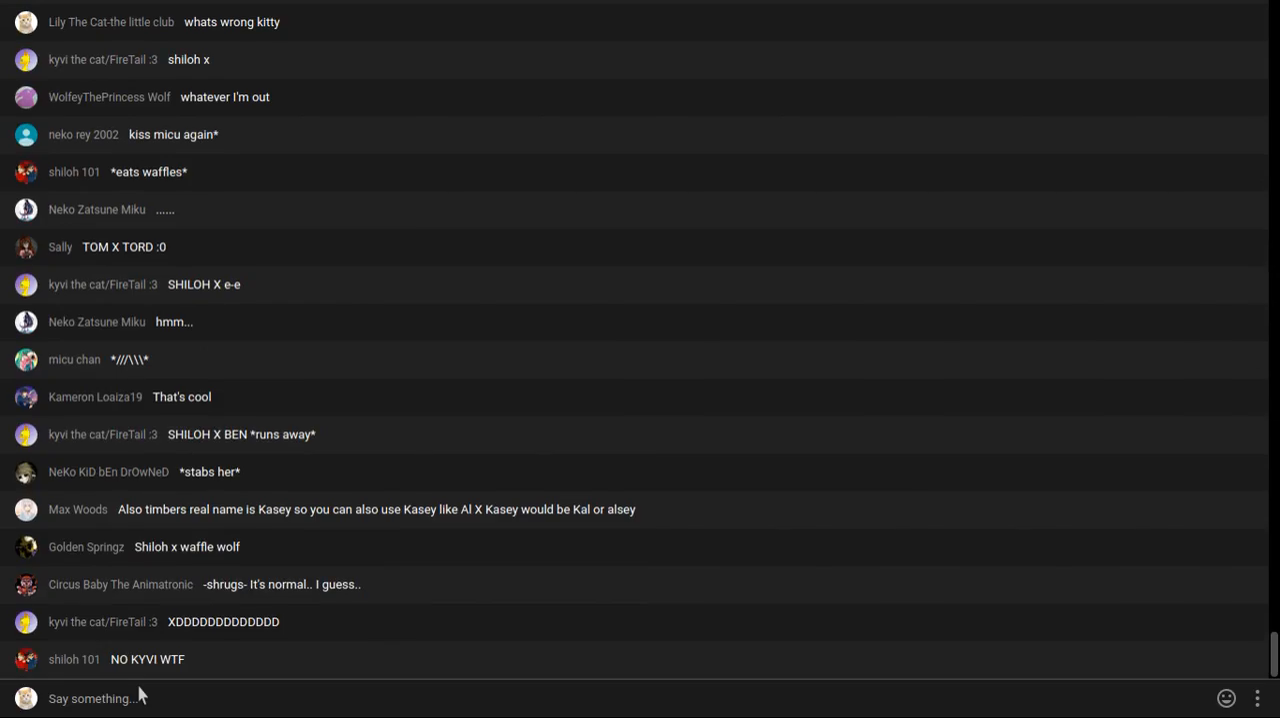
{"action": "scroll", "scroll_direction": "down", "scroll_amount": 3}
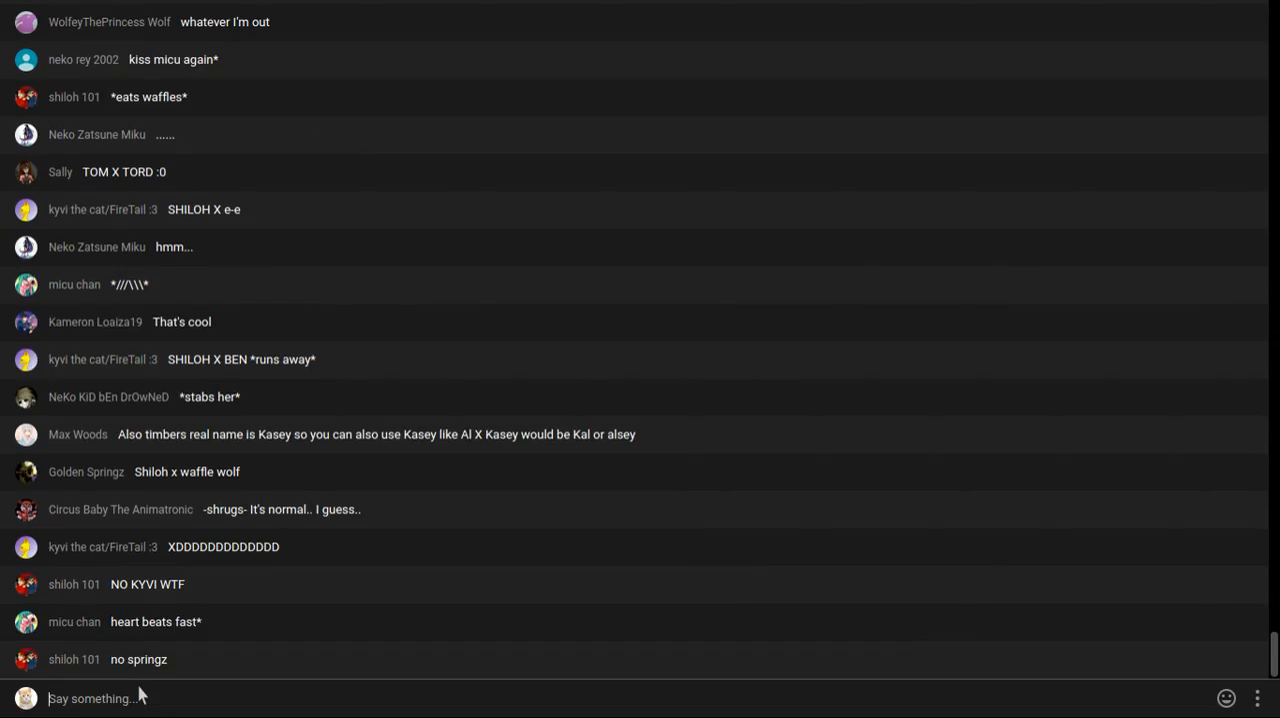
{"action": "scroll", "scroll_direction": "down", "scroll_amount": 3}
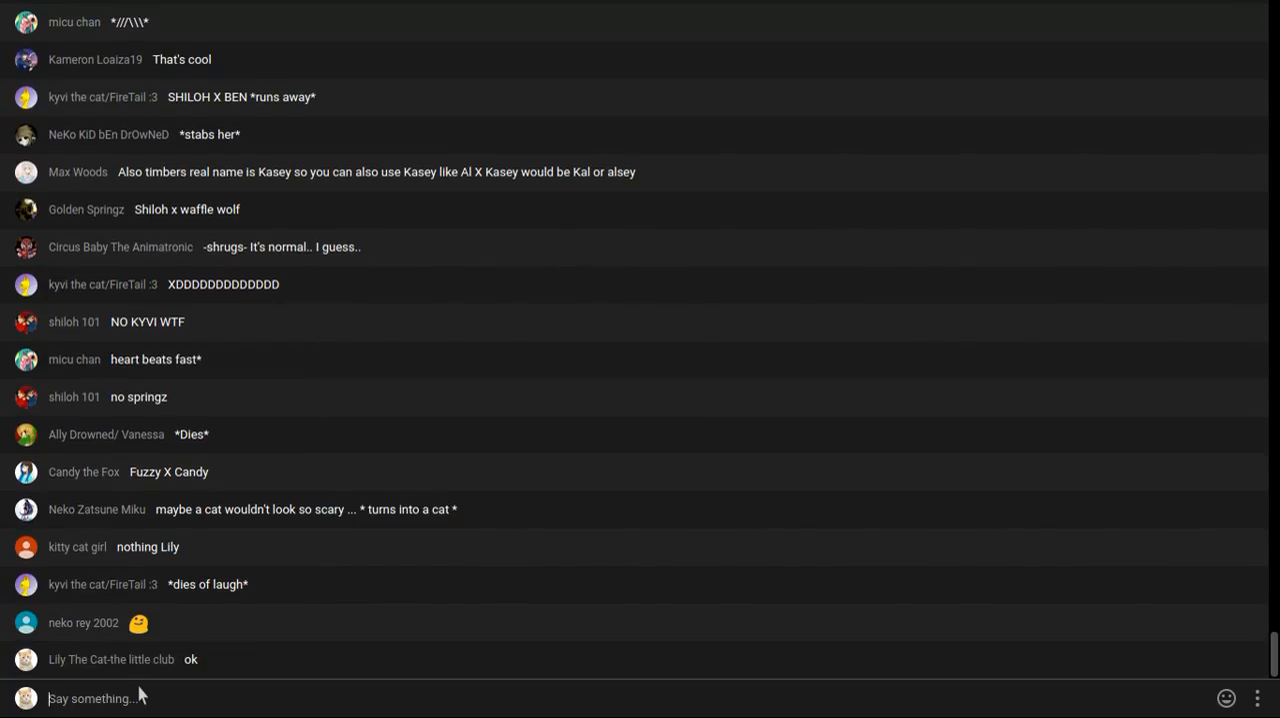
Write "who wants a free hug" in the Say something box and send it
{"action": "type", "text": "who wants a"}
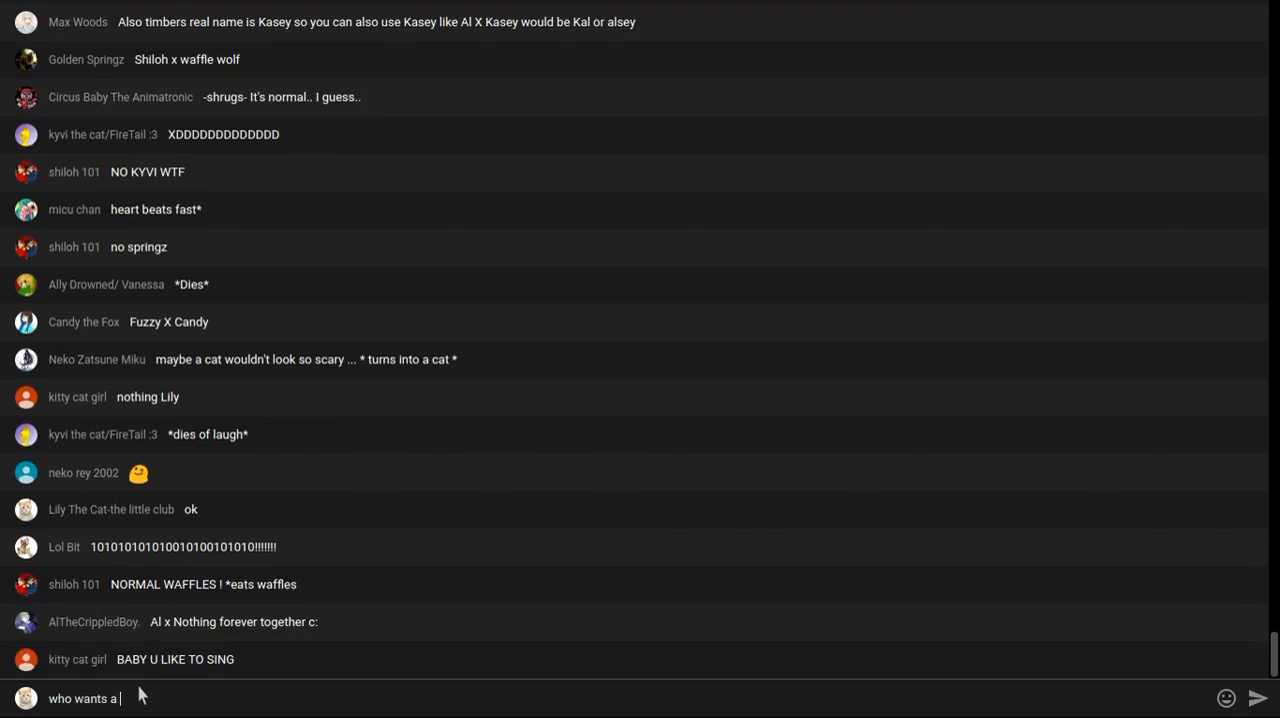
{"action": "type", "text": "free"}
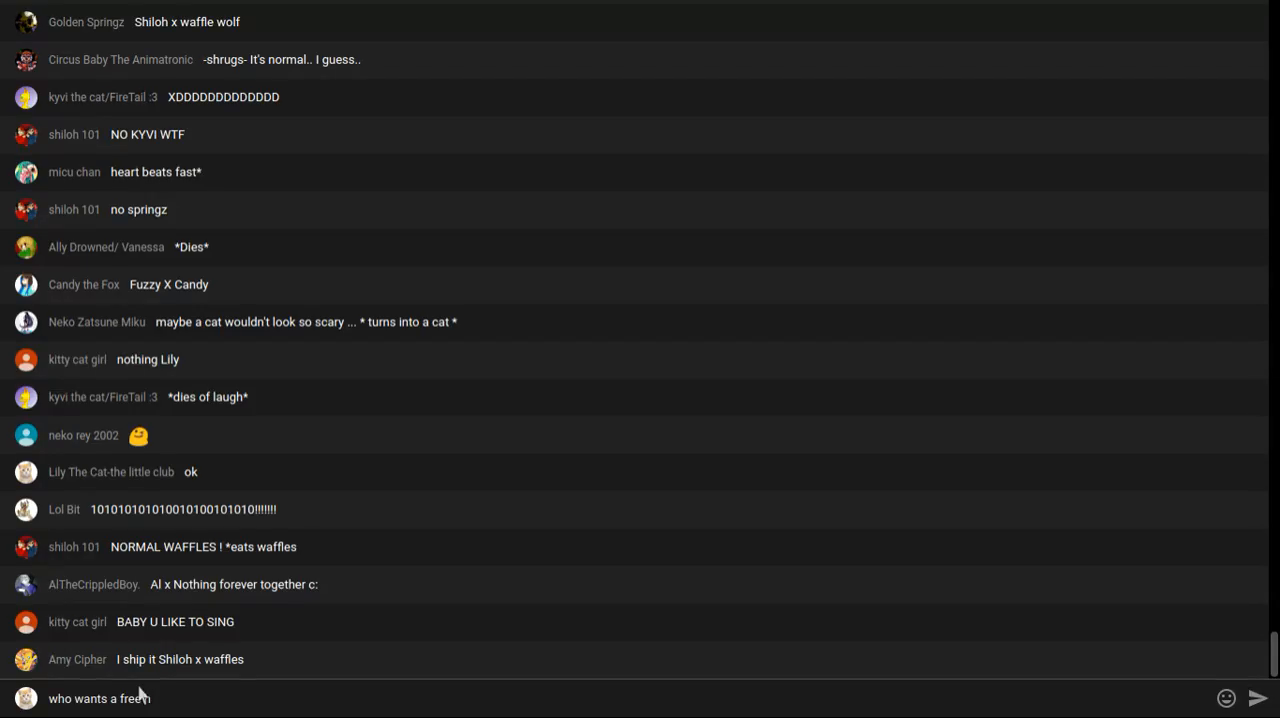
{"action": "type", "text": "h"}
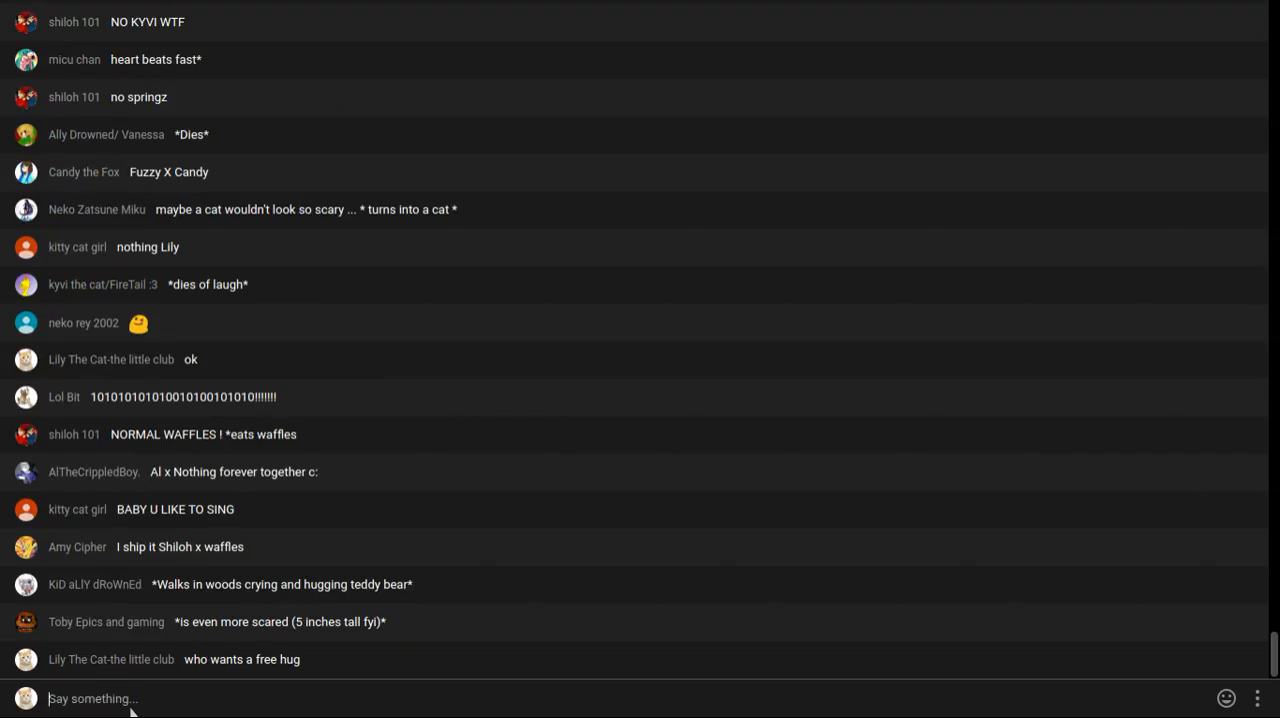
{"action": "scroll", "scroll_direction": "down", "scroll_amount": 3}
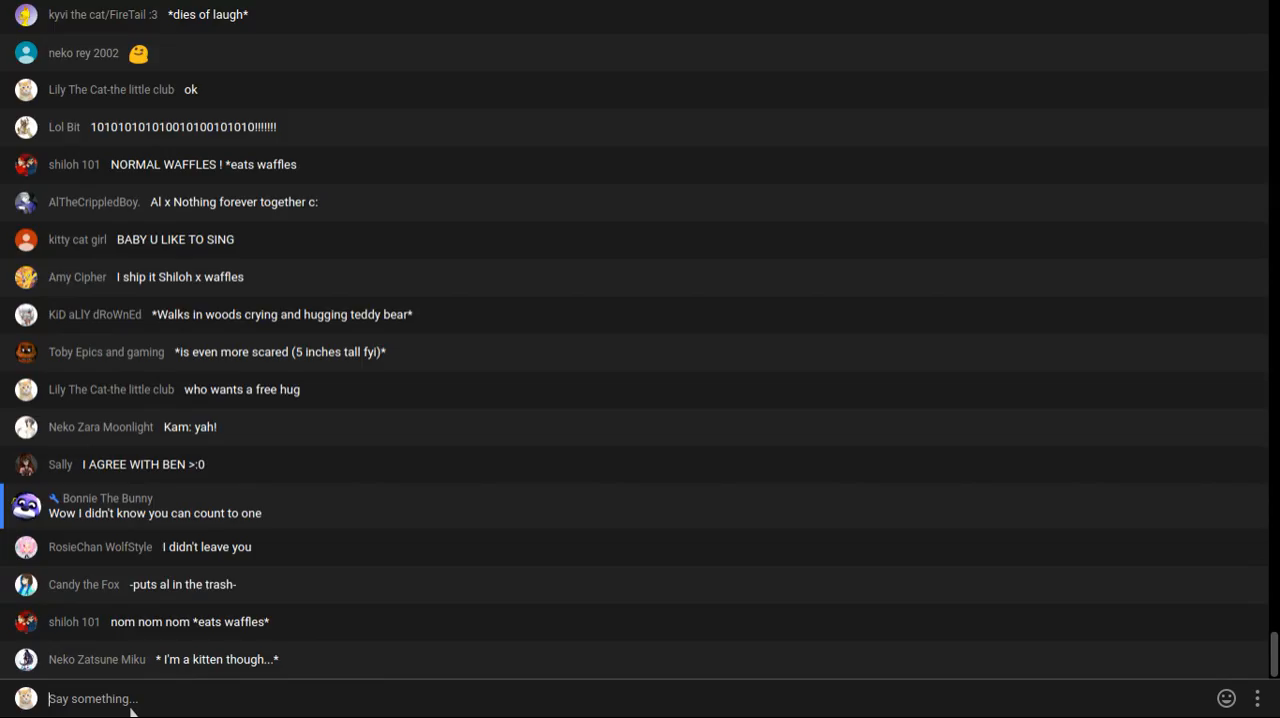
Write "hugs baby" in the Say something box and send it as a reply
{"action": "type", "text": "hugs"}
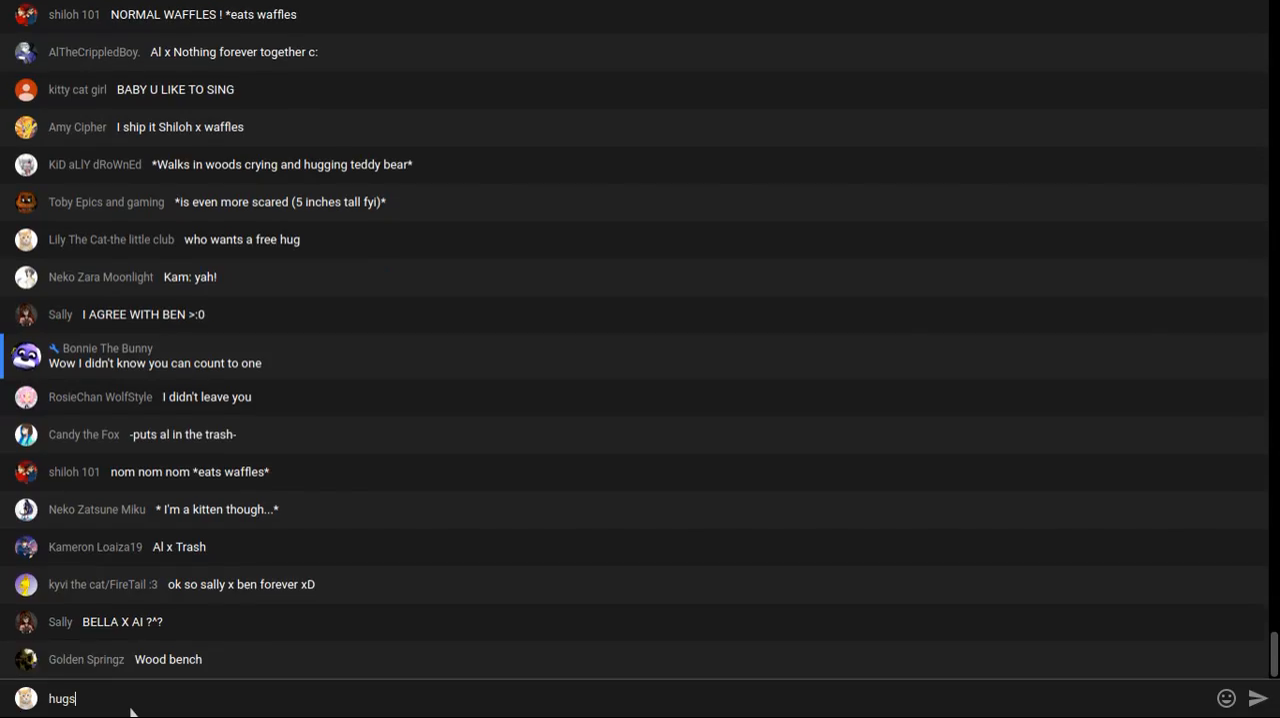
{"action": "scroll", "scroll_direction": "down", "scroll_amount": 3}
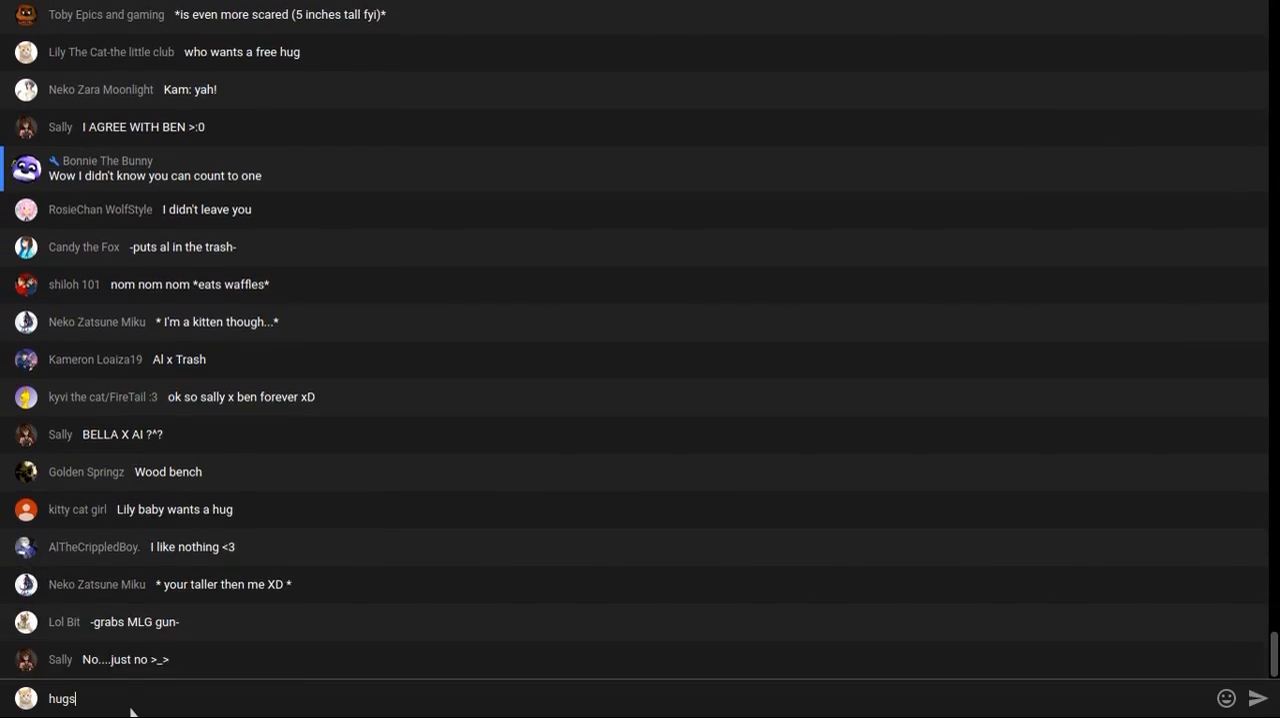
{"action": "type", "text": "bab"}
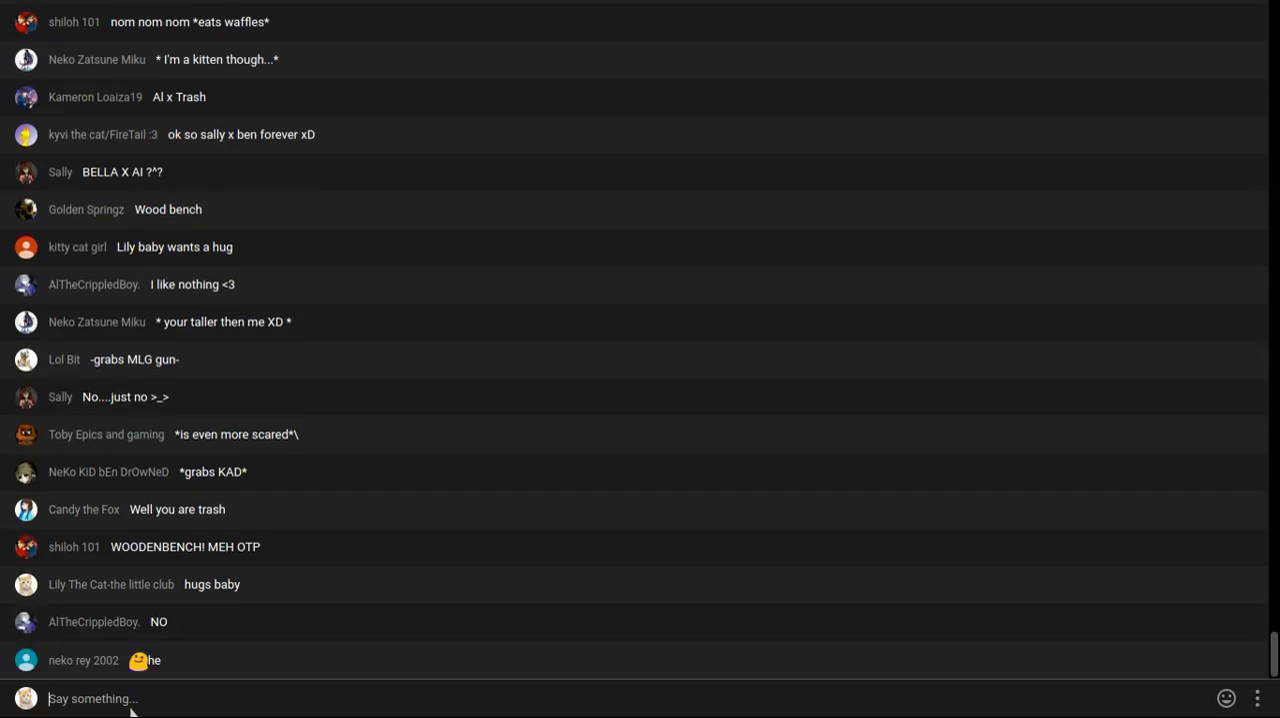
Scroll down the chat feed to keep up with incoming viewer messages
{"action": "scroll", "scroll_direction": "down", "scroll_amount": 3}
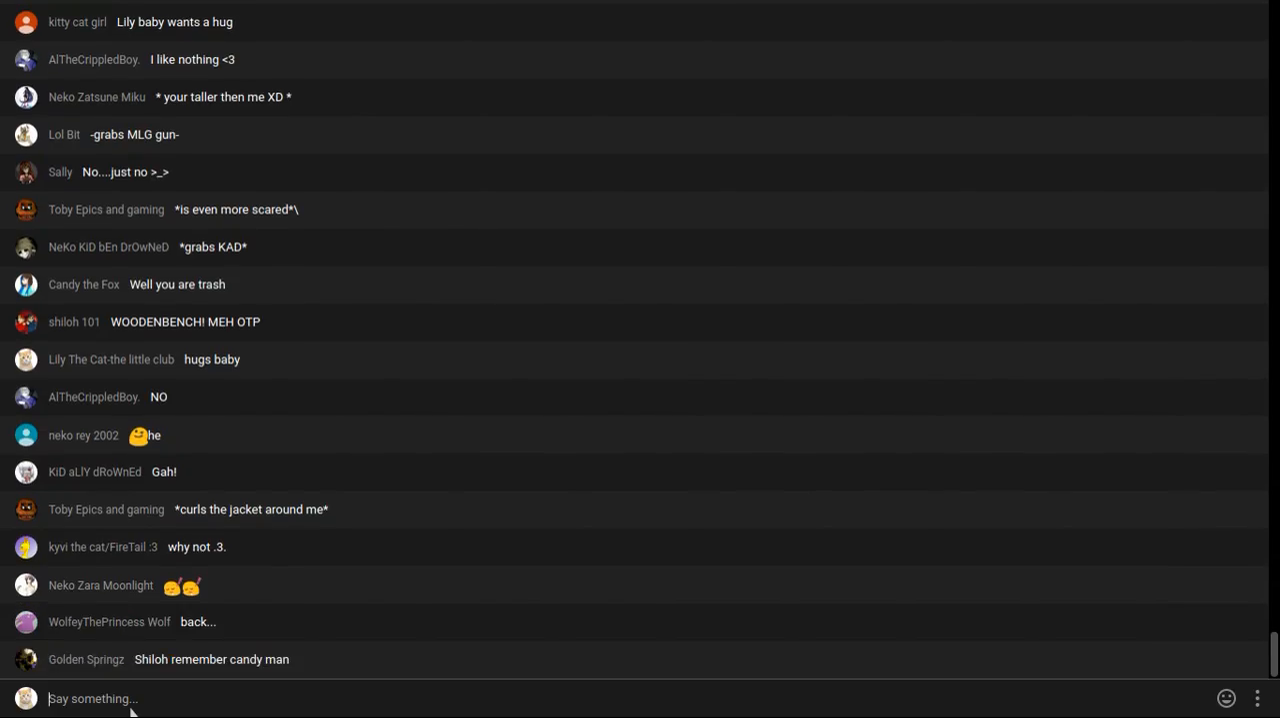
{"action": "scroll", "scroll_direction": "down", "scroll_amount": 3}
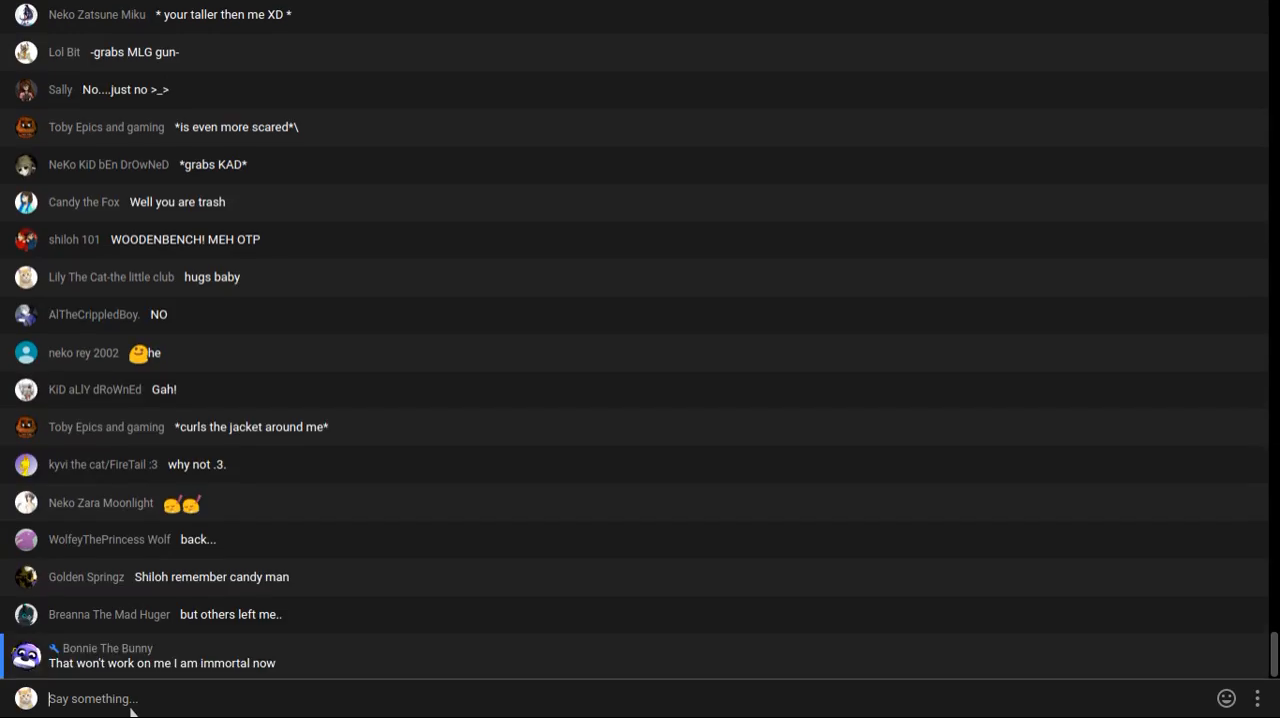
{"action": "scroll", "scroll_direction": "down", "scroll_amount": 3}
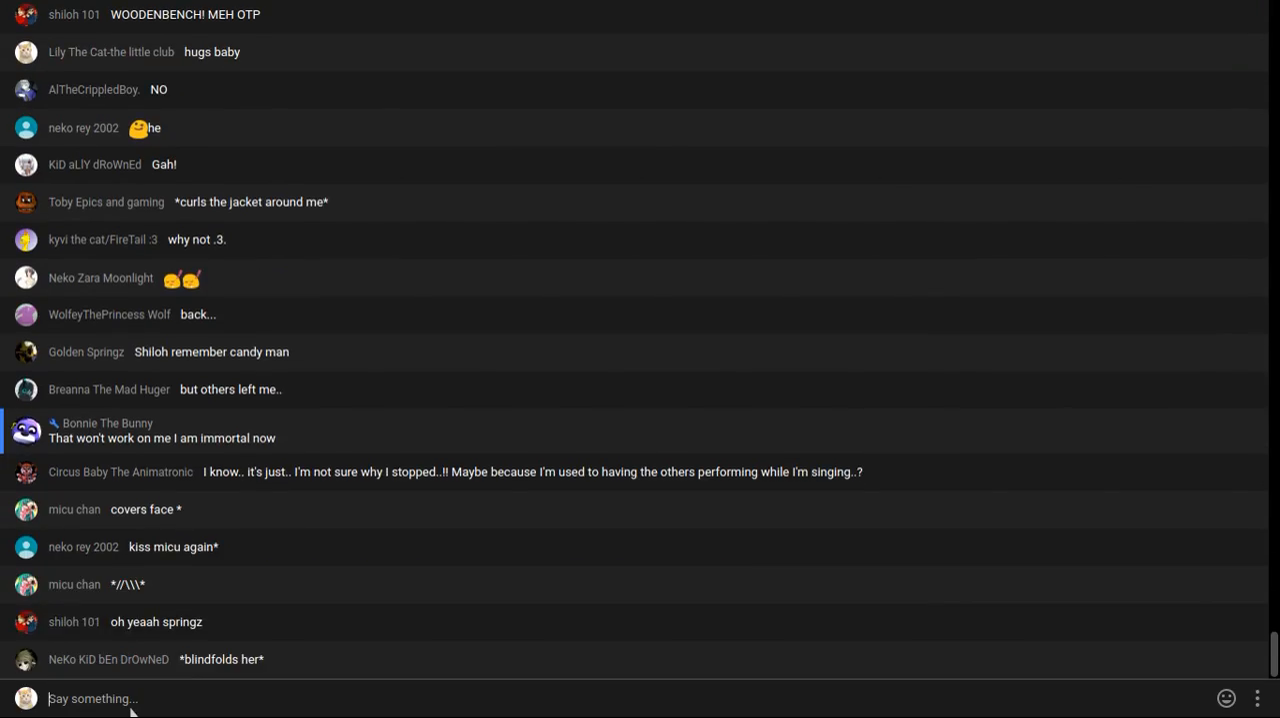
{"action": "scroll", "scroll_direction": "down", "scroll_amount": 3}
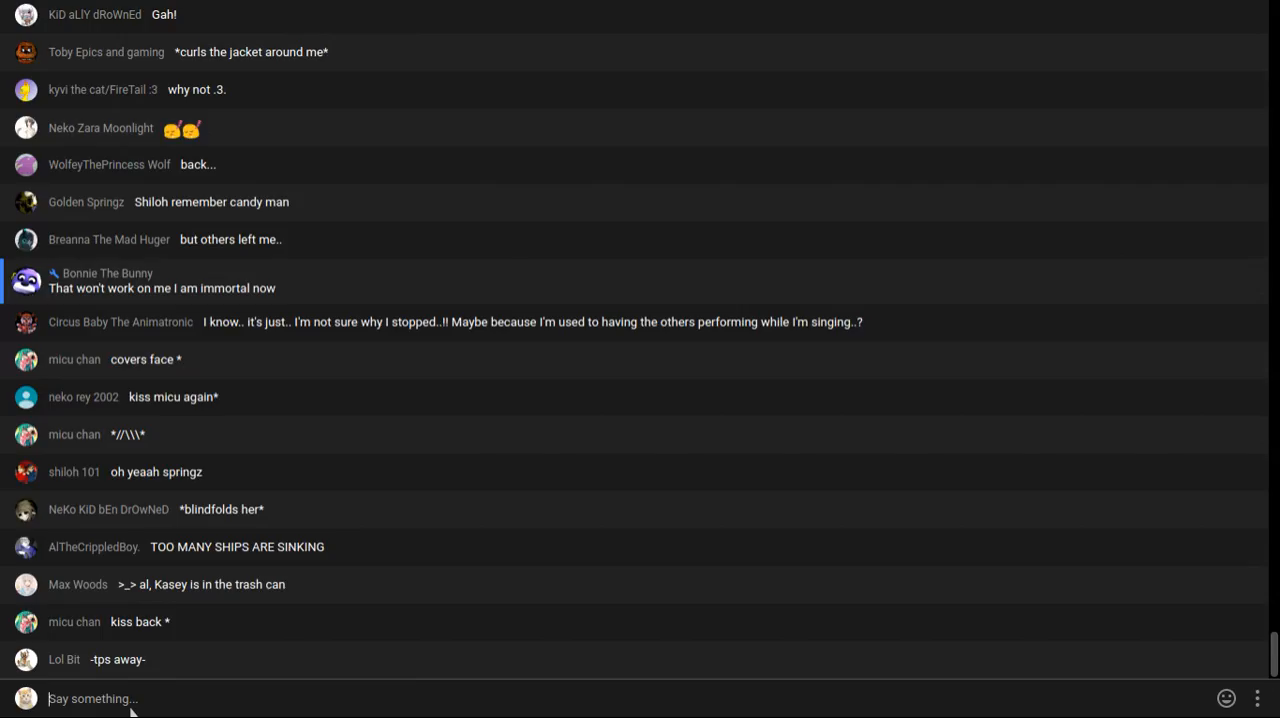
{"action": "scroll", "scroll_direction": "down", "scroll_amount": 3}
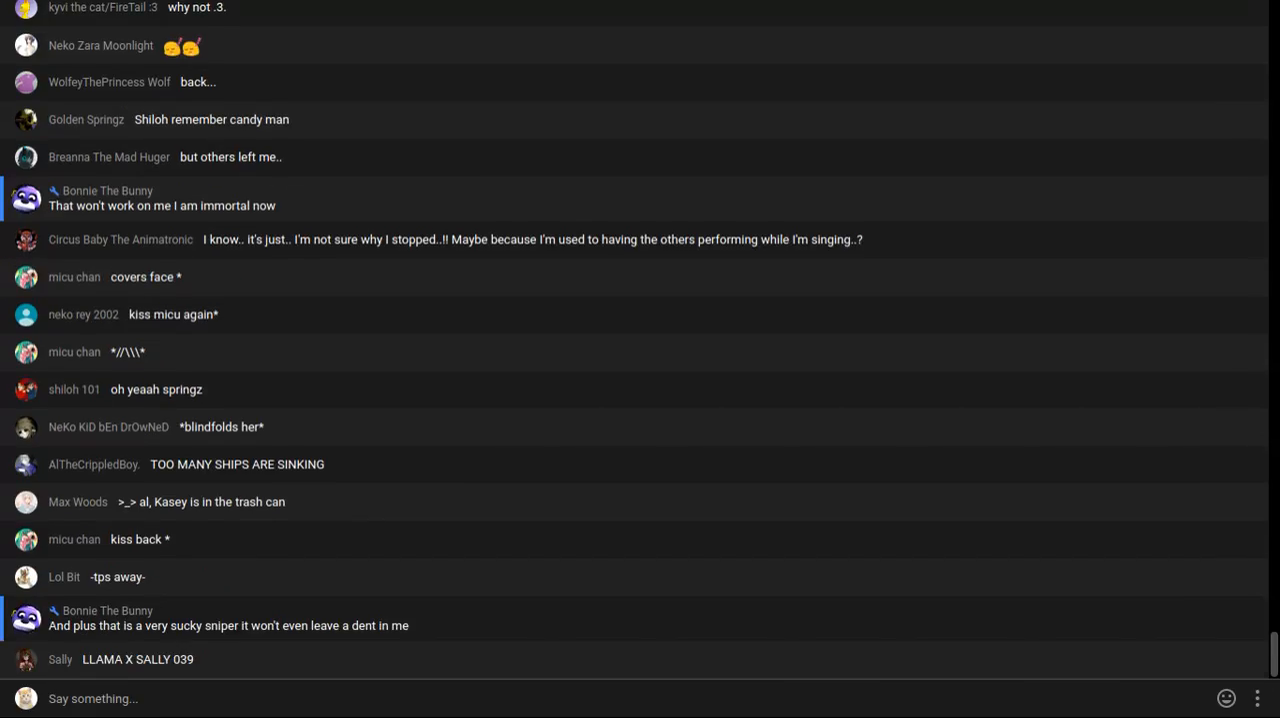
{"action": "scroll", "scroll_direction": "down", "scroll_amount": 3}
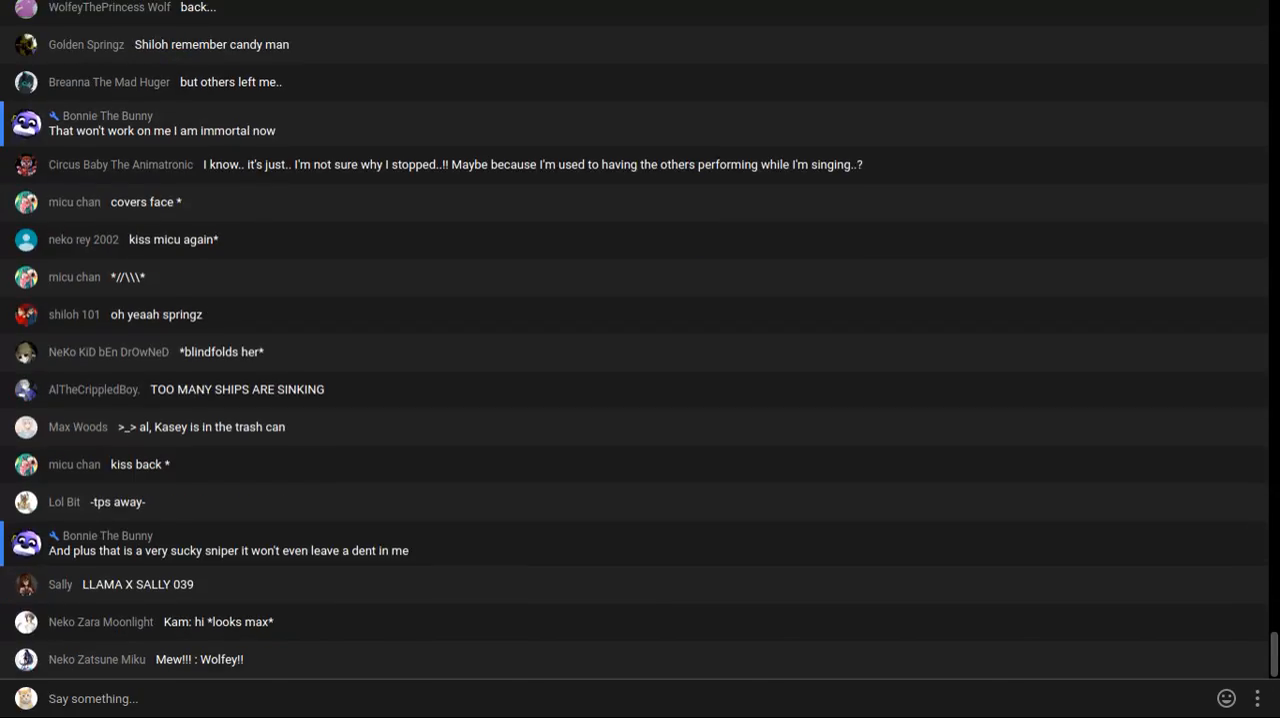
{"action": "scroll", "scroll_direction": "down", "scroll_amount": 3}
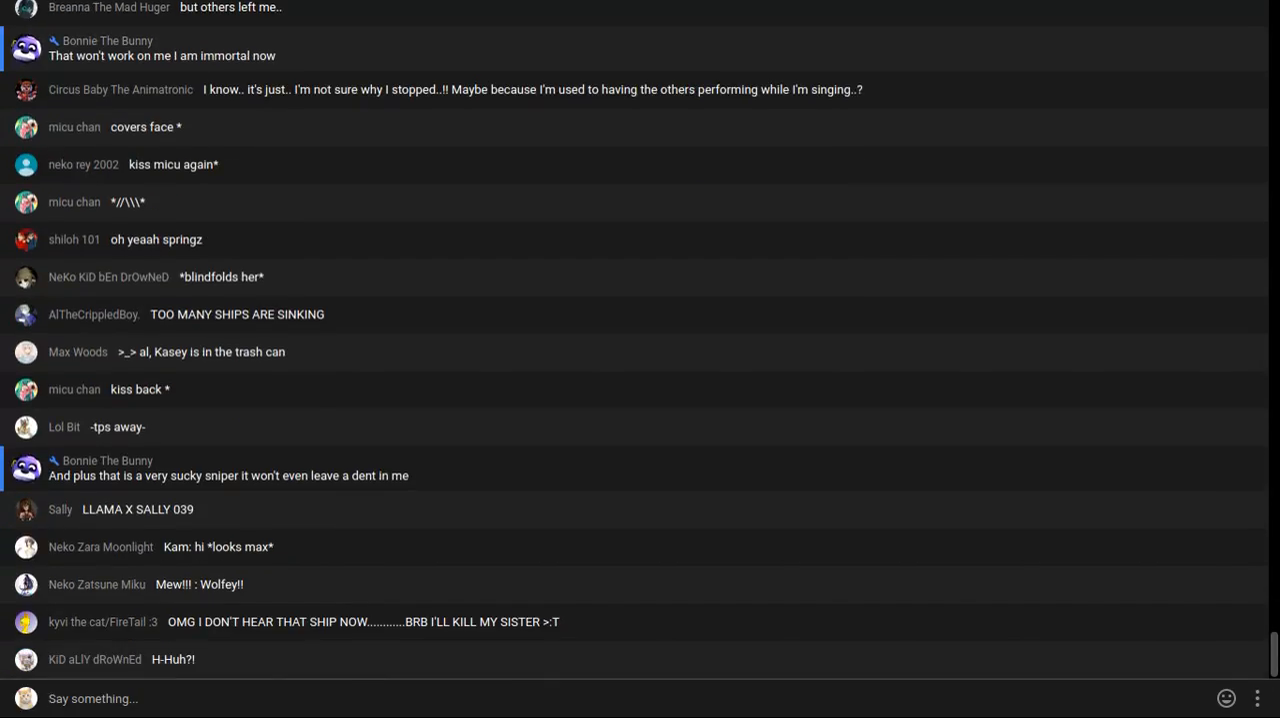
{"action": "scroll", "scroll_direction": "down", "scroll_amount": 3}
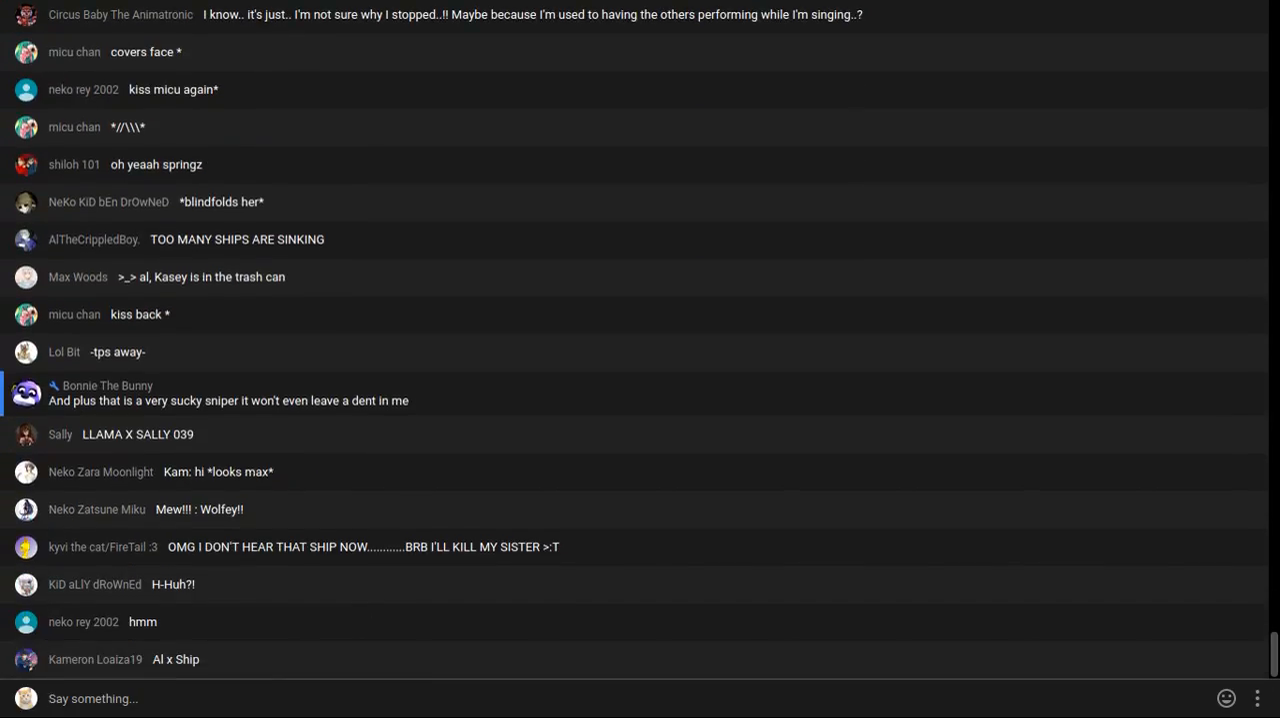
{"action": "scroll", "scroll_direction": "down", "scroll_amount": 3}
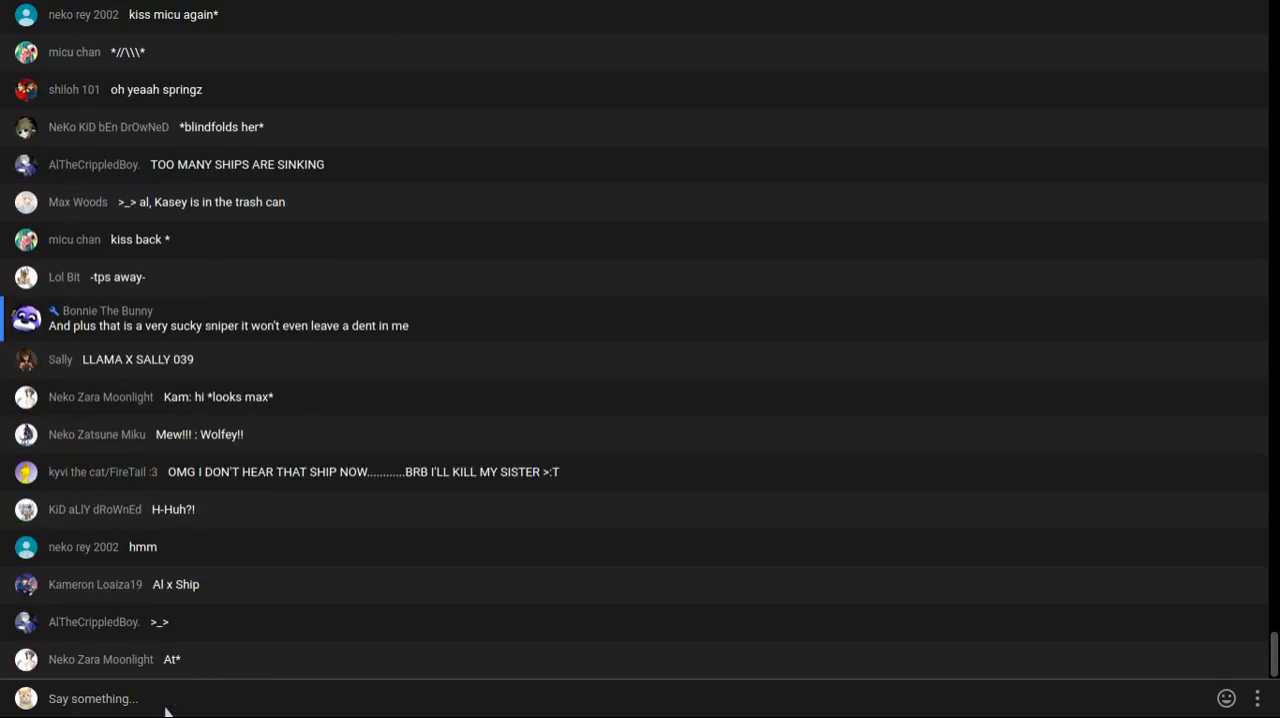
Write "brb" in the Say something box, send it, and keep following new messages
{"action": "type", "text": "br"}
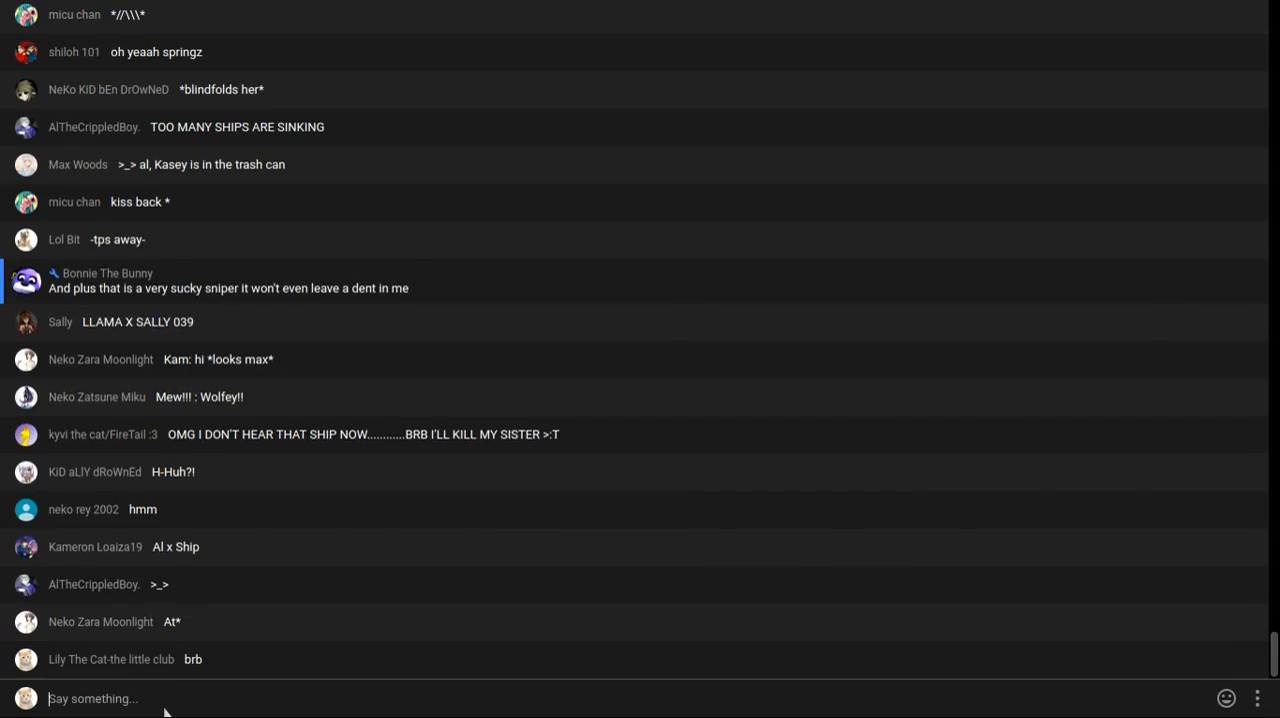
{"action": "scroll", "scroll_direction": "down", "scroll_amount": 3}
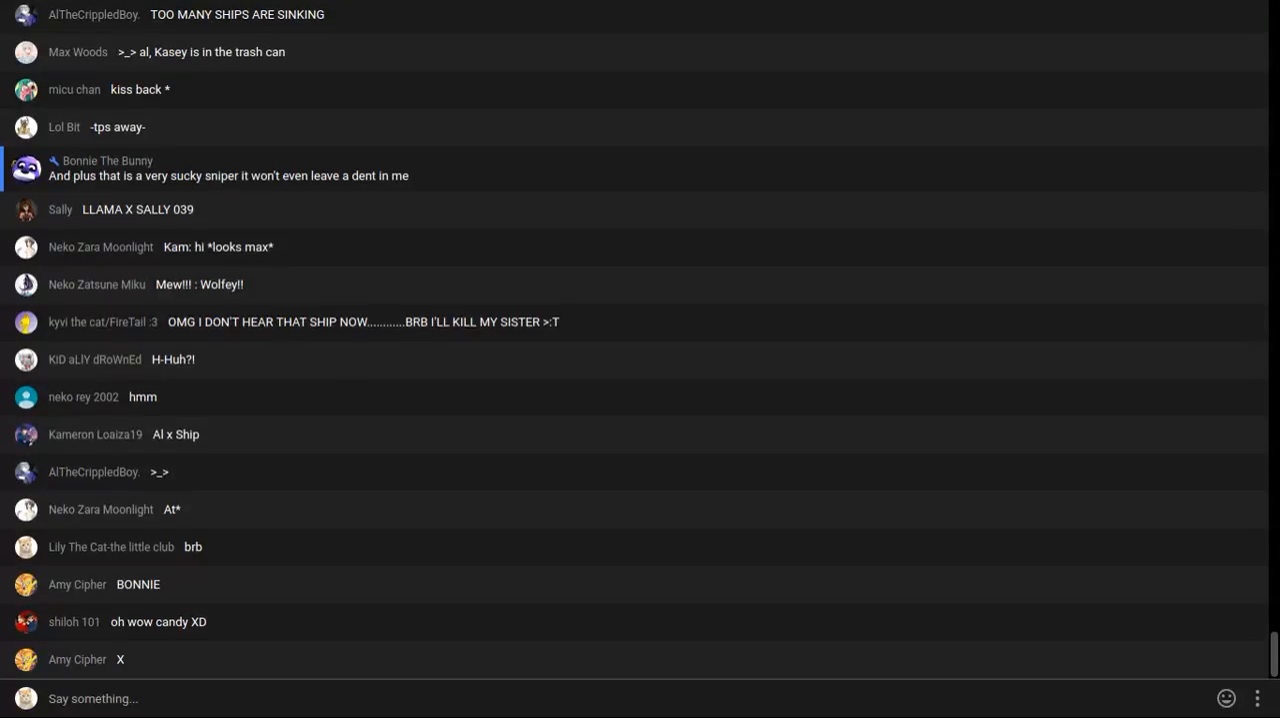
{"action": "scroll", "scroll_direction": "down", "scroll_amount": 3}
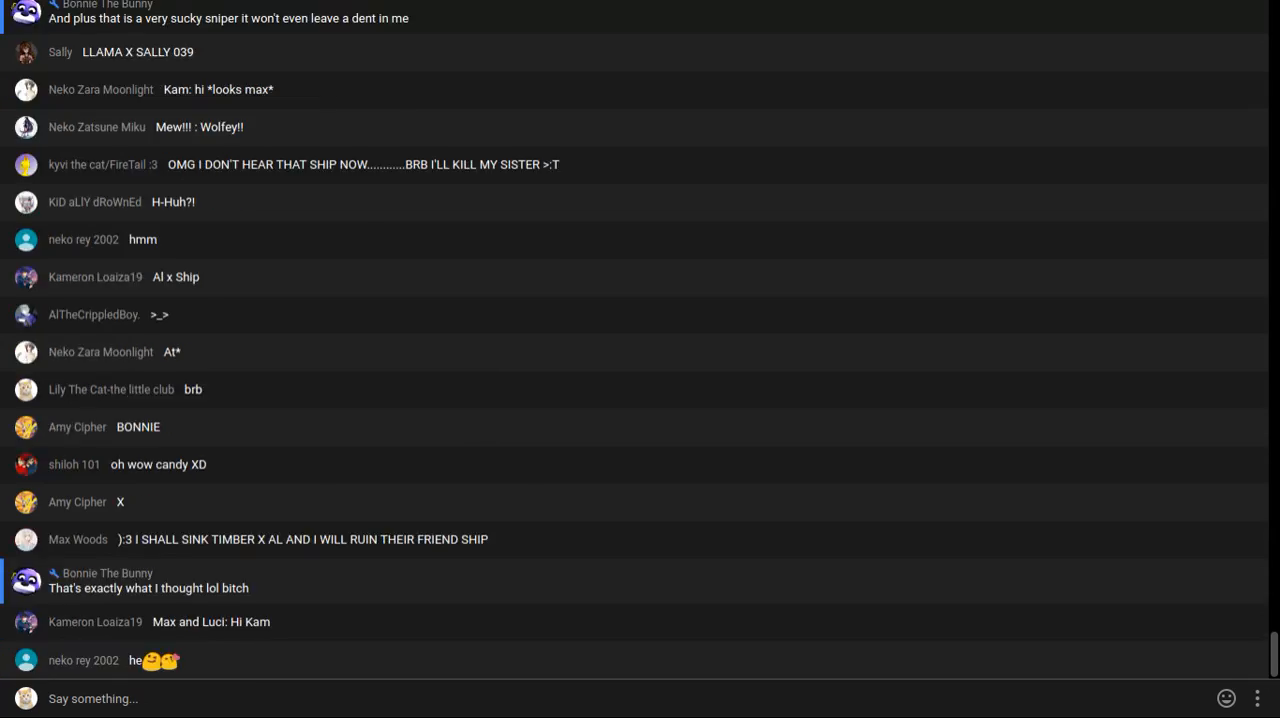
{"action": "scroll", "scroll_direction": "down", "scroll_amount": 3}
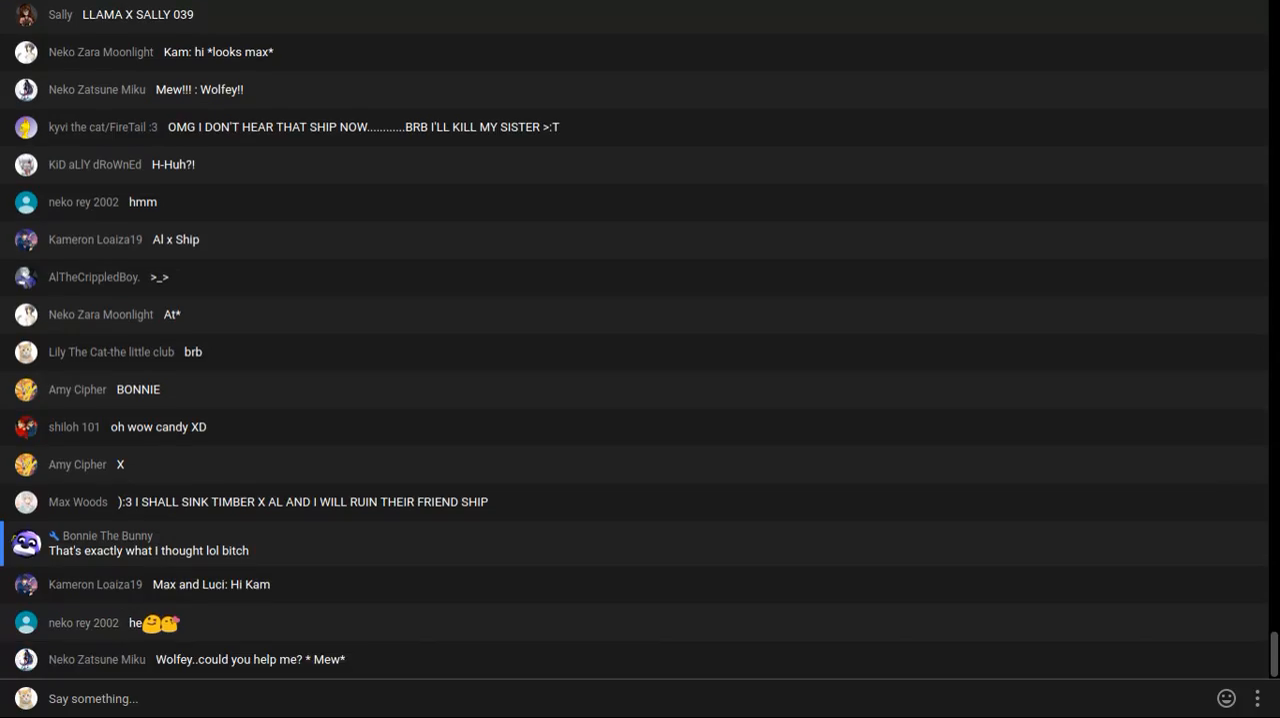
{"action": "scroll", "scroll_direction": "down", "scroll_amount": 3}
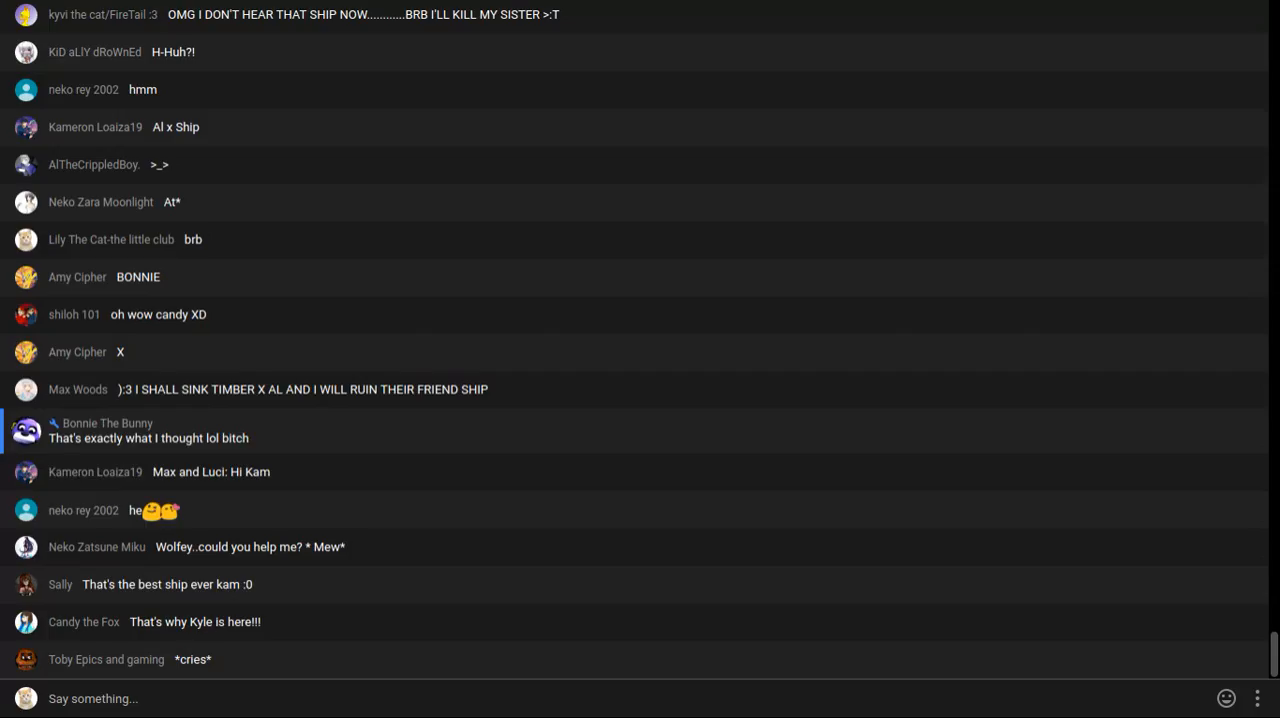
{"action": "mouse_move", "coordinate": [392, 580]}
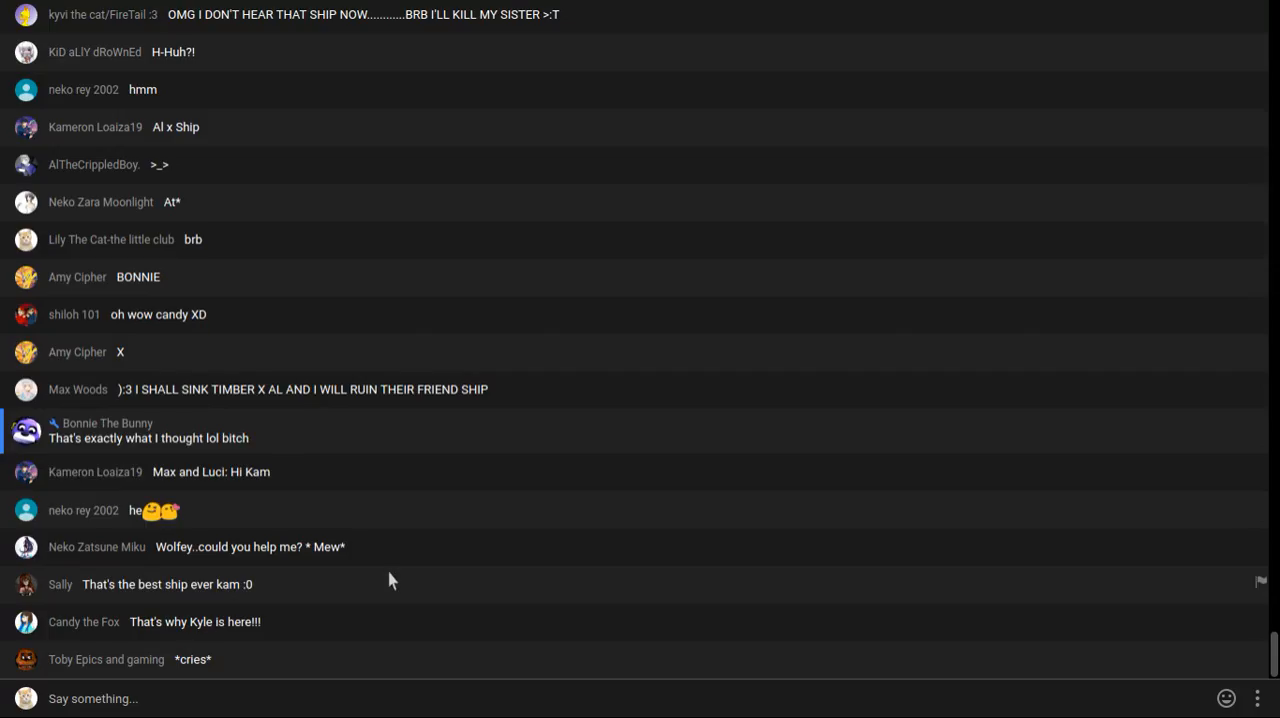
{"action": "scroll", "scroll_direction": "down", "scroll_amount": 3}
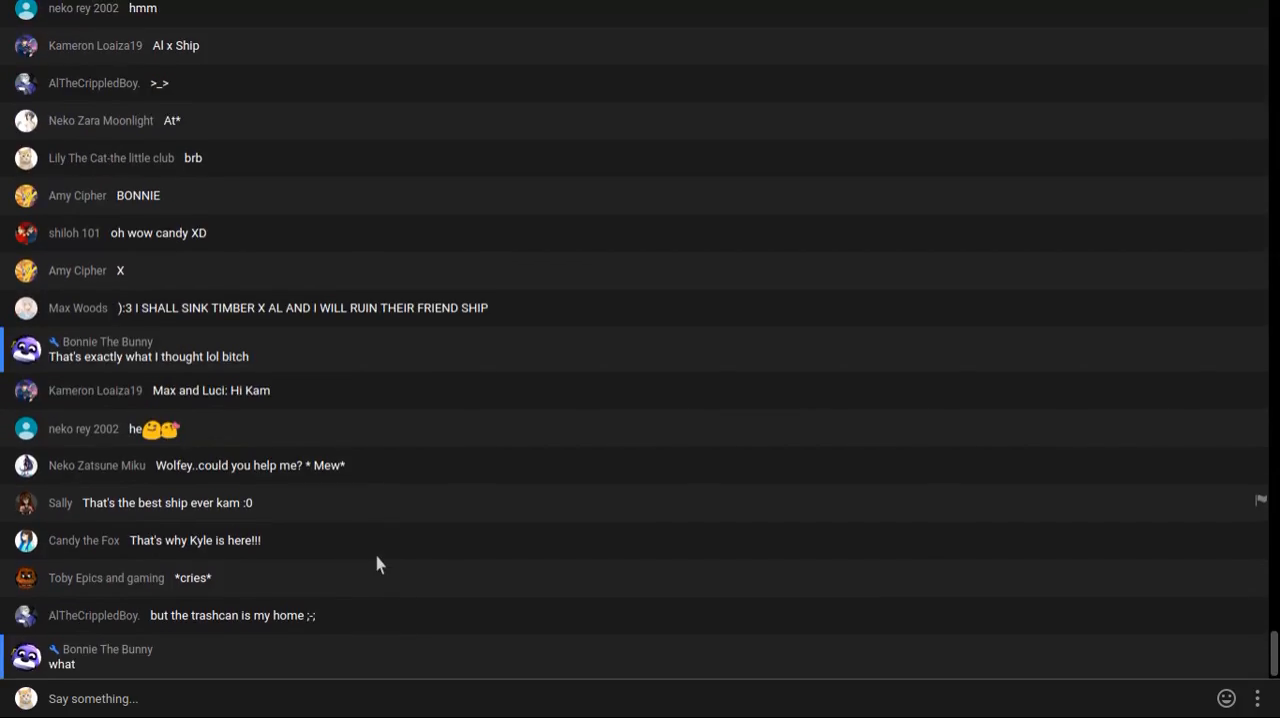
{"action": "scroll", "scroll_direction": "down", "scroll_amount": 3}
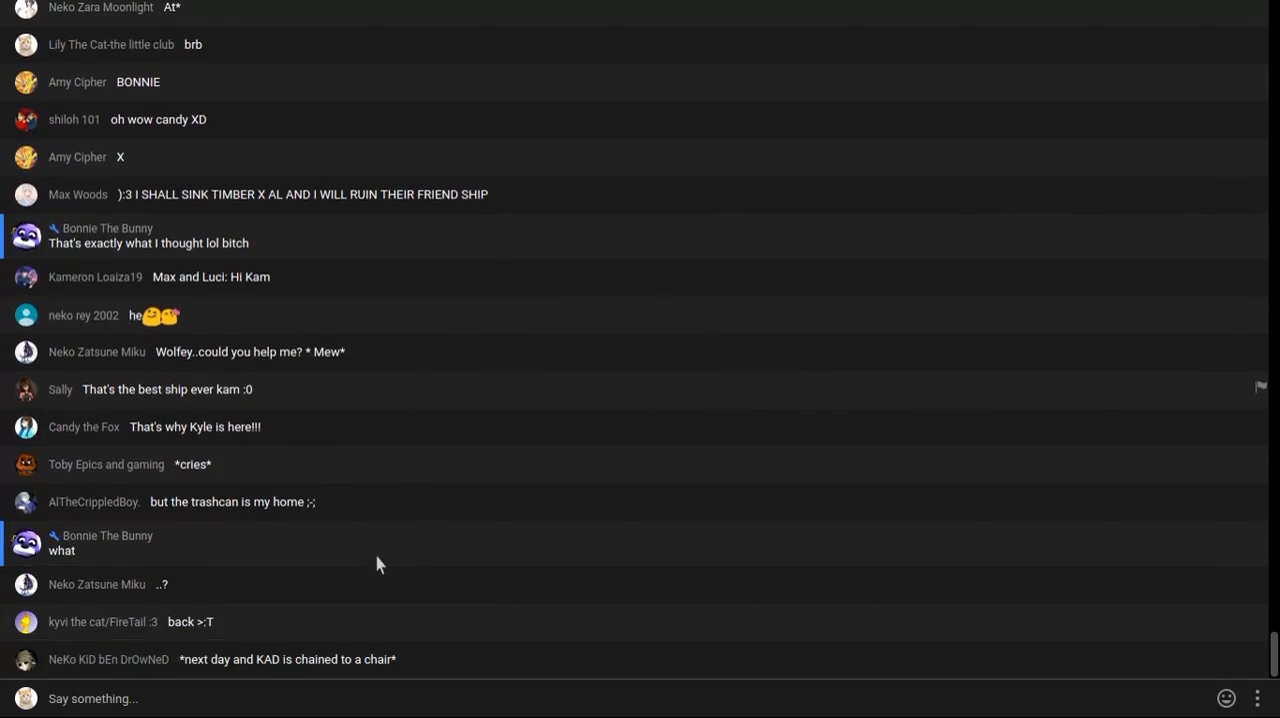
{"action": "scroll", "scroll_direction": "down", "scroll_amount": 3}
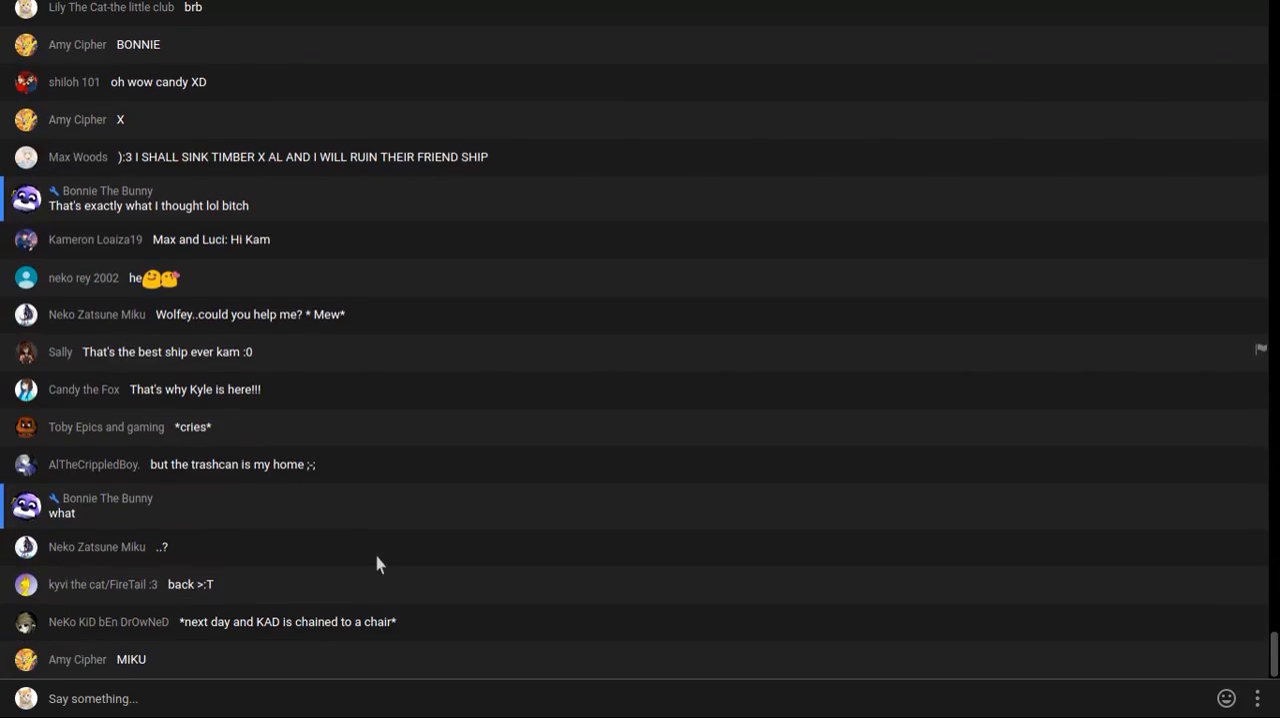
{"action": "scroll", "scroll_direction": "down", "scroll_amount": 3}
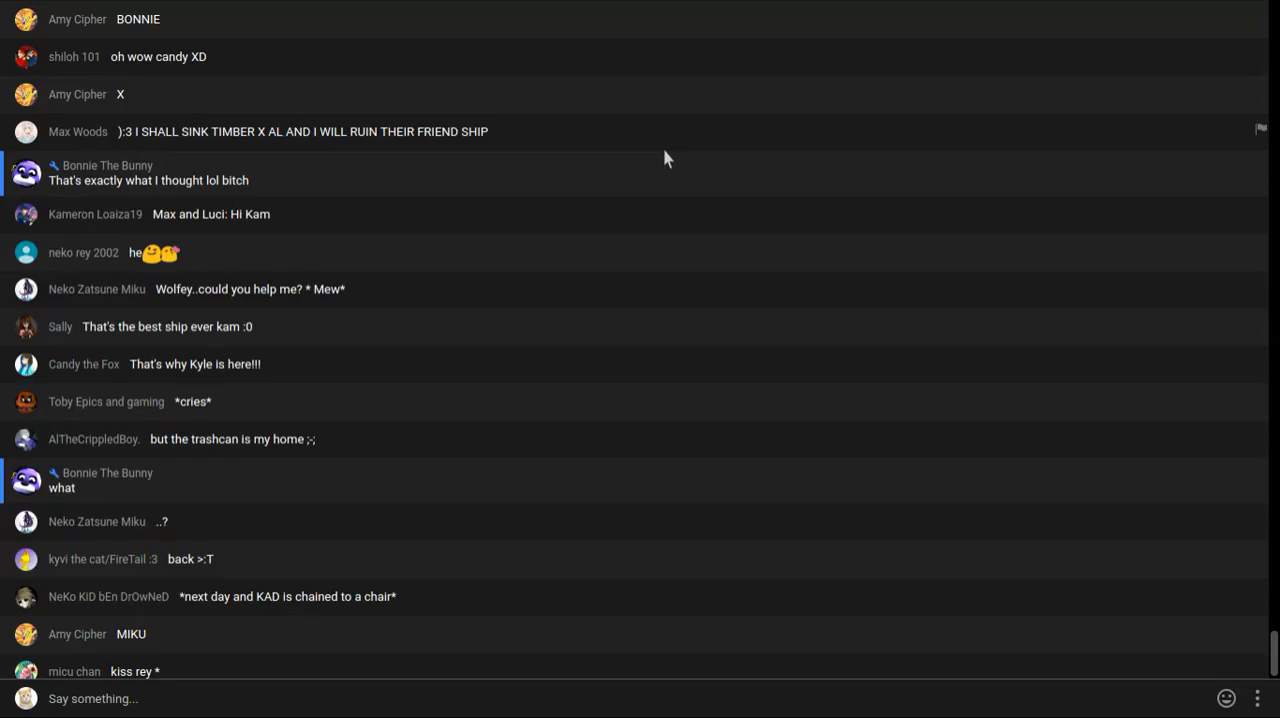
{"action": "scroll", "scroll_direction": "down", "scroll_amount": 3}
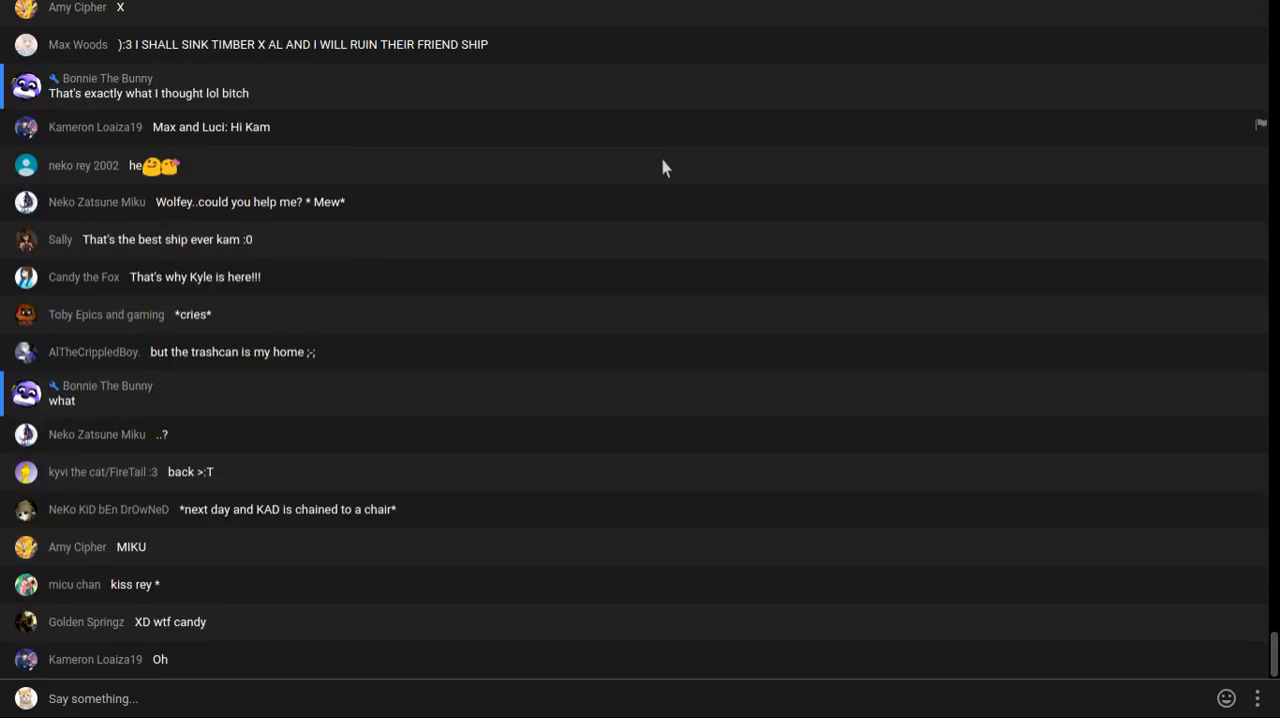
{"action": "scroll", "scroll_direction": "down", "scroll_amount": 3}
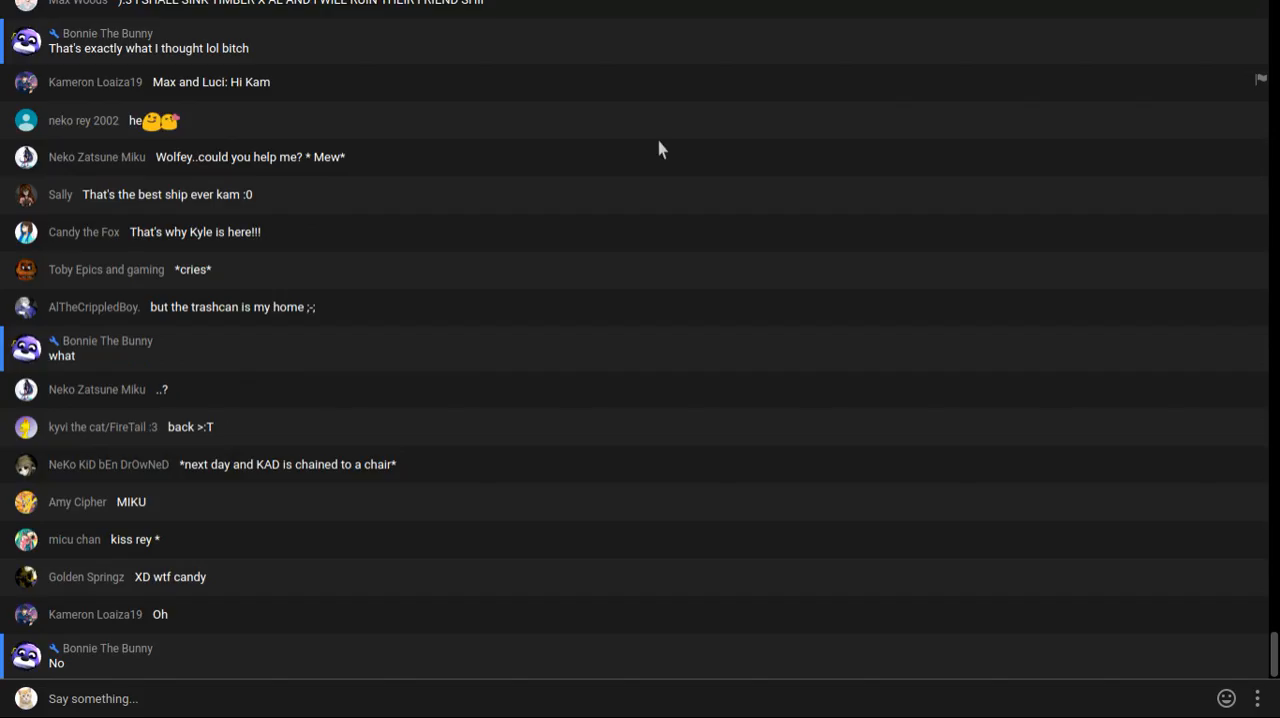